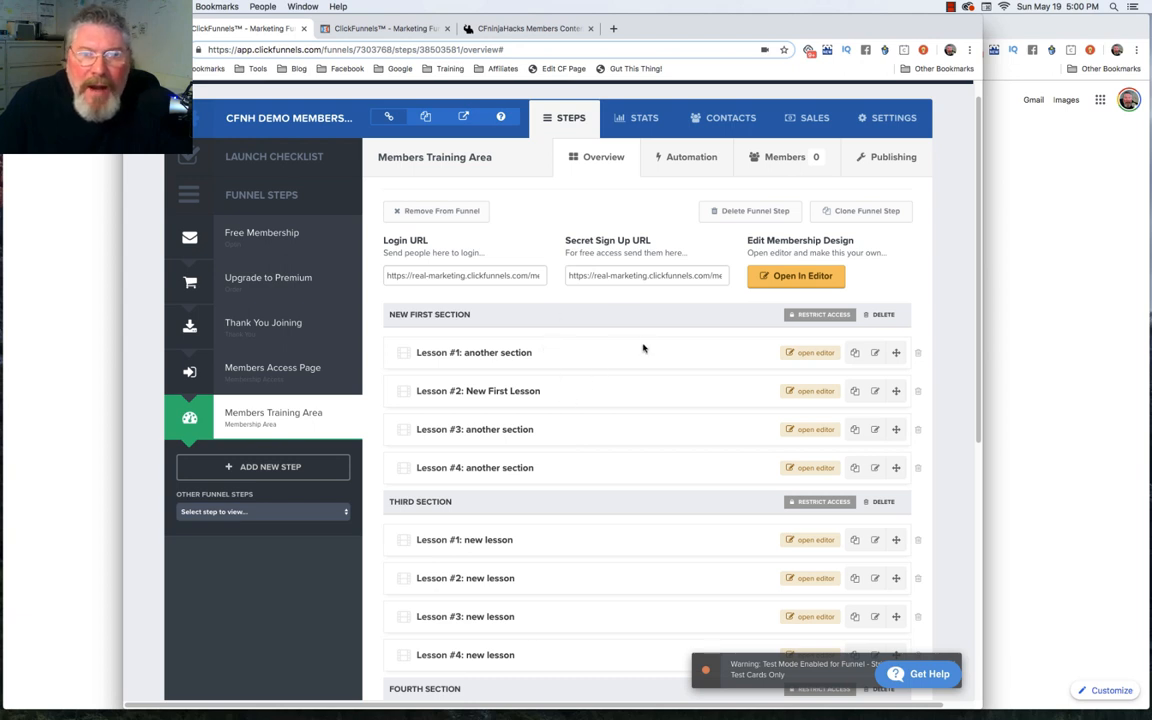
mouse_move(544, 318)
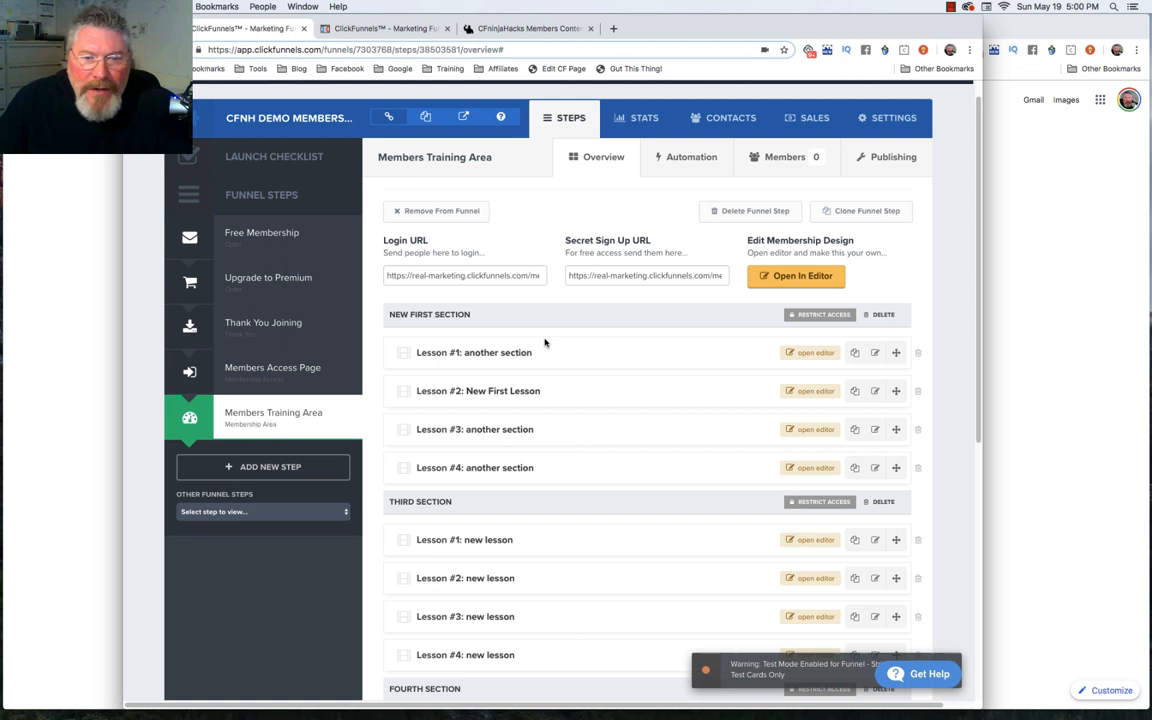
Step: Review the Members Training Area lesson list, peek at a lesson's settings, then start Add New Lesson
scroll("down", 3)
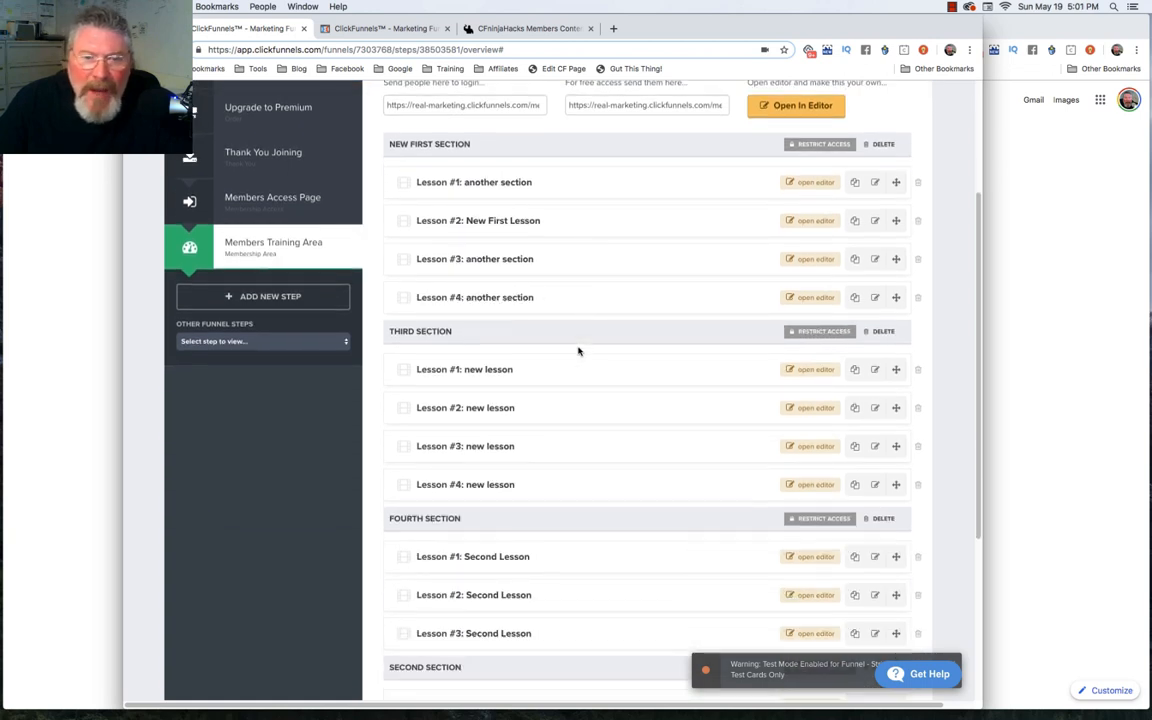
scroll("down", 3)
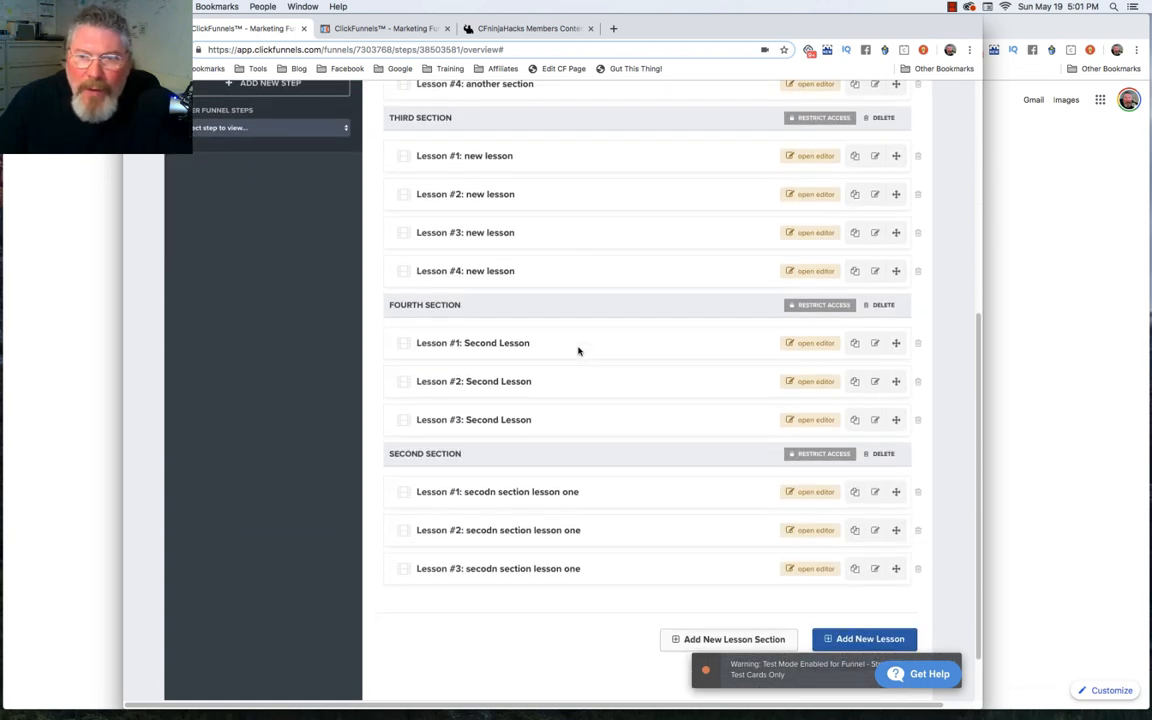
scroll("down", 3)
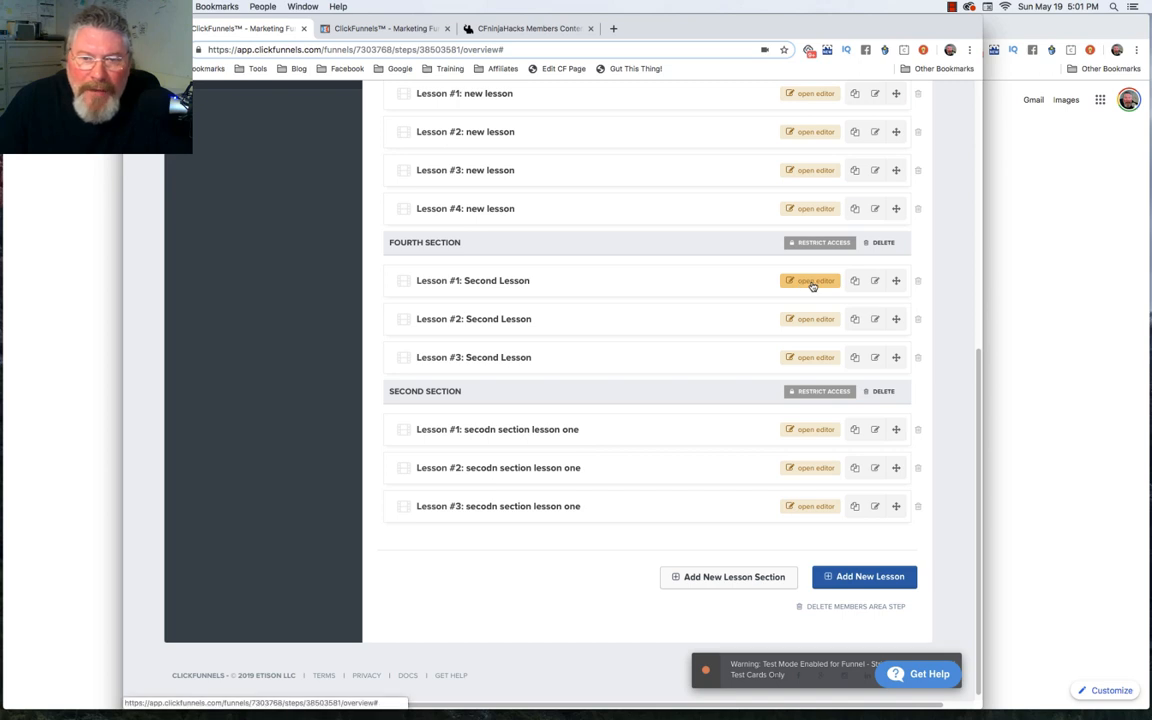
mouse_move(602, 296)
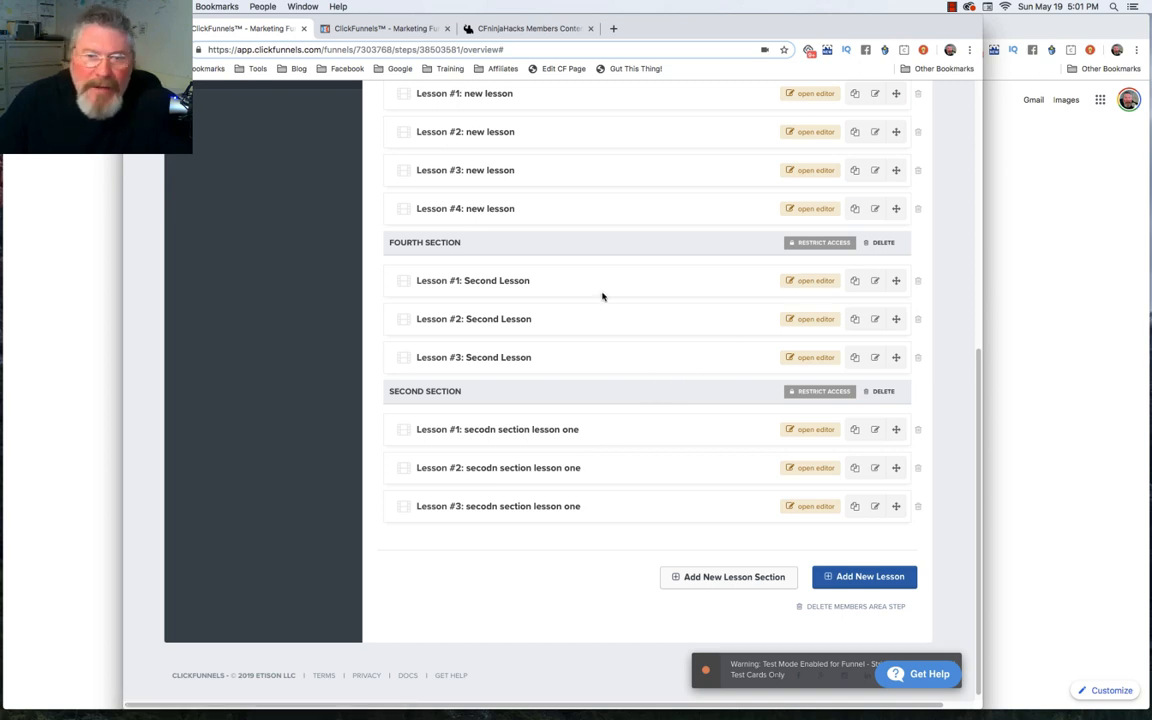
mouse_move(578, 492)
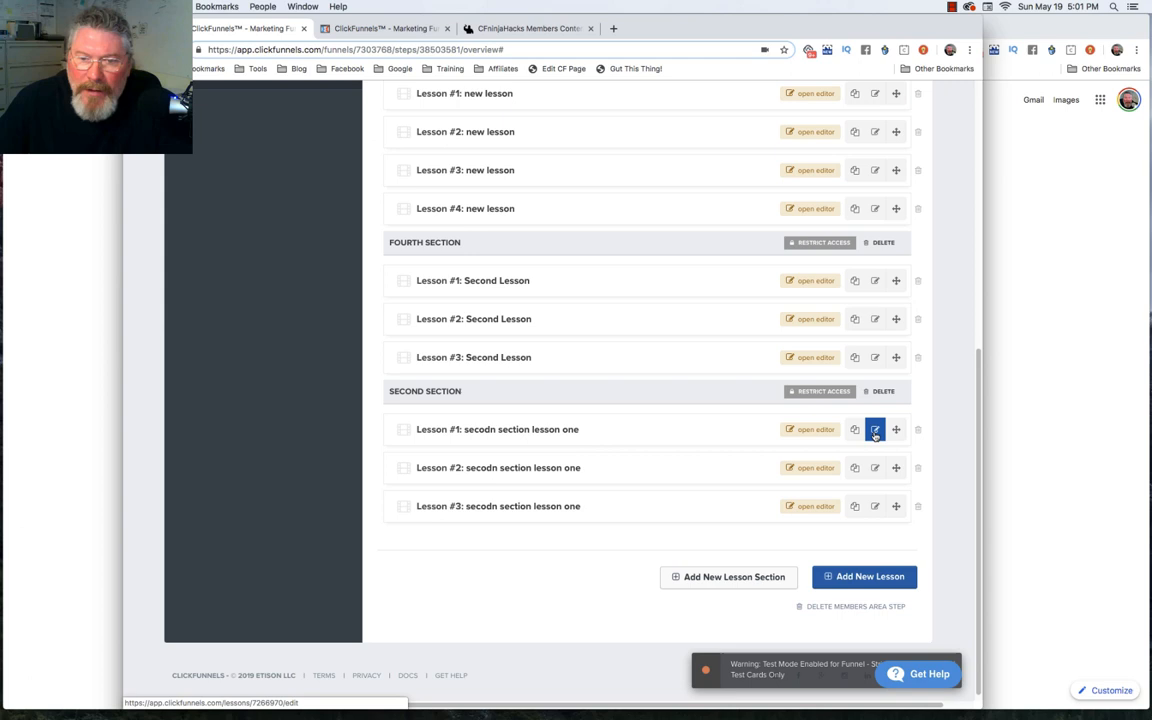
left_click(874, 428)
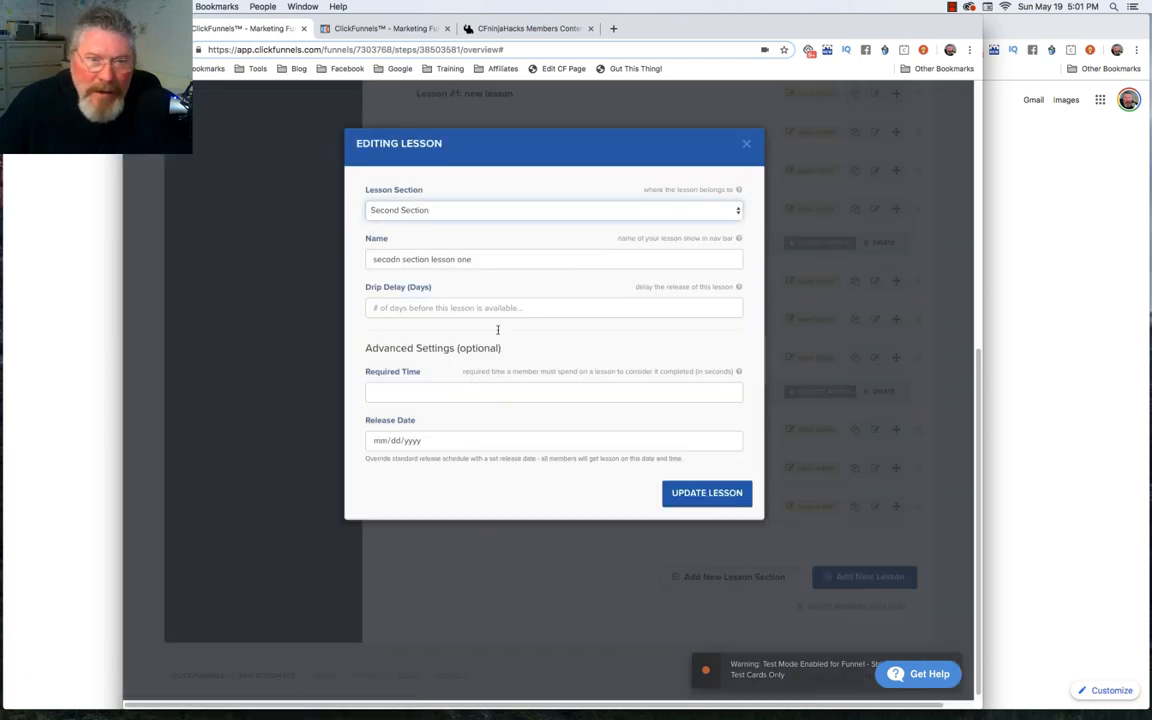
left_click(746, 144)
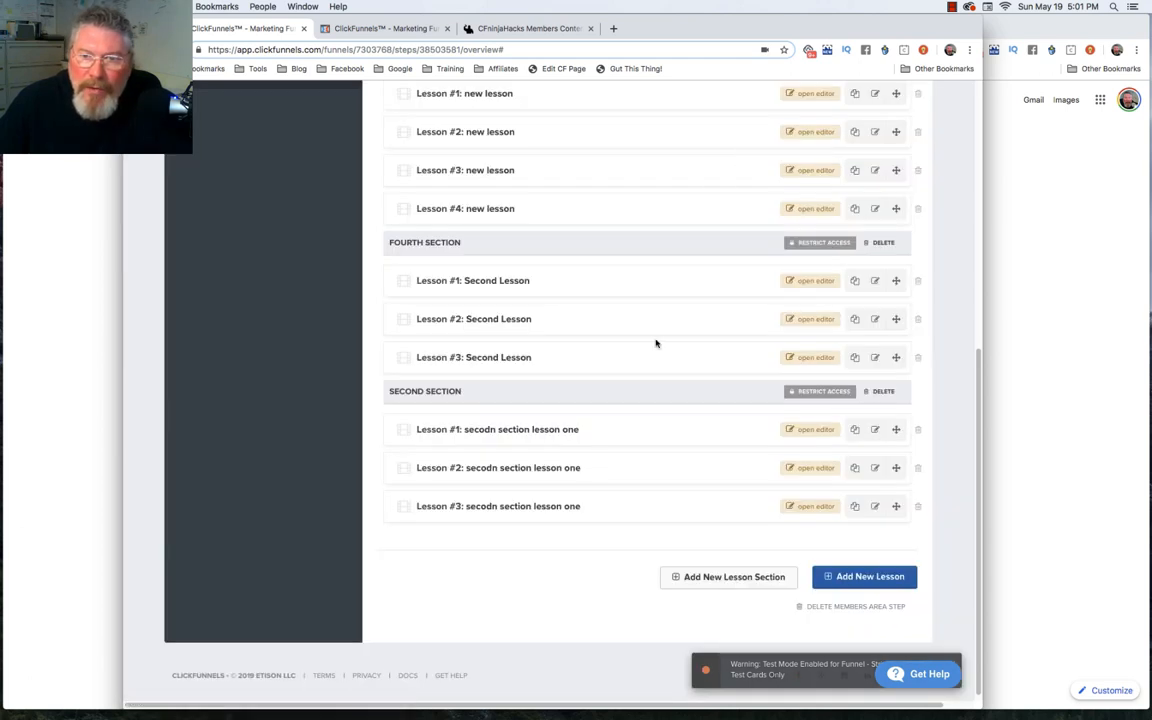
left_click(864, 576)
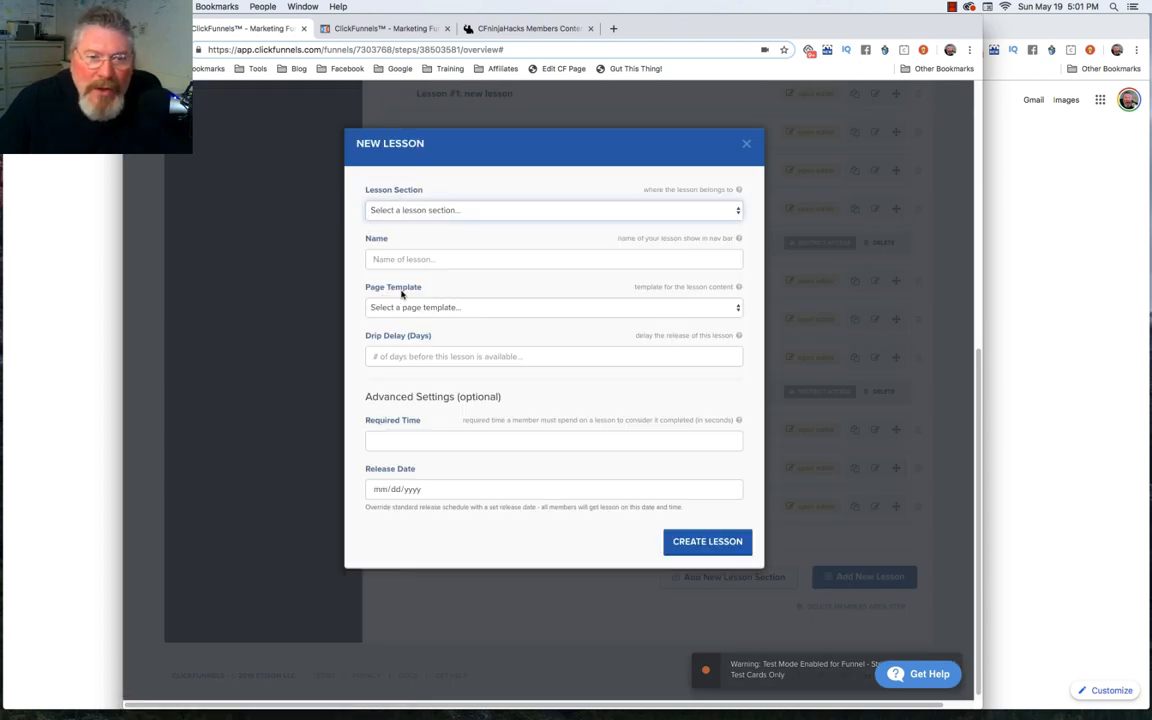
mouse_move(488, 310)
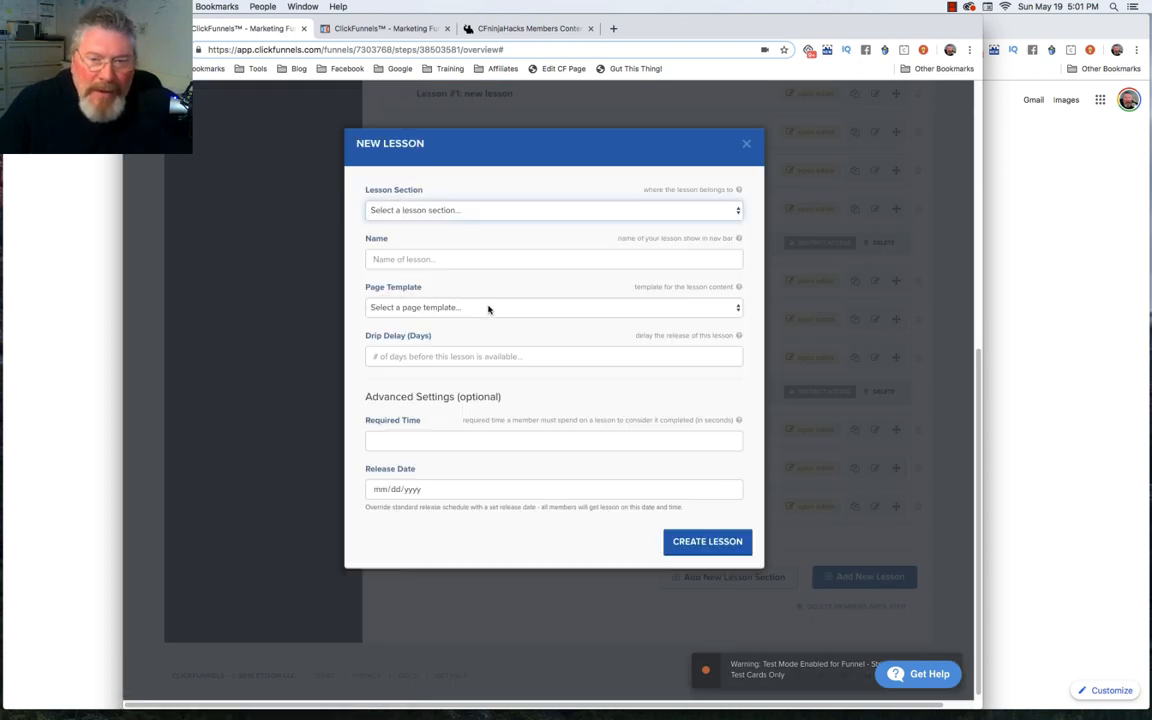
Step: Create a lesson named 'template' in the Second Section using the Resource List (membership) template
left_click(552, 308)
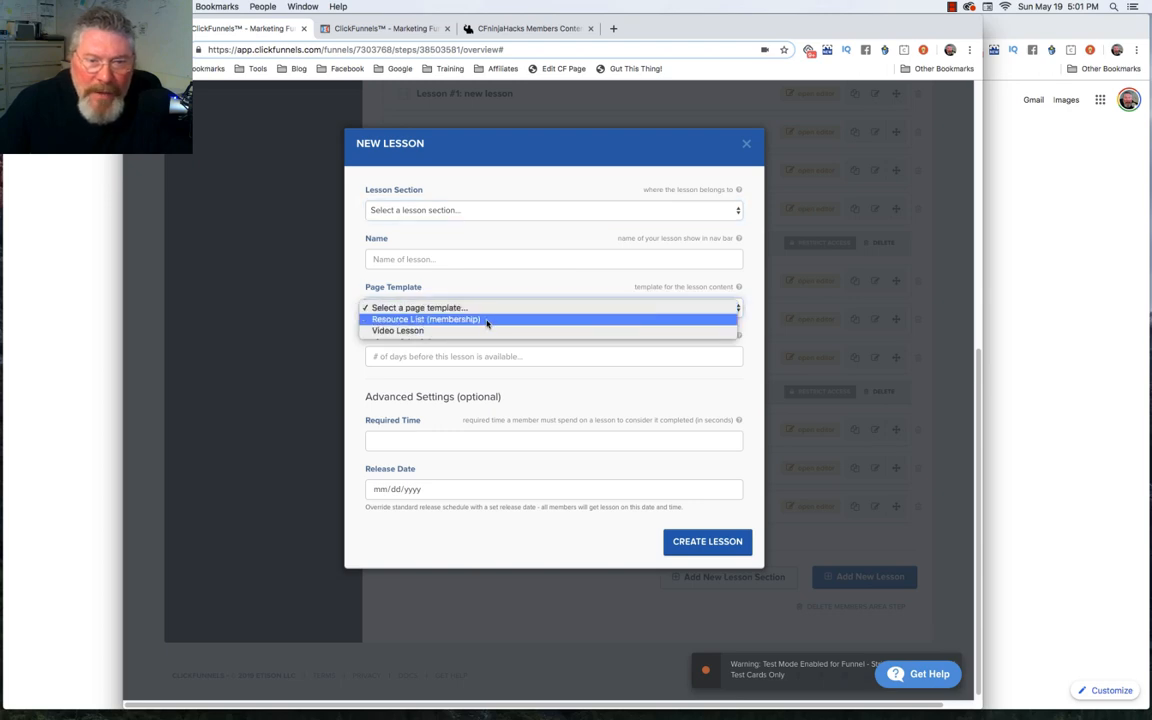
left_click(424, 318)
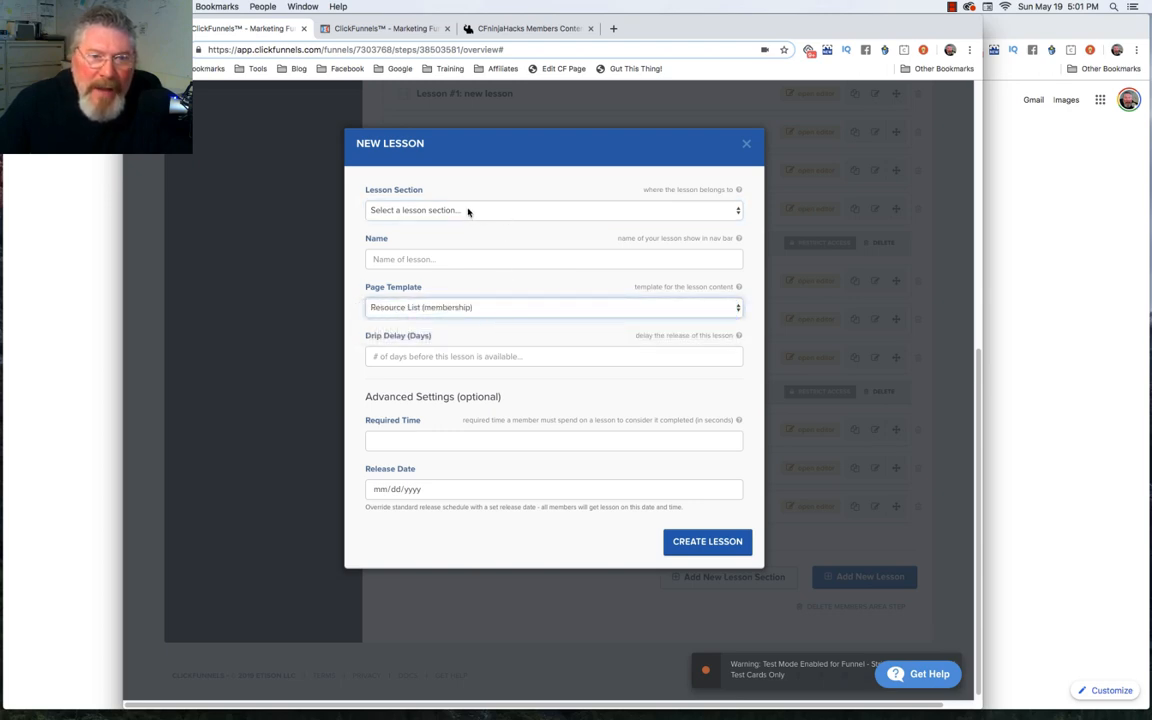
left_click(550, 210)
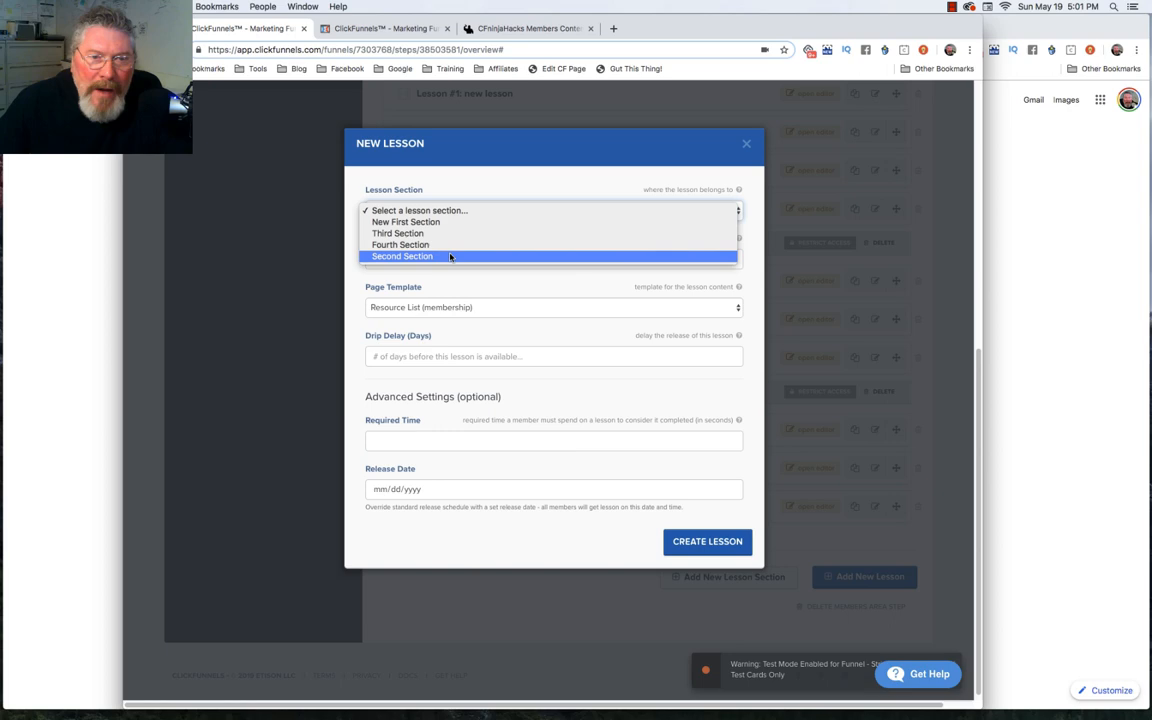
left_click(402, 256)
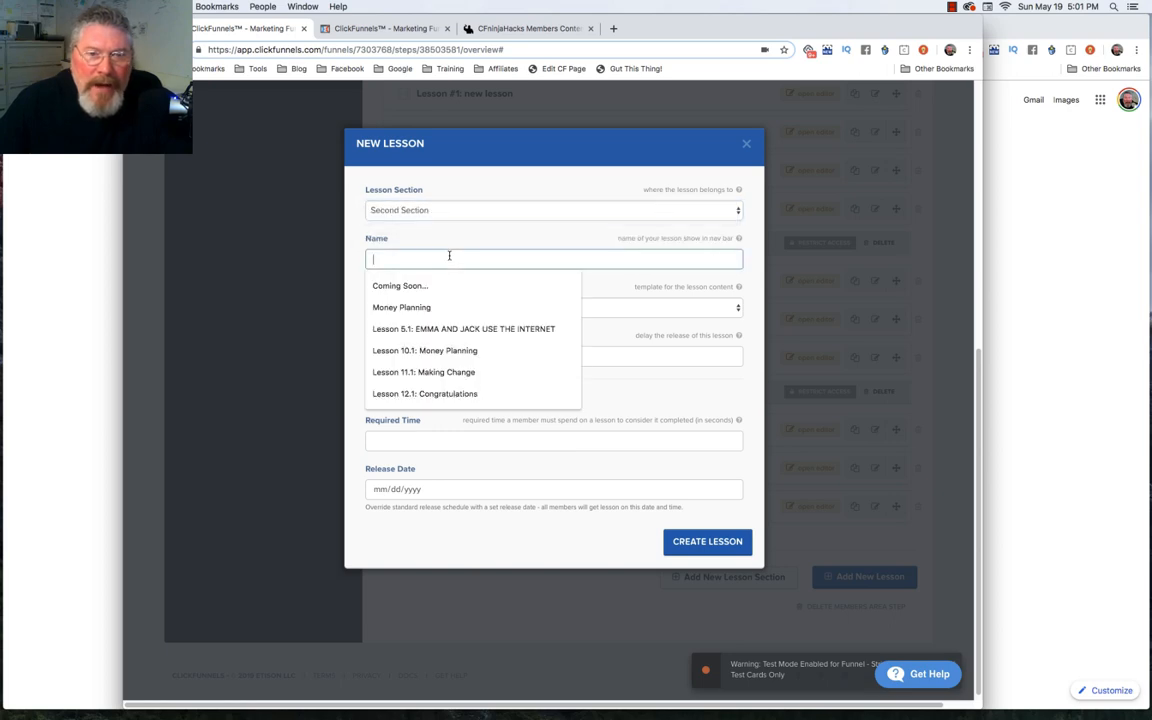
type("template")
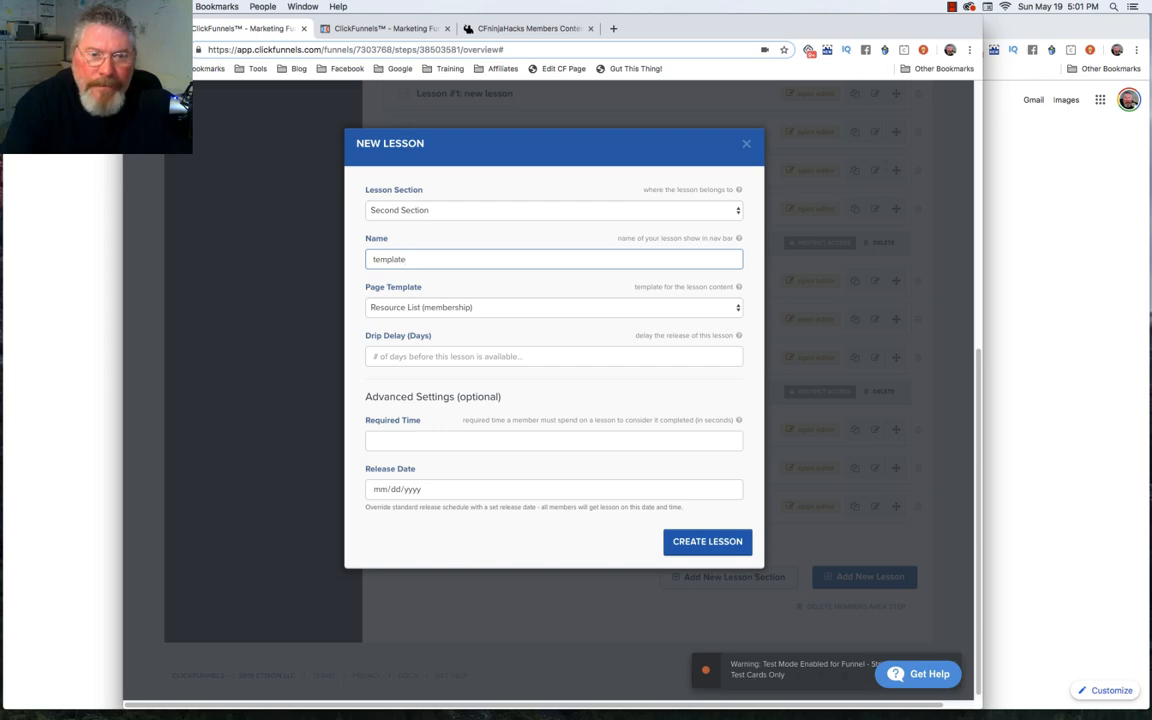
left_click(708, 540)
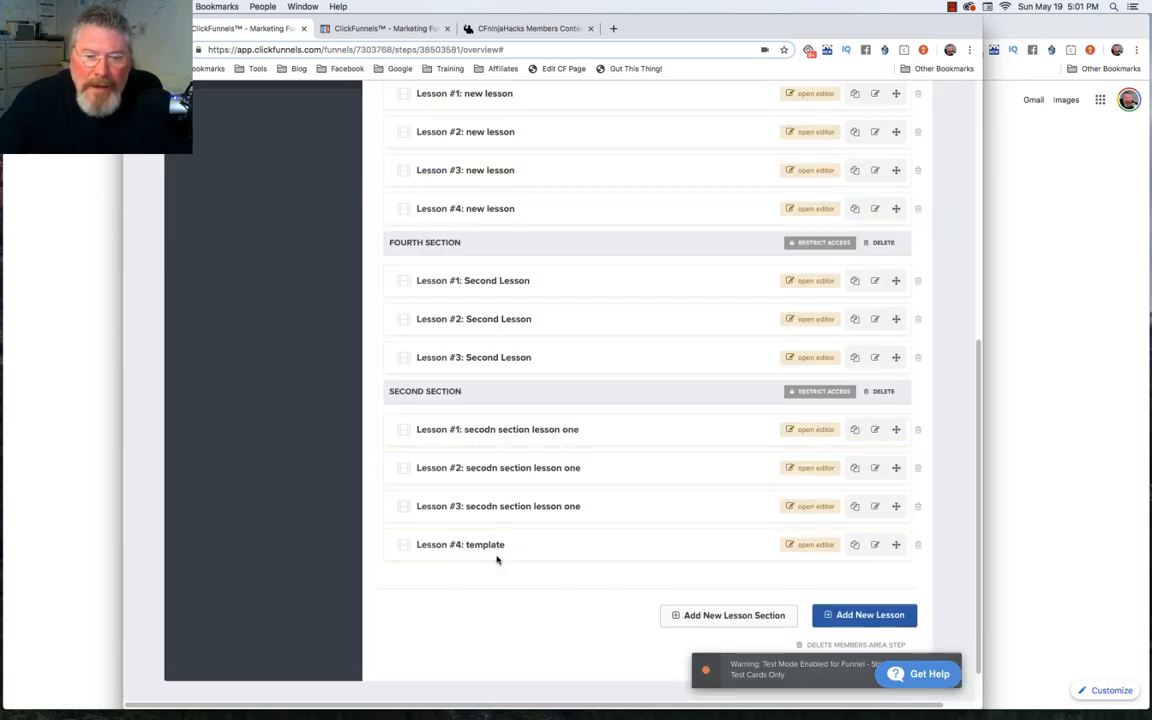
Step: Create another Second Section lesson named 'template 2' using the Video Lesson template
left_click(864, 616)
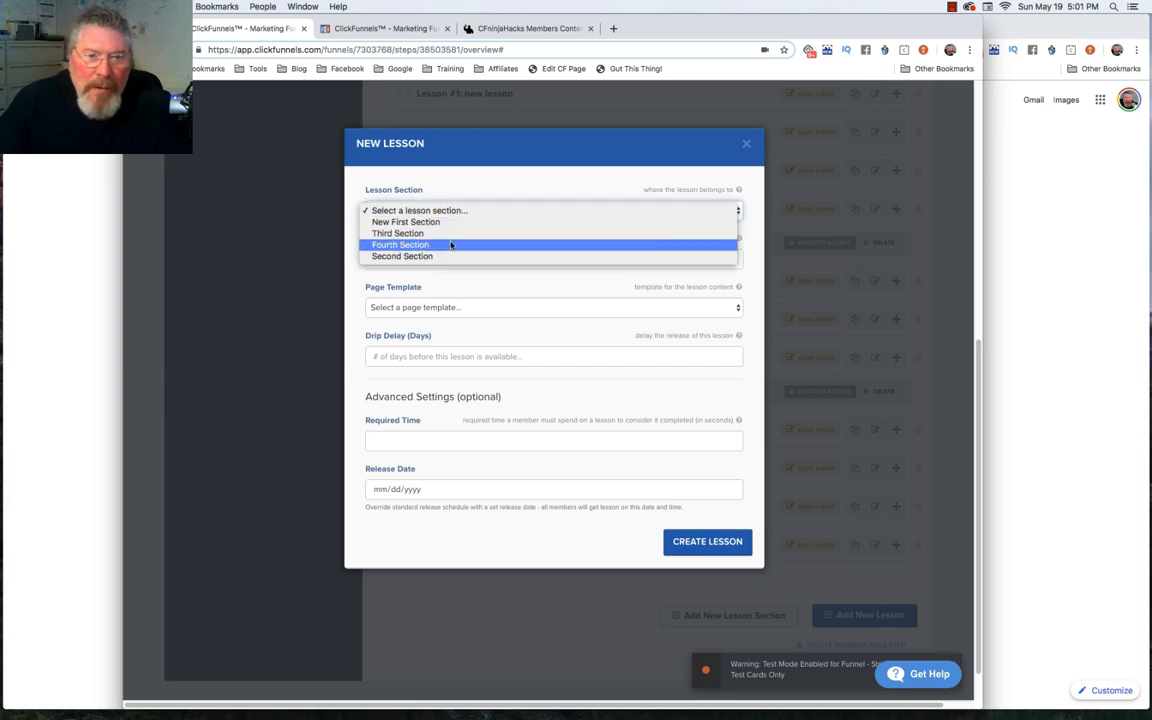
left_click(402, 256)
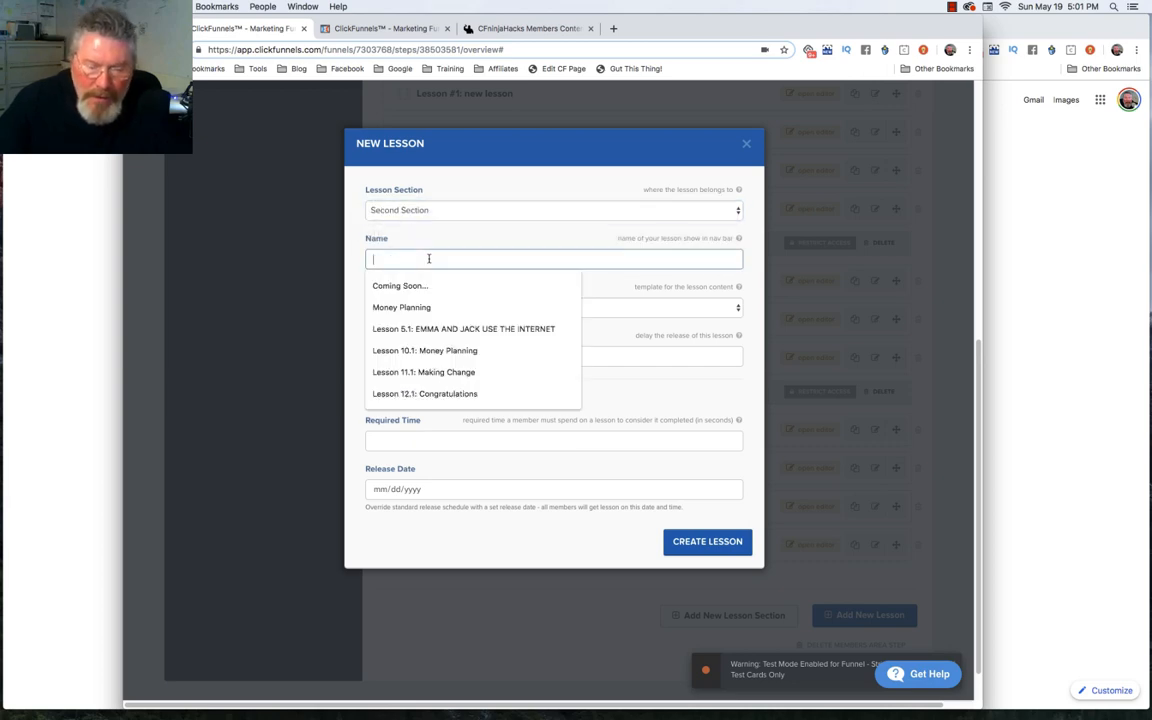
type("template")
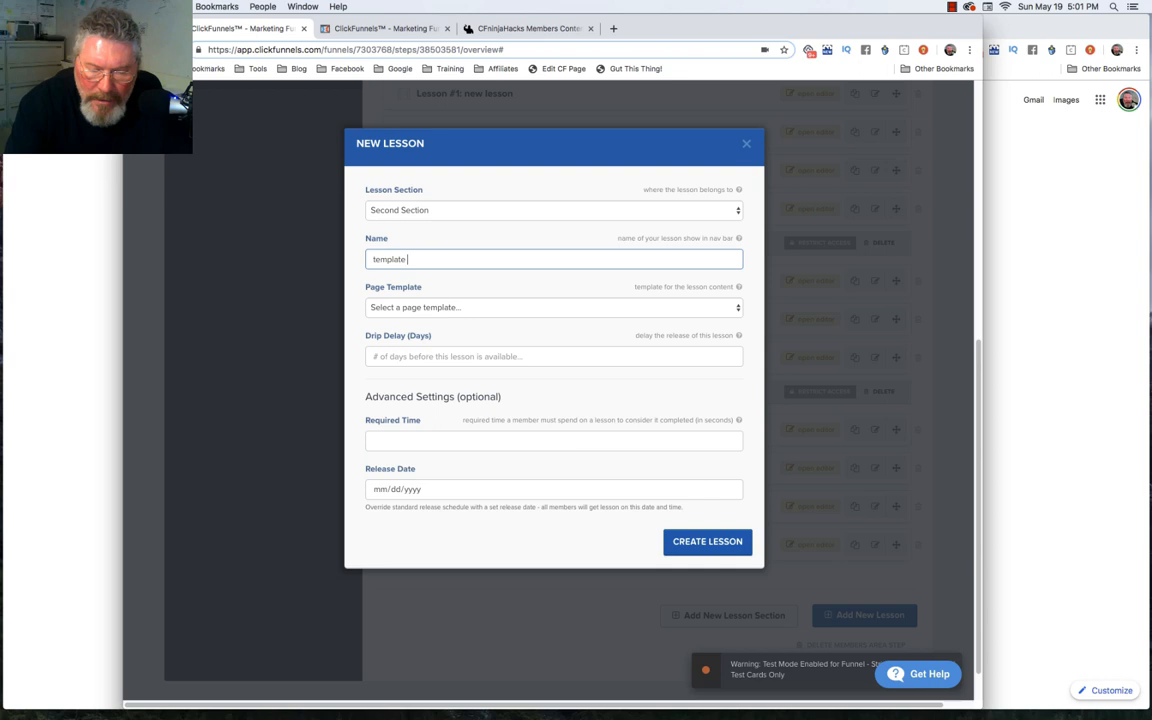
left_click(552, 308)
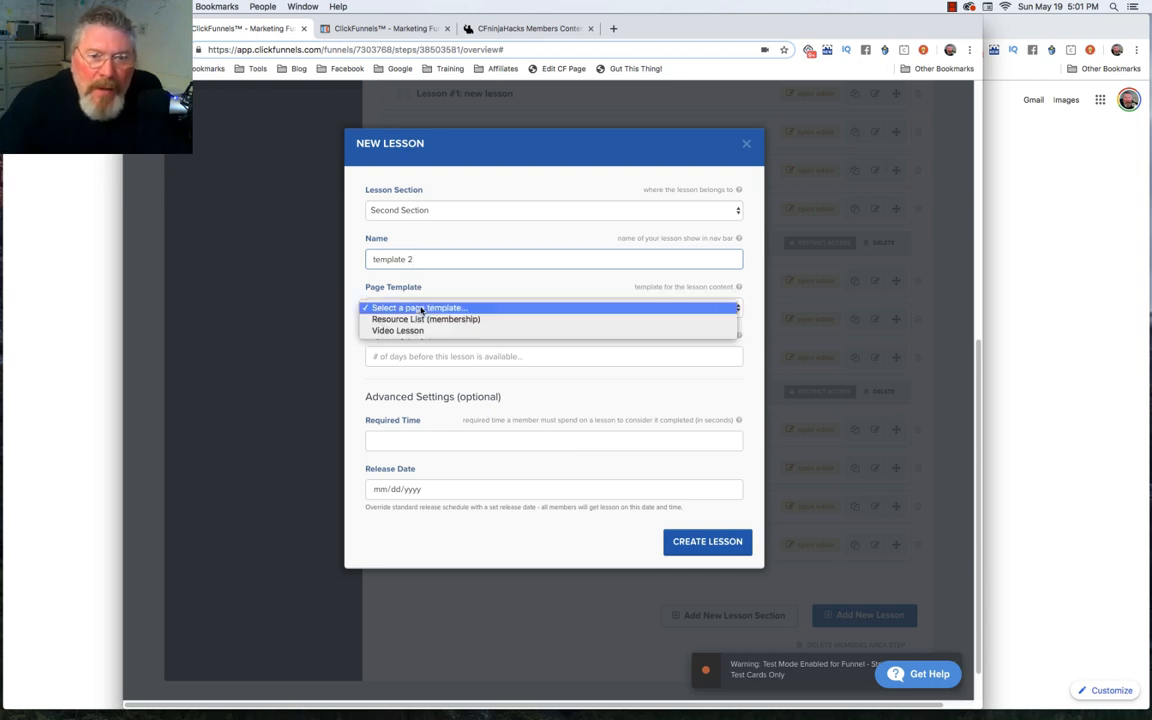
left_click(396, 332)
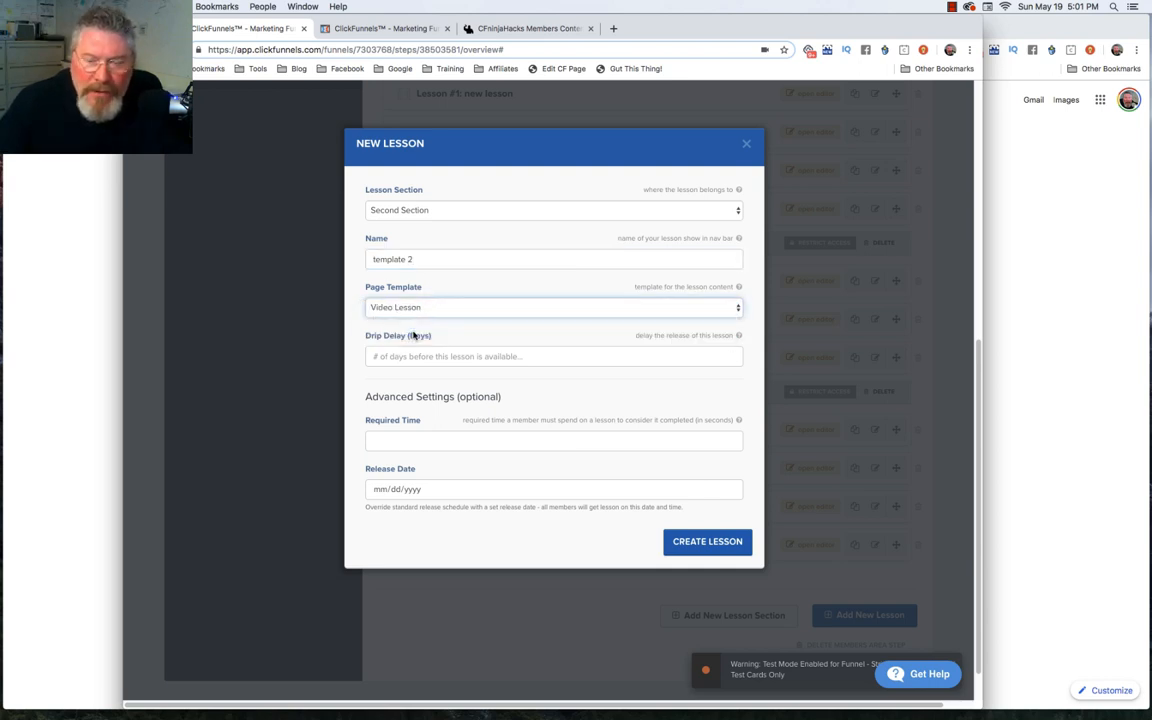
left_click(708, 540)
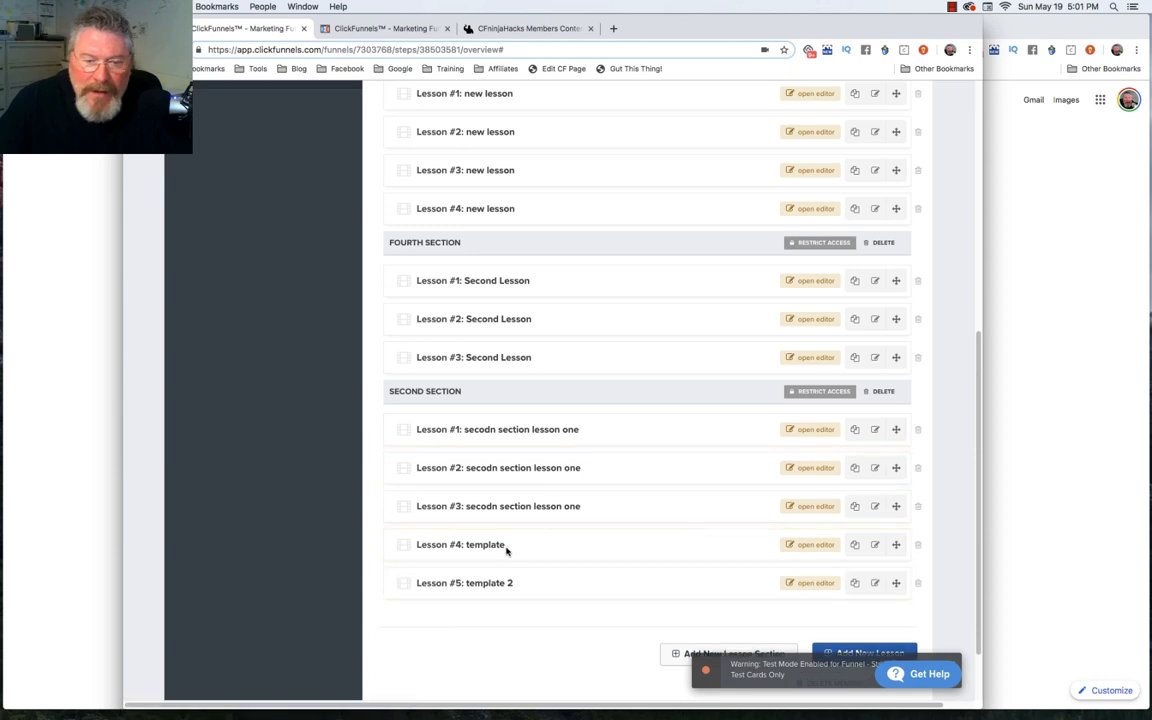
mouse_move(518, 544)
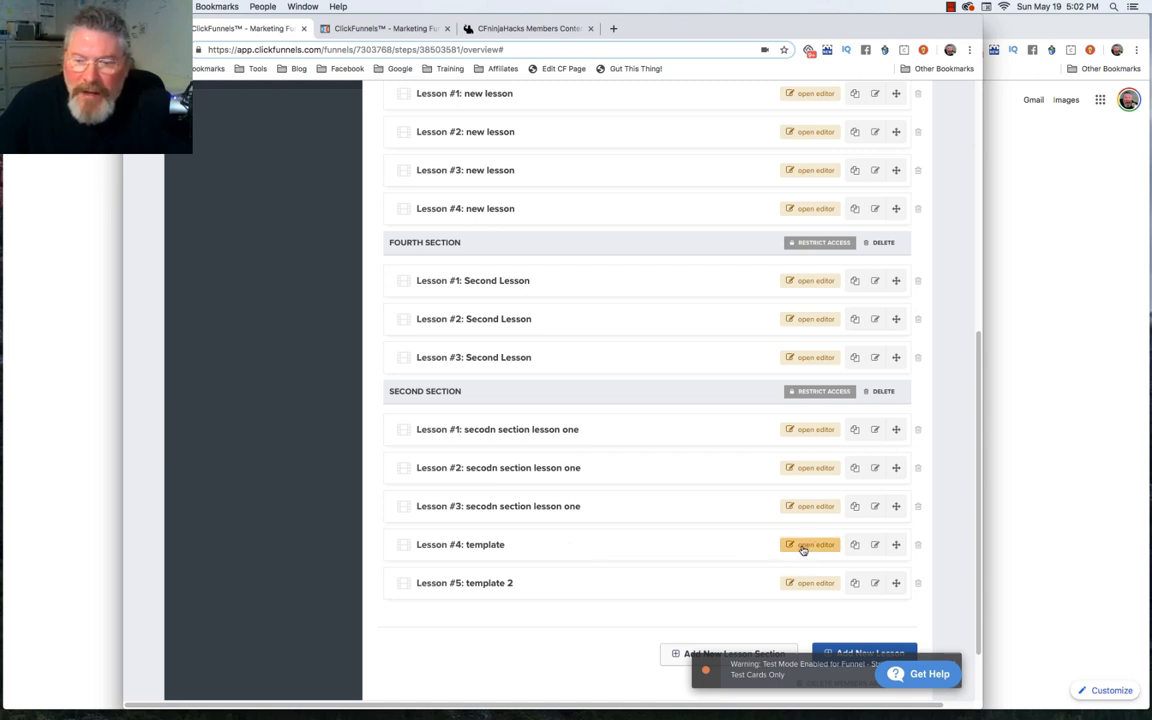
left_click(808, 544)
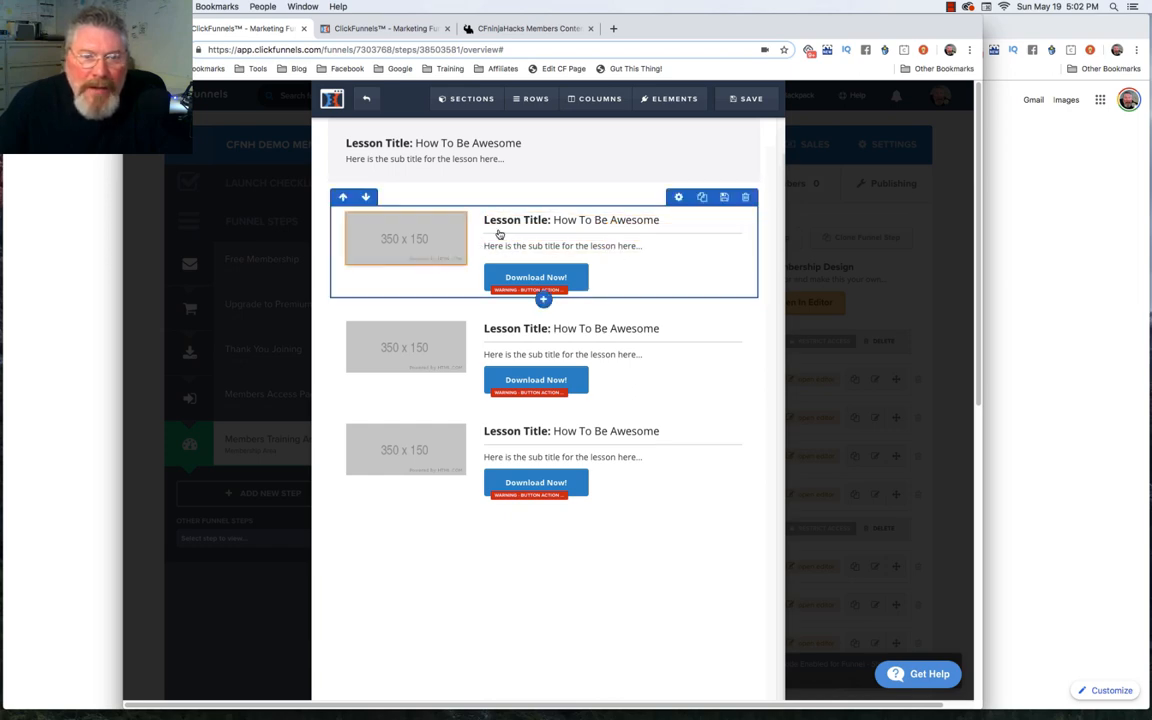
left_click(536, 276)
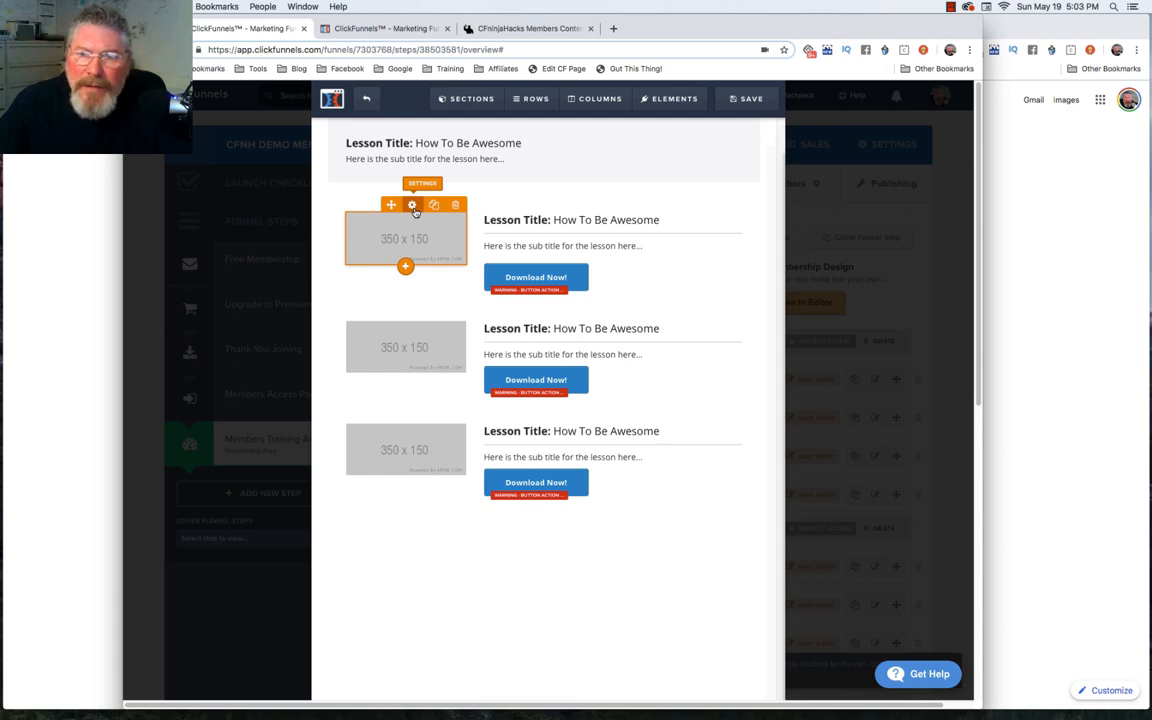
left_click(412, 204)
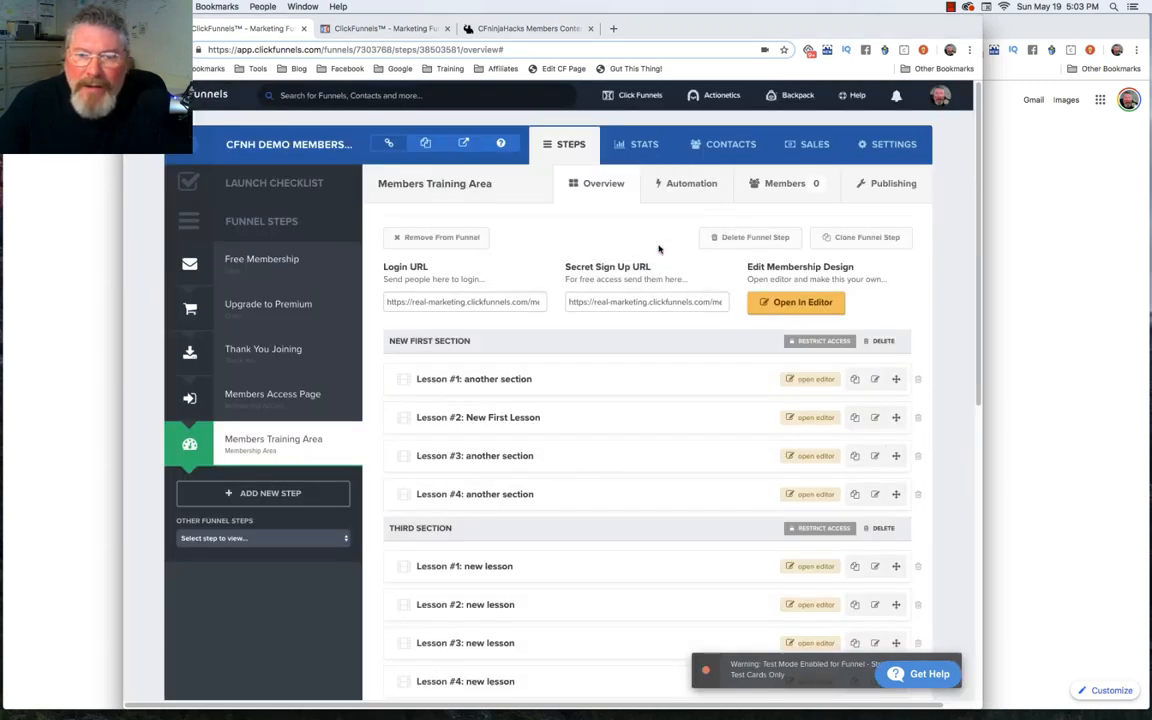
Step: Set the video element's source to YouTube in its settings, then leave the page editor
scroll("down", 3)
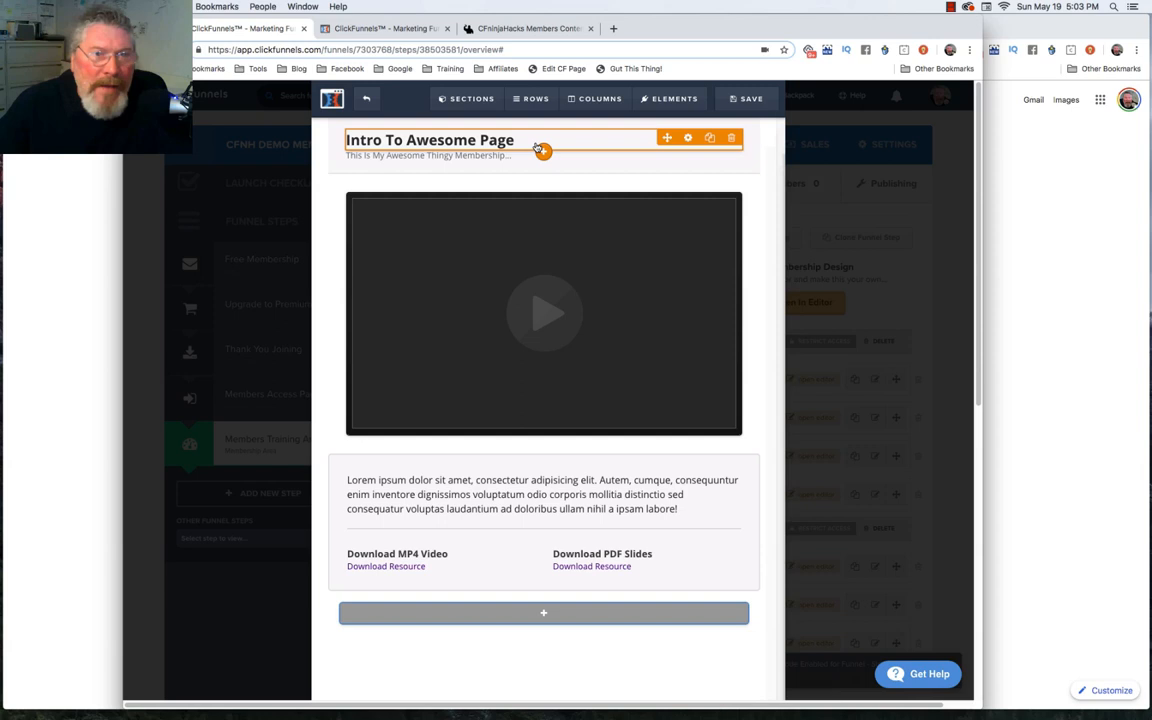
left_click(540, 150)
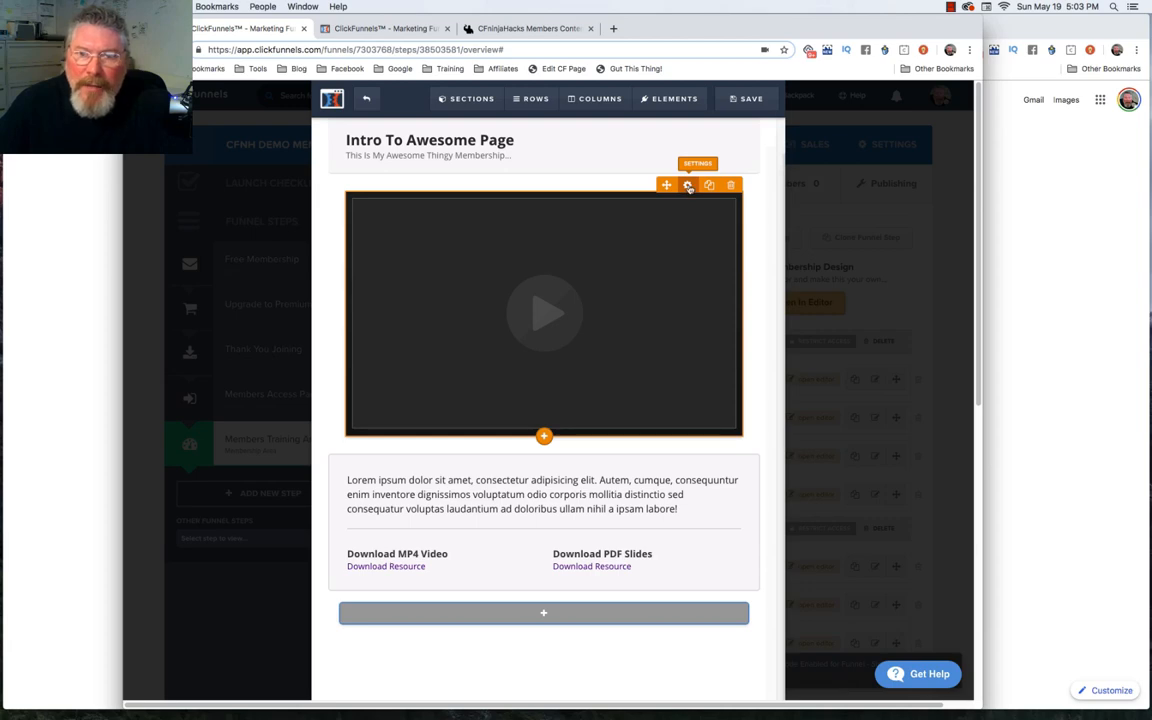
left_click(688, 184)
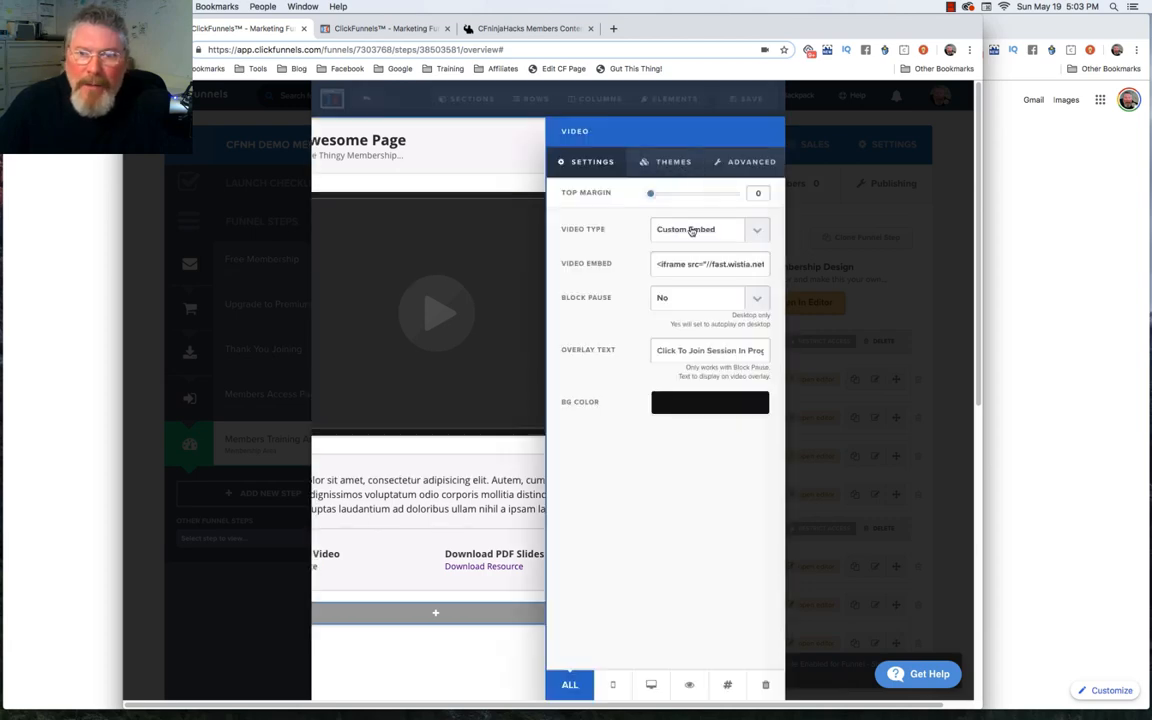
left_click(710, 228)
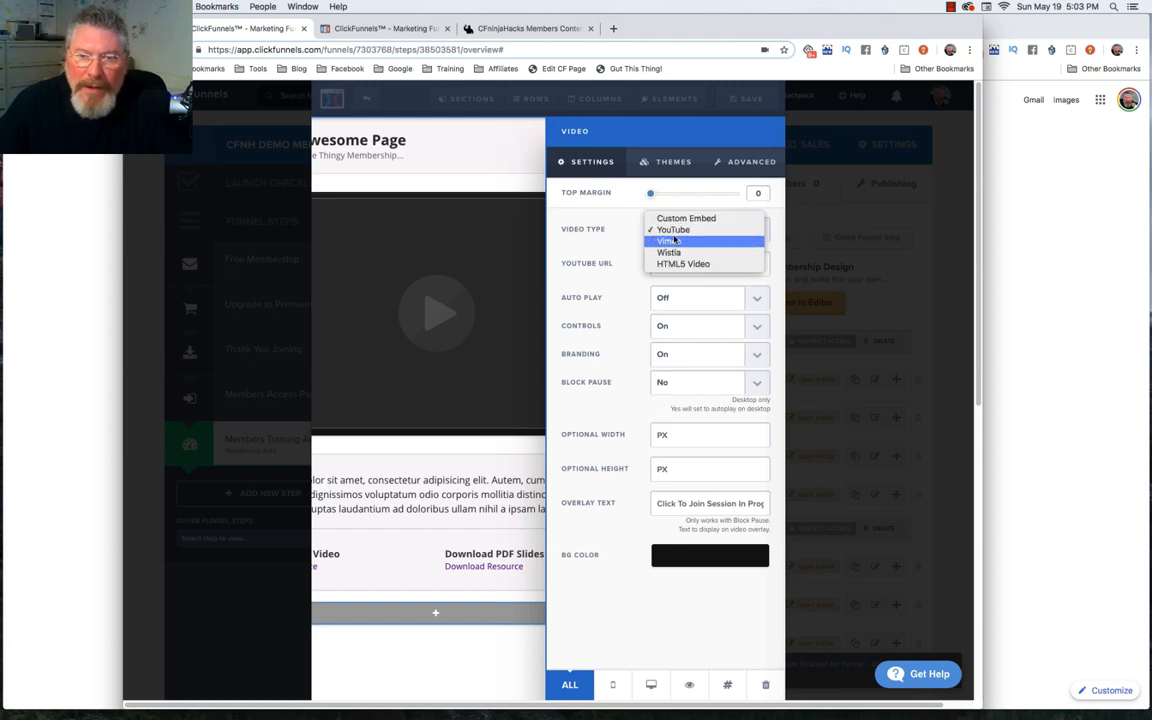
left_click(672, 228)
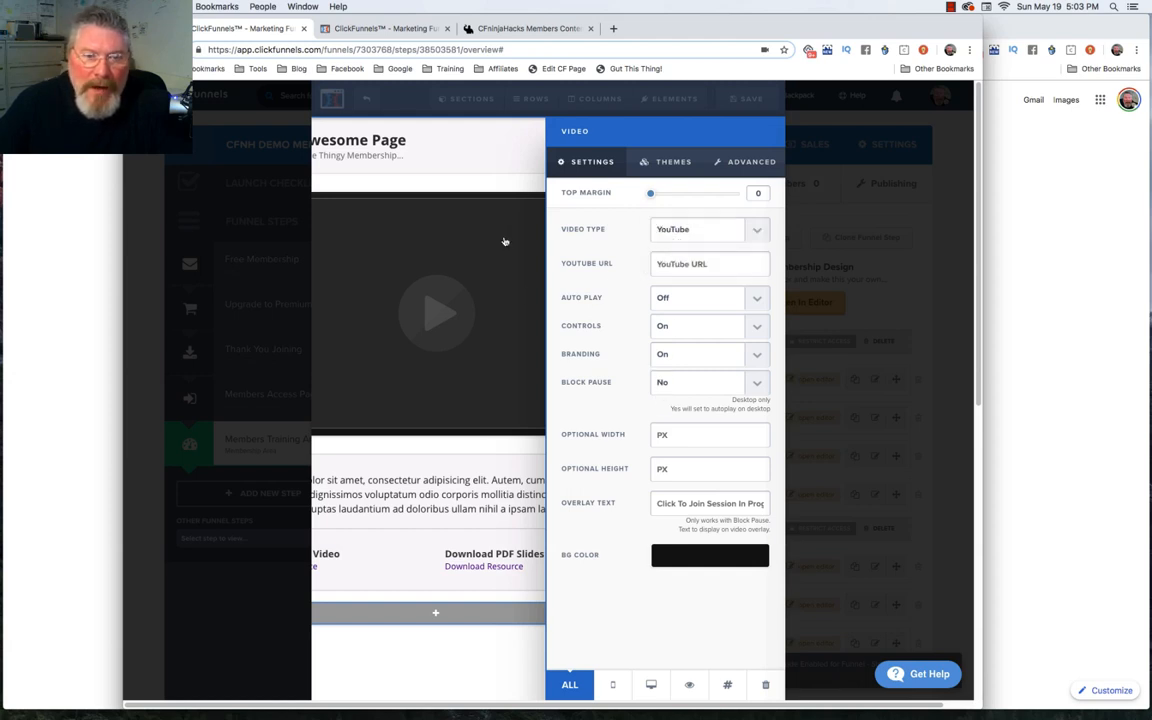
mouse_move(472, 240)
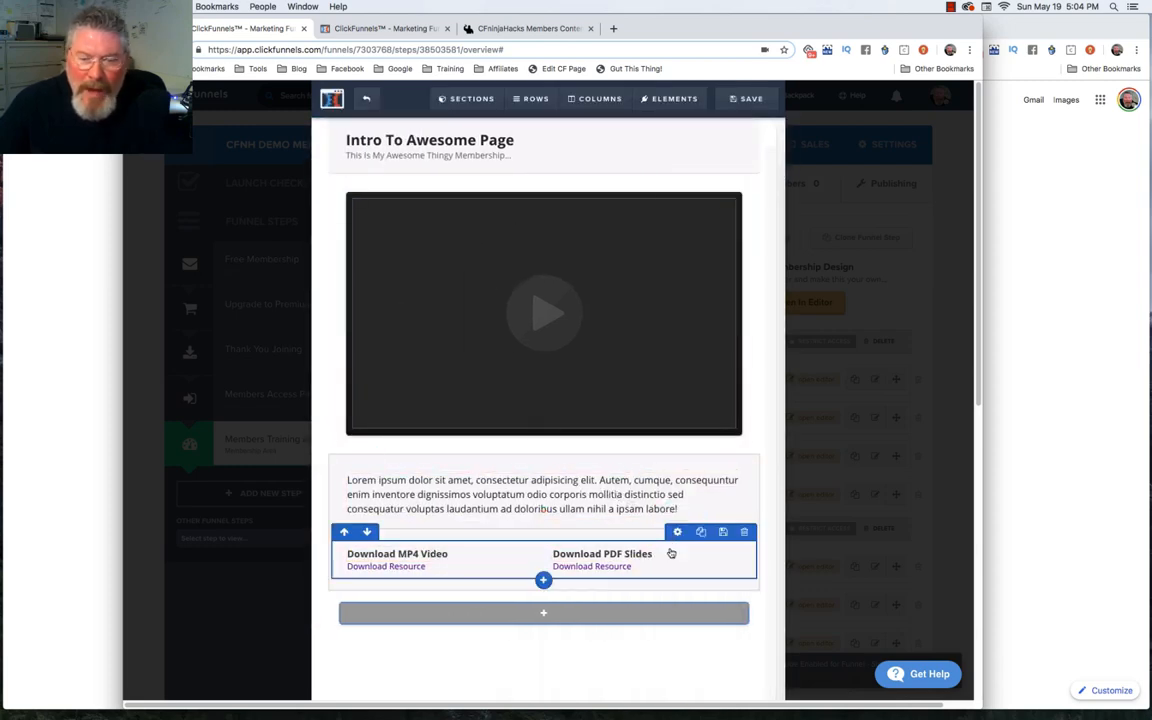
left_click(592, 566)
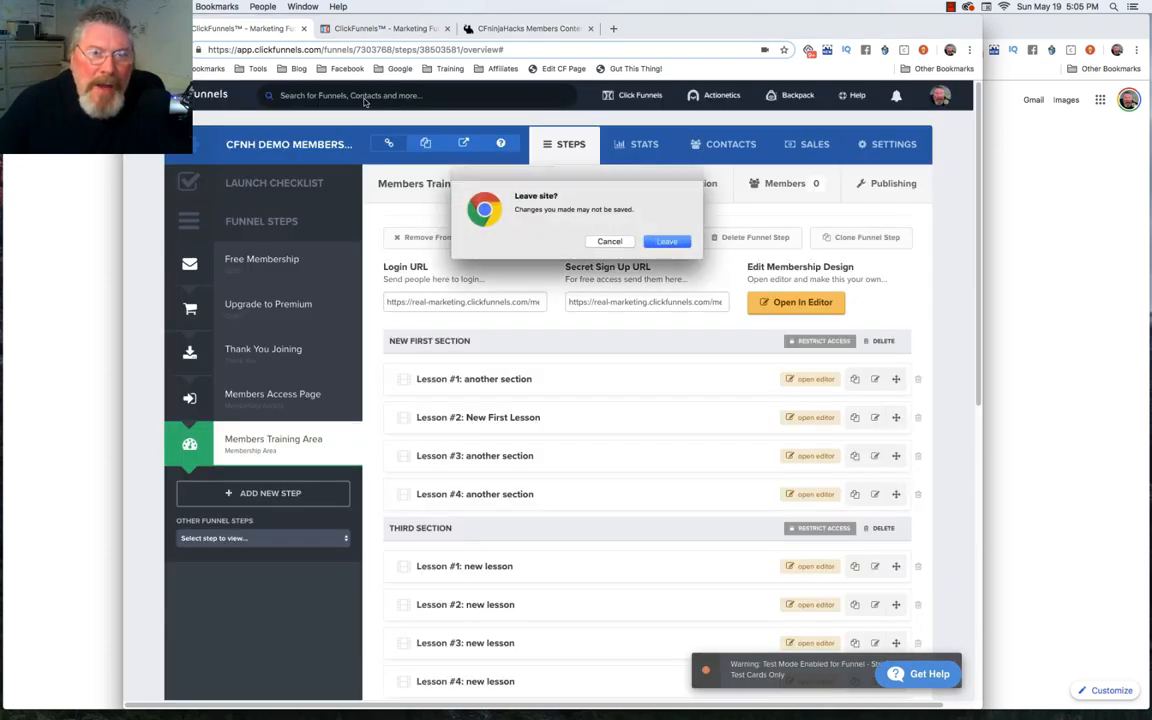
Step: Confirm leaving, browse the members site's Funnel U 101 steps and open the Why ClickFunnels? lesson
left_click(666, 240)
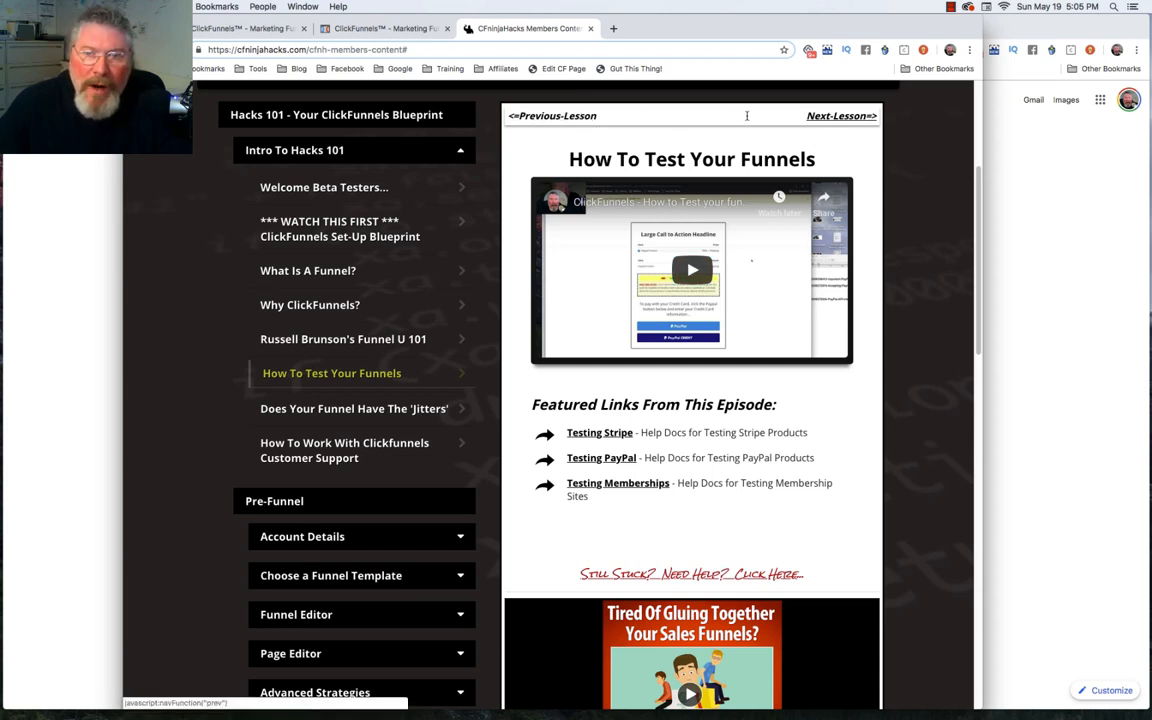
mouse_move(564, 122)
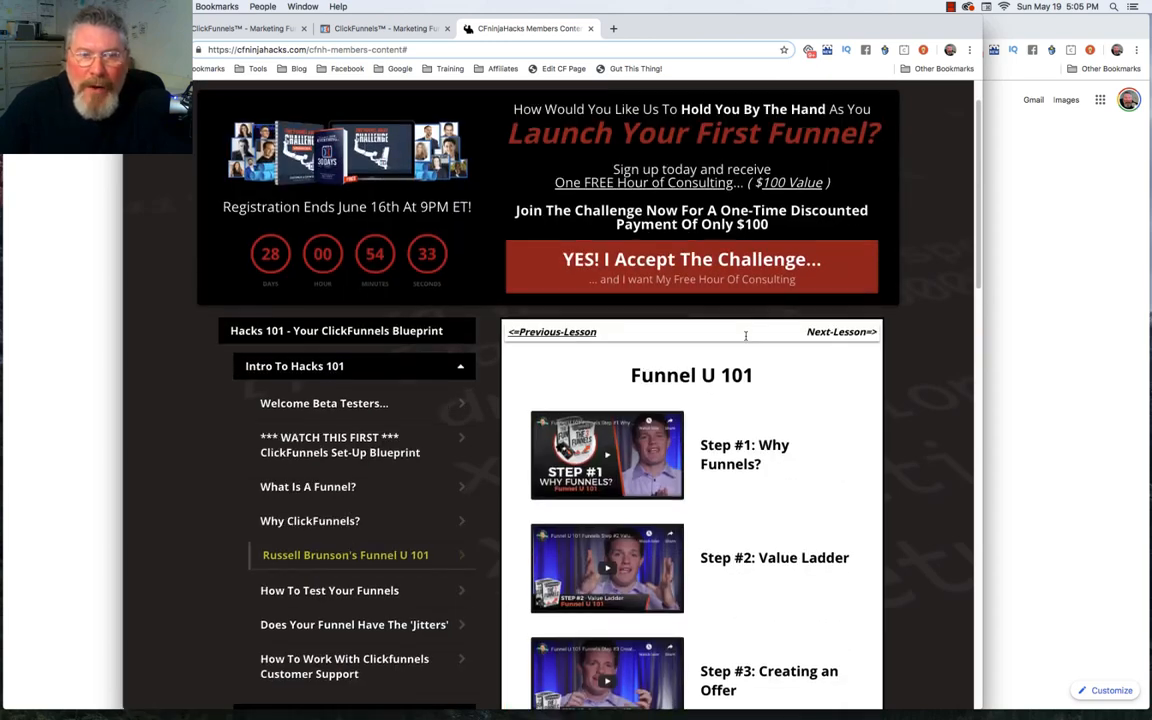
scroll("down", 3)
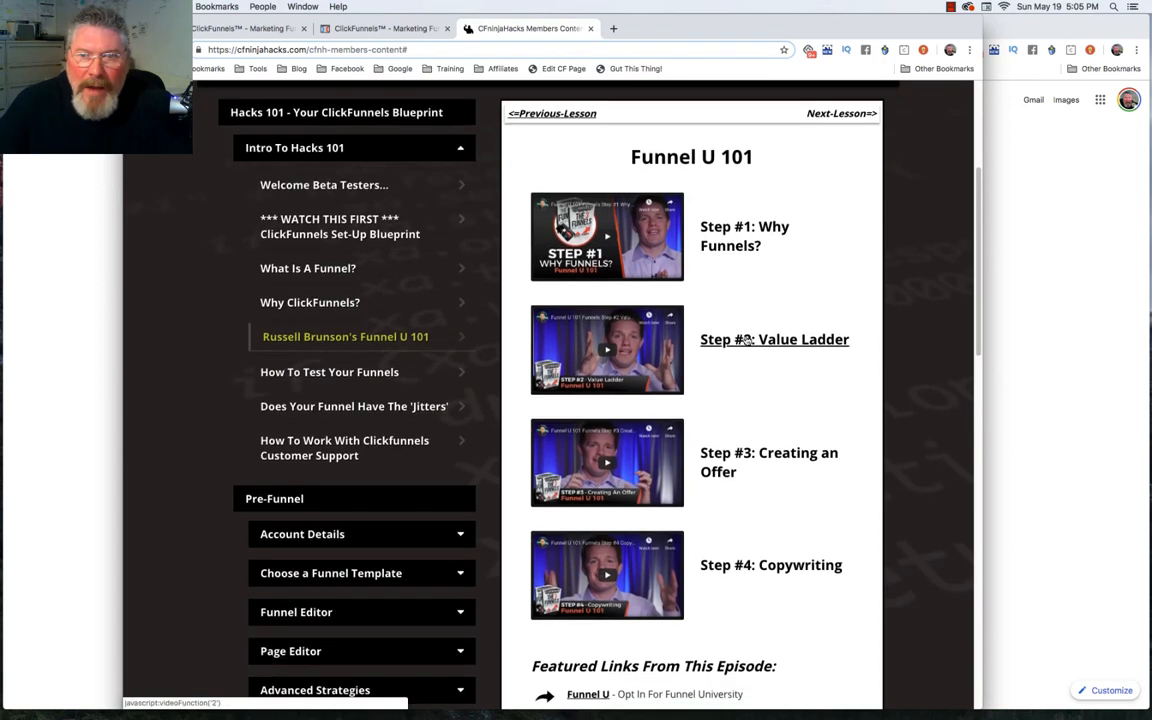
left_click(608, 236)
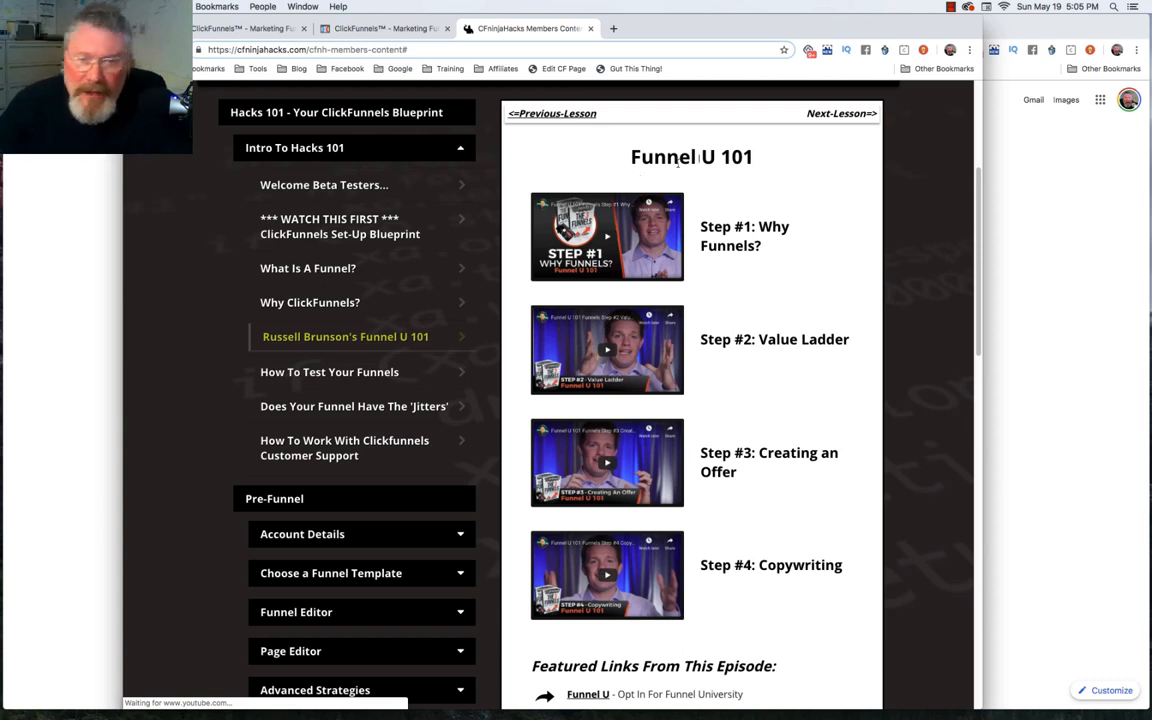
left_click(608, 236)
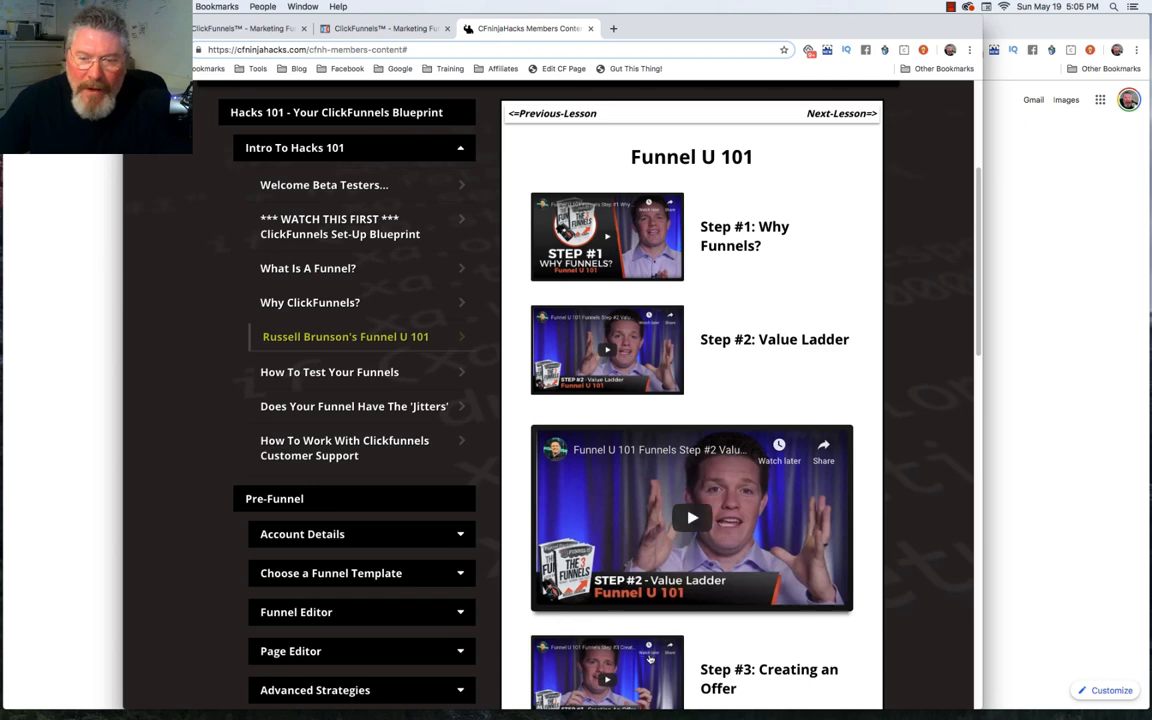
scroll("down", 3)
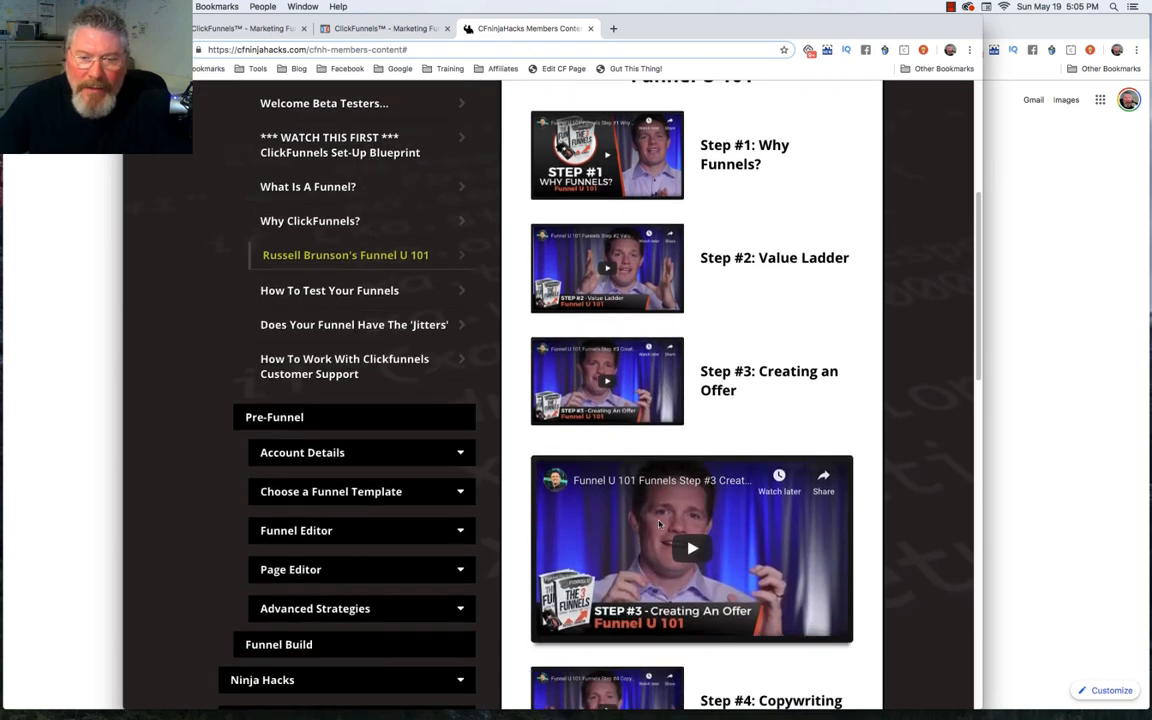
scroll("down", 3)
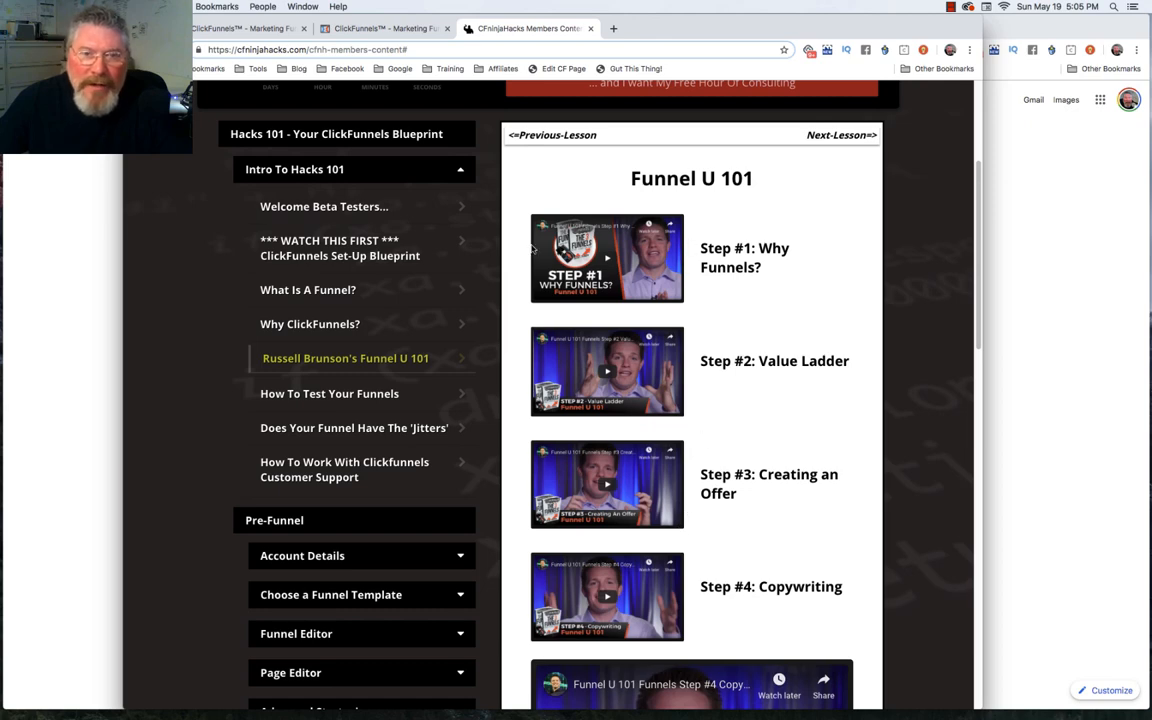
left_click(310, 324)
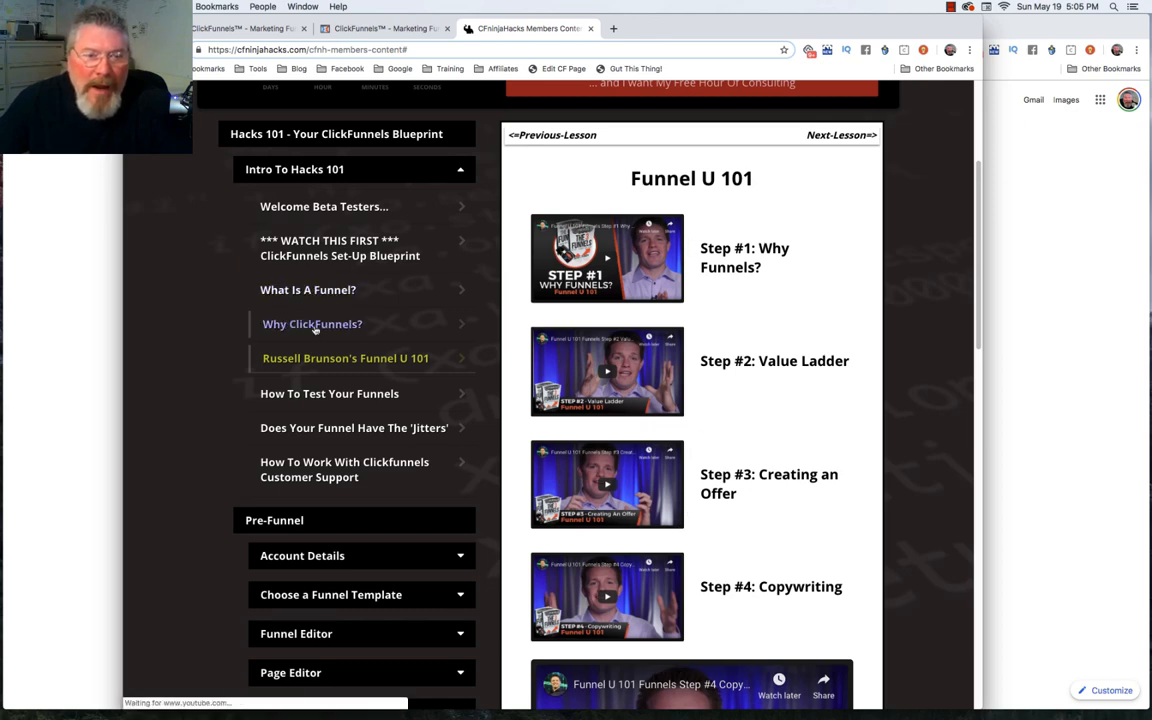
left_click(312, 324)
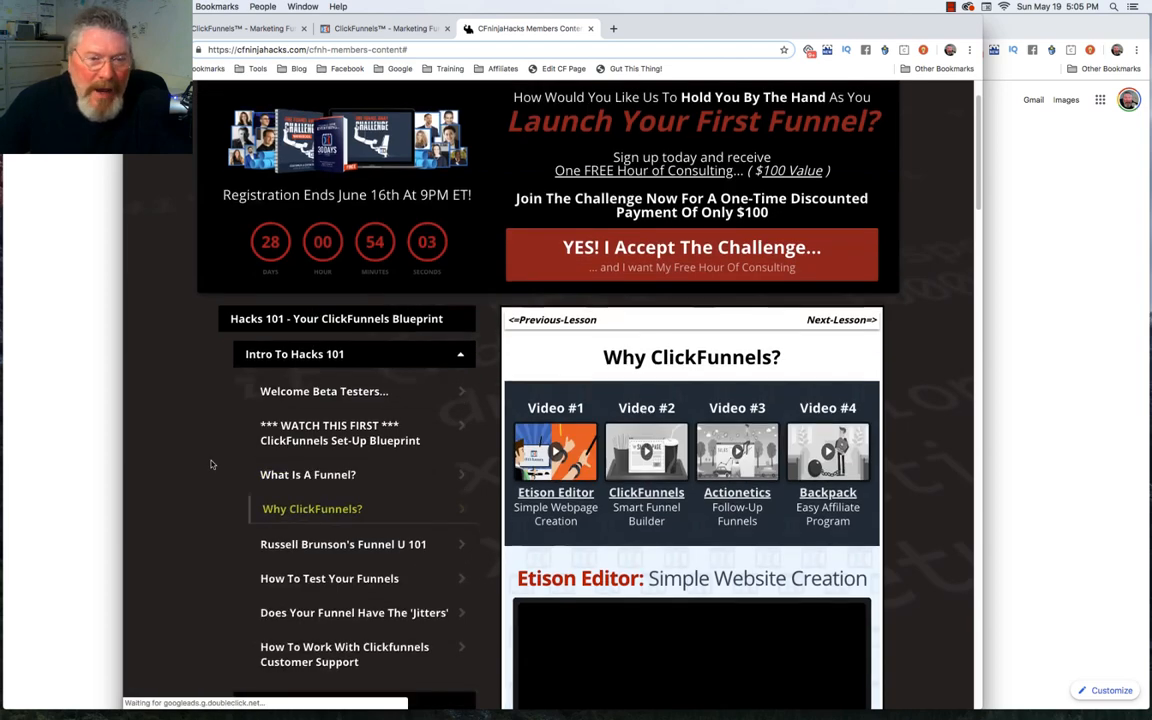
Step: Switch between the Etison Editor, Smart Funnel Builder and Actionetics video thumbnails on the lesson
scroll("down", 3)
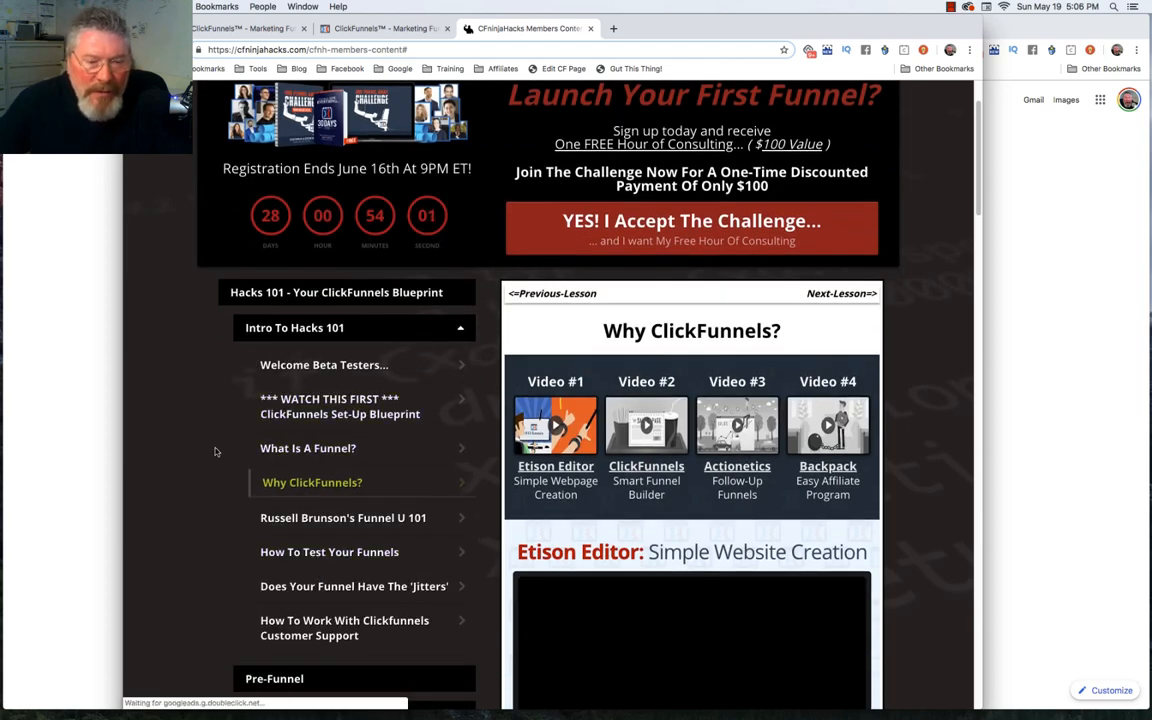
scroll("down", 3)
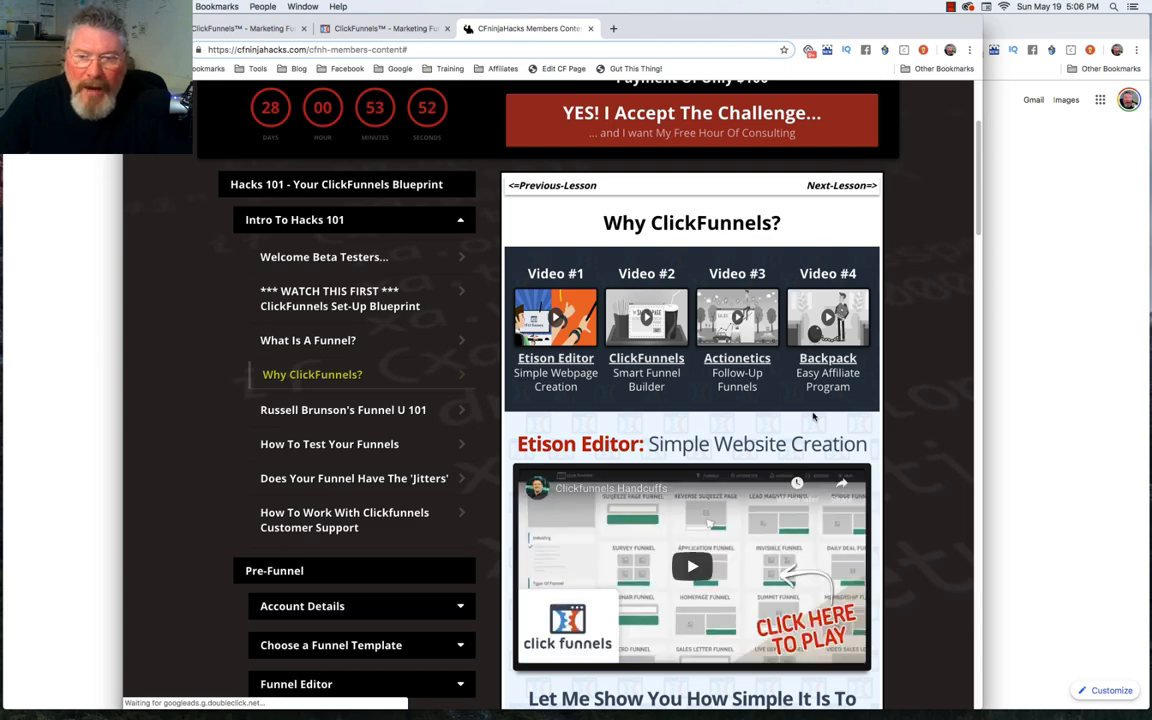
mouse_move(636, 288)
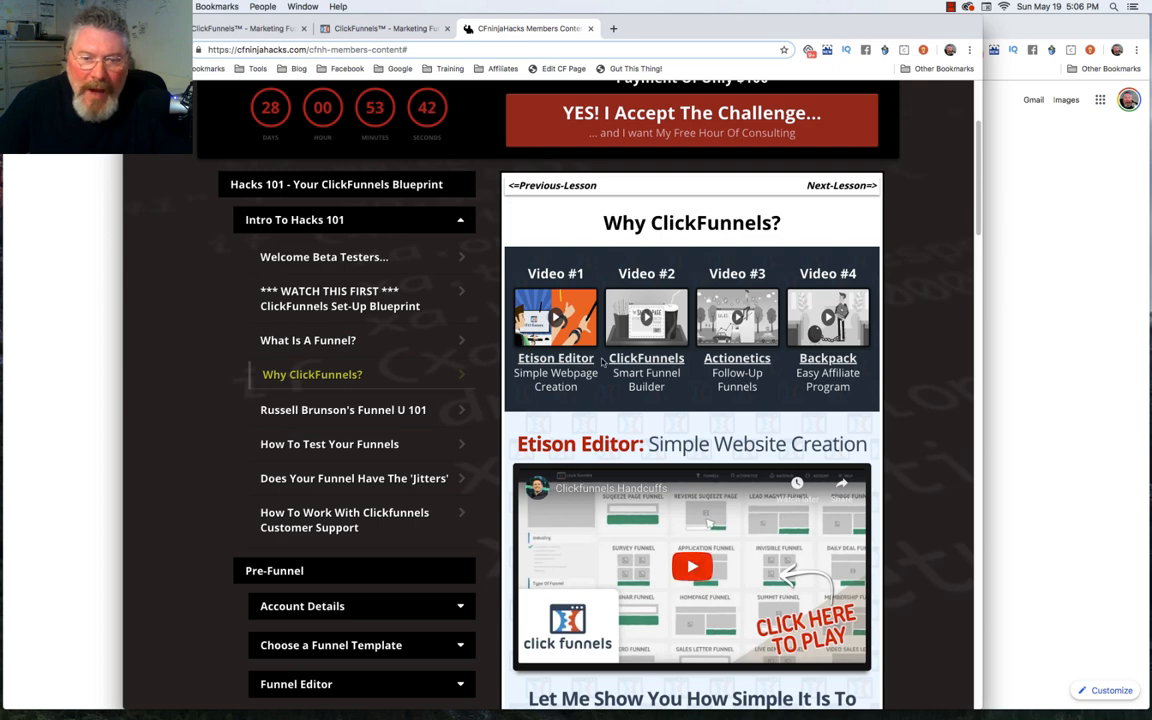
left_click(646, 318)
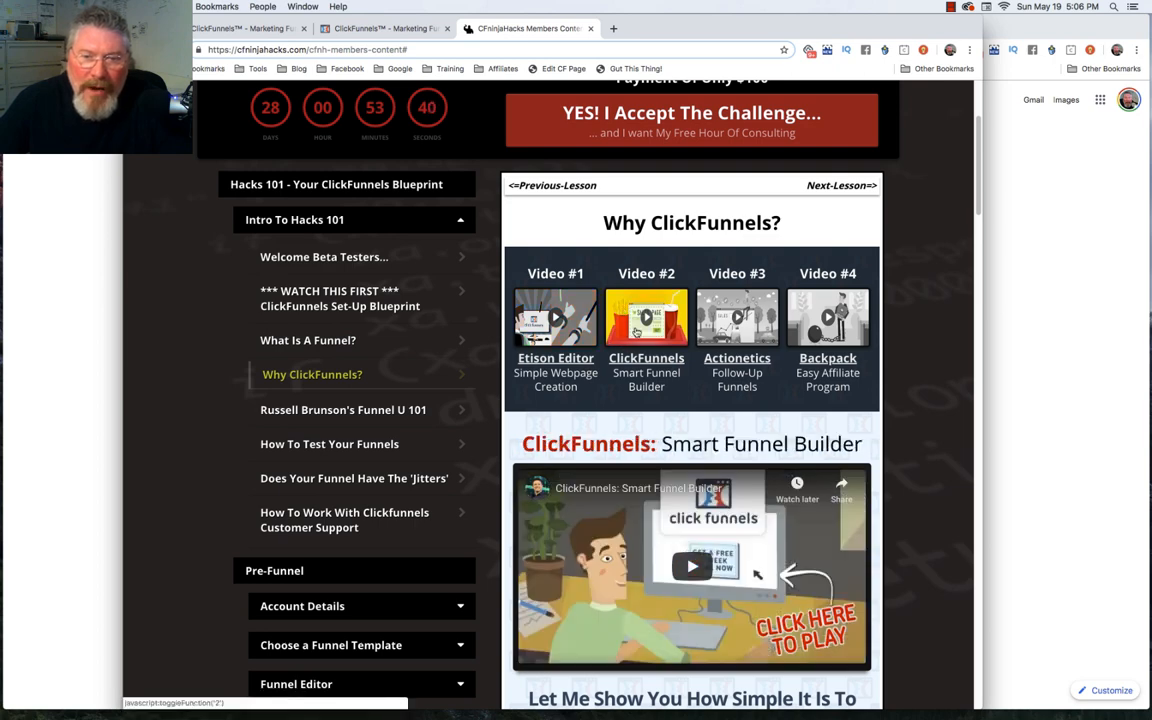
mouse_move(590, 304)
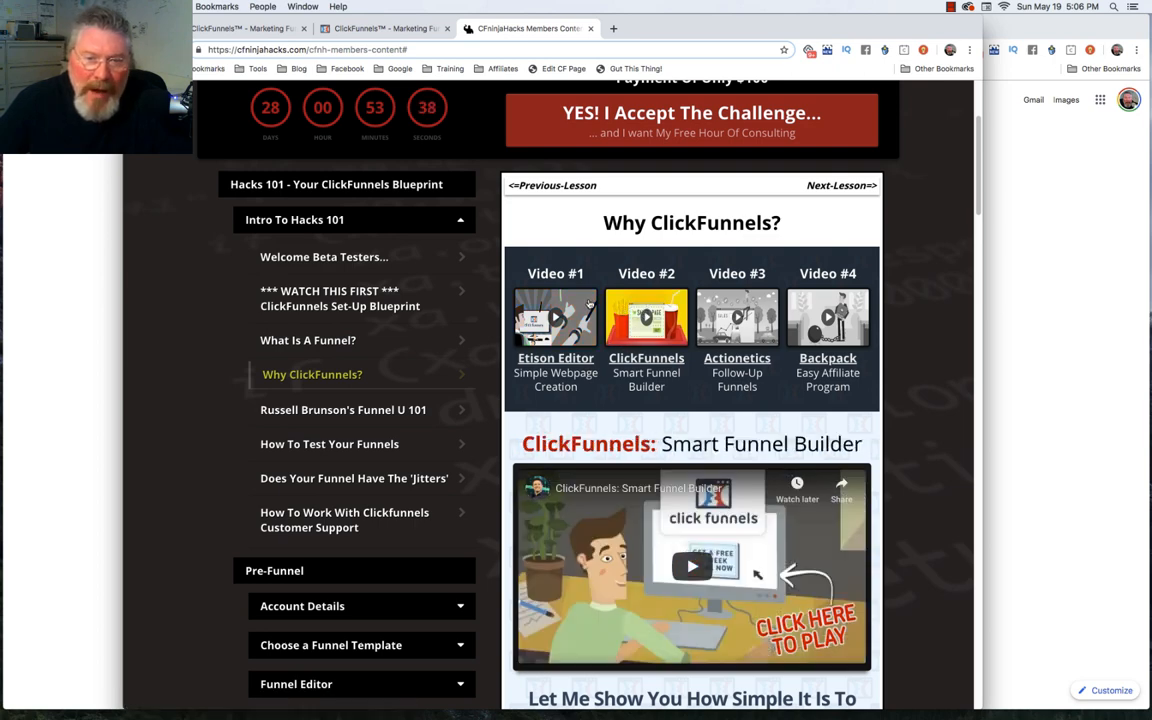
left_click(556, 318)
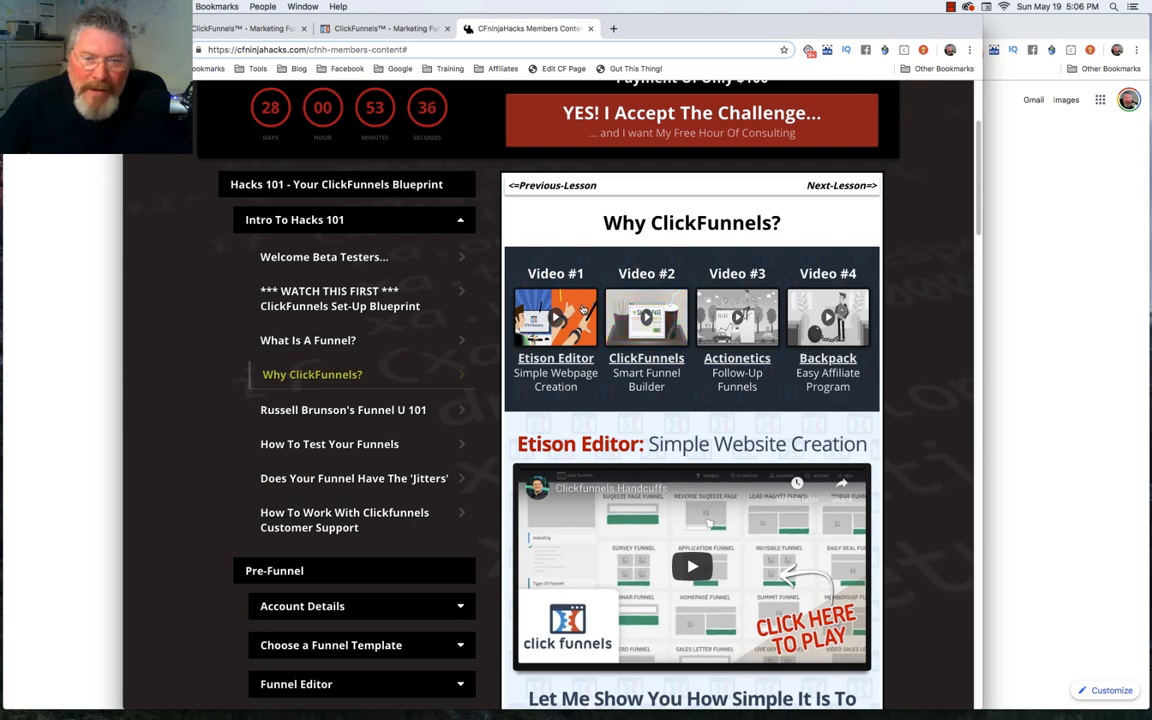
left_click(646, 318)
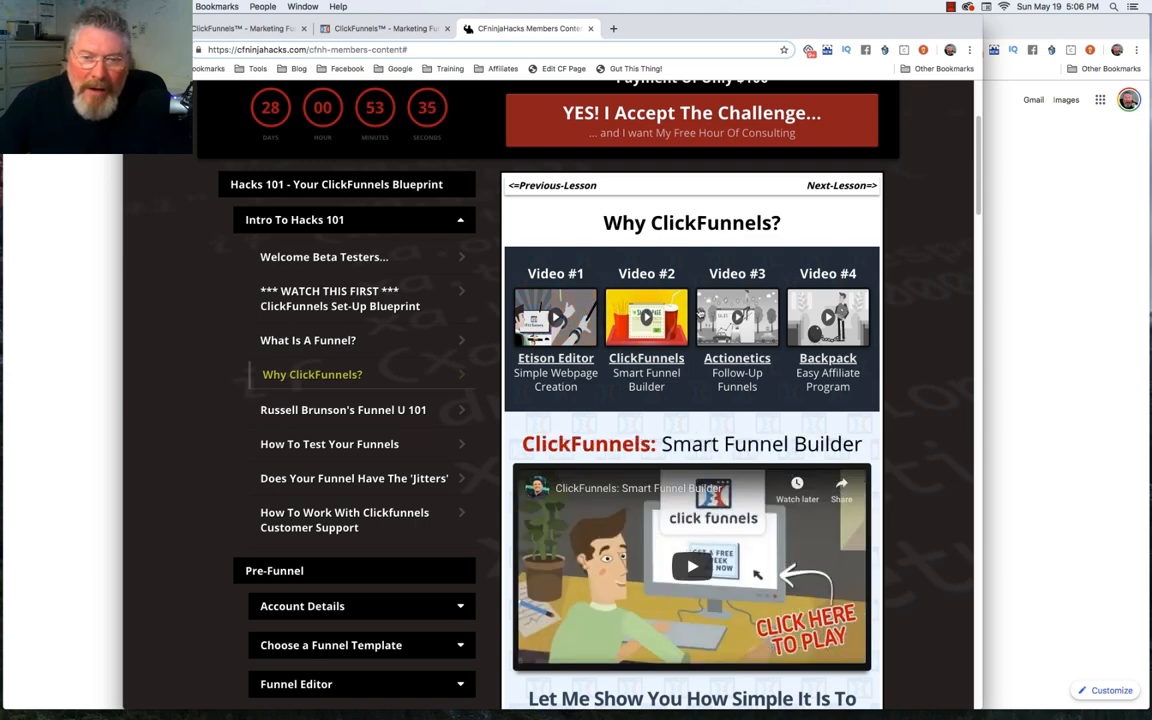
left_click(736, 318)
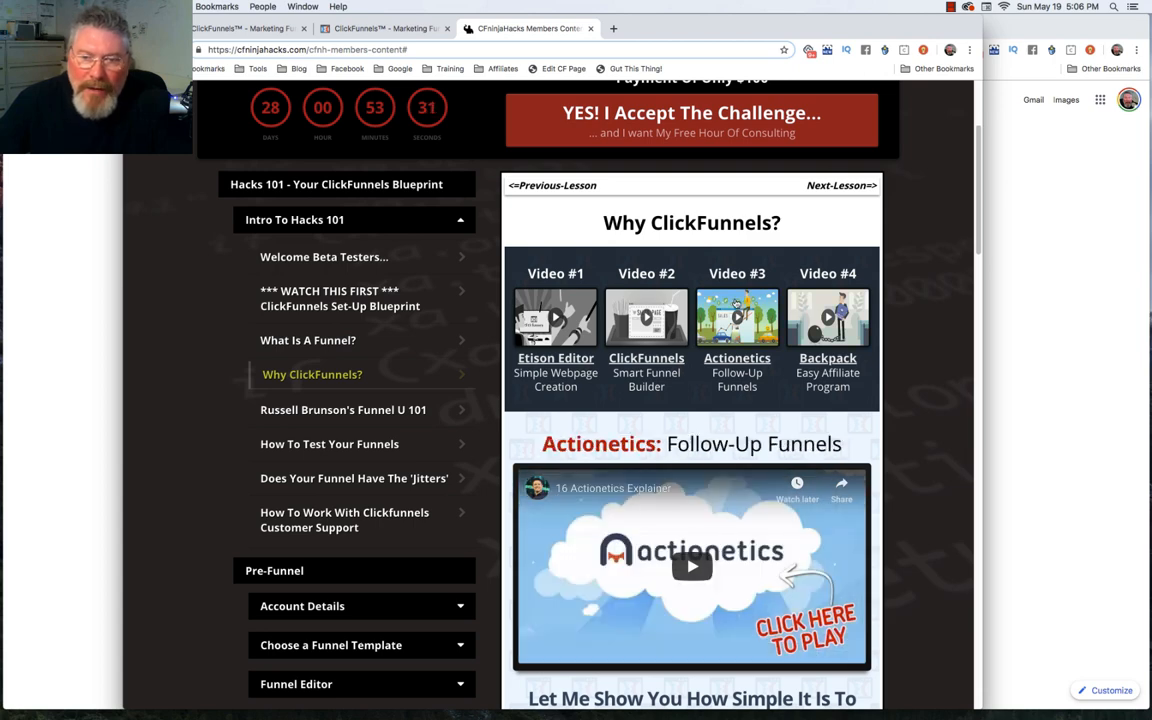
left_click(646, 318)
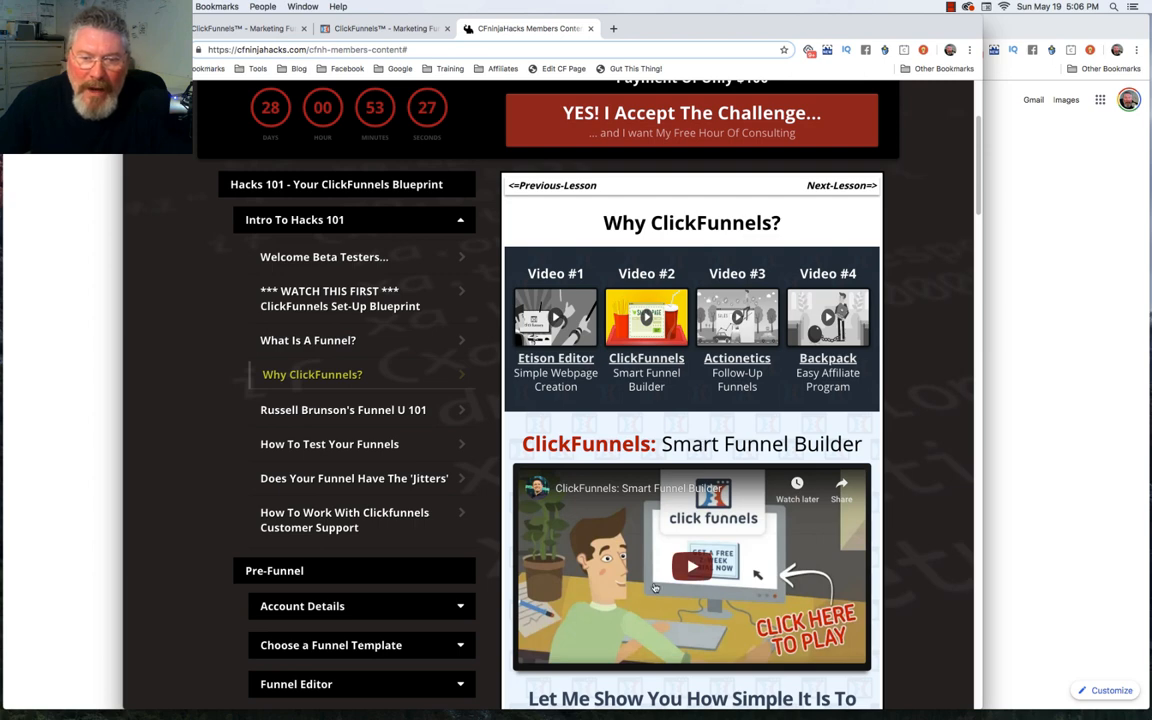
Step: Check the Actionetics video, then settle on the ClickFunnels Smart Funnel Builder video and review the page below
scroll("down", 3)
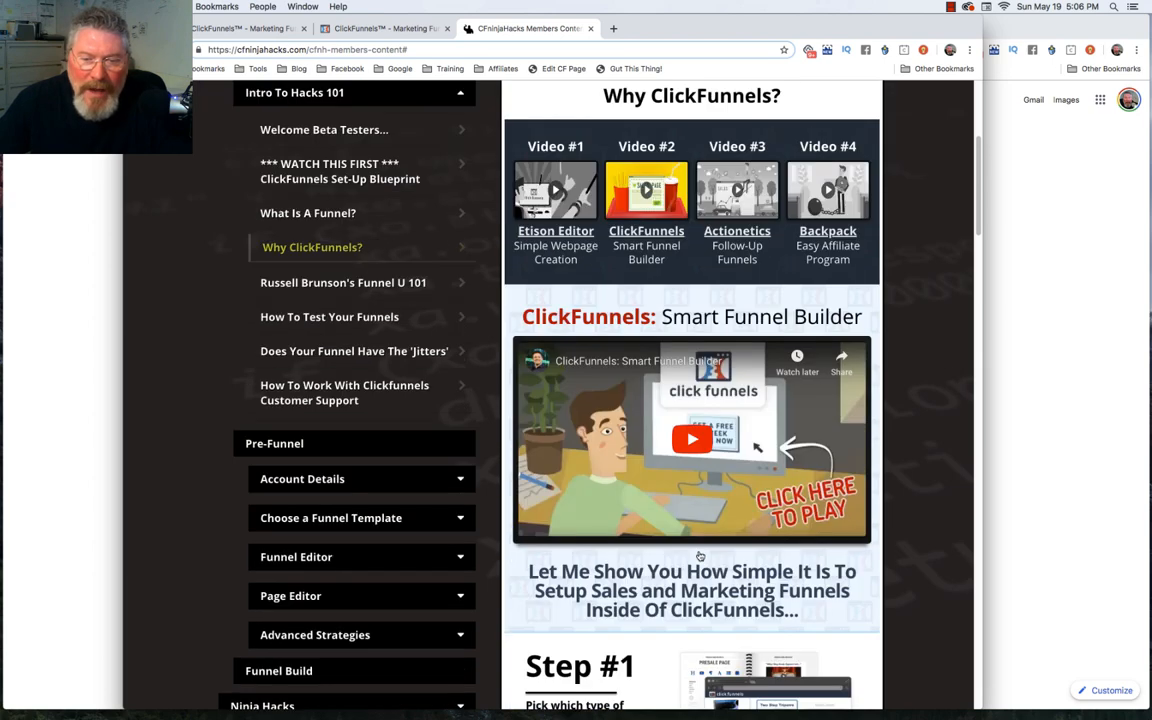
left_click(736, 190)
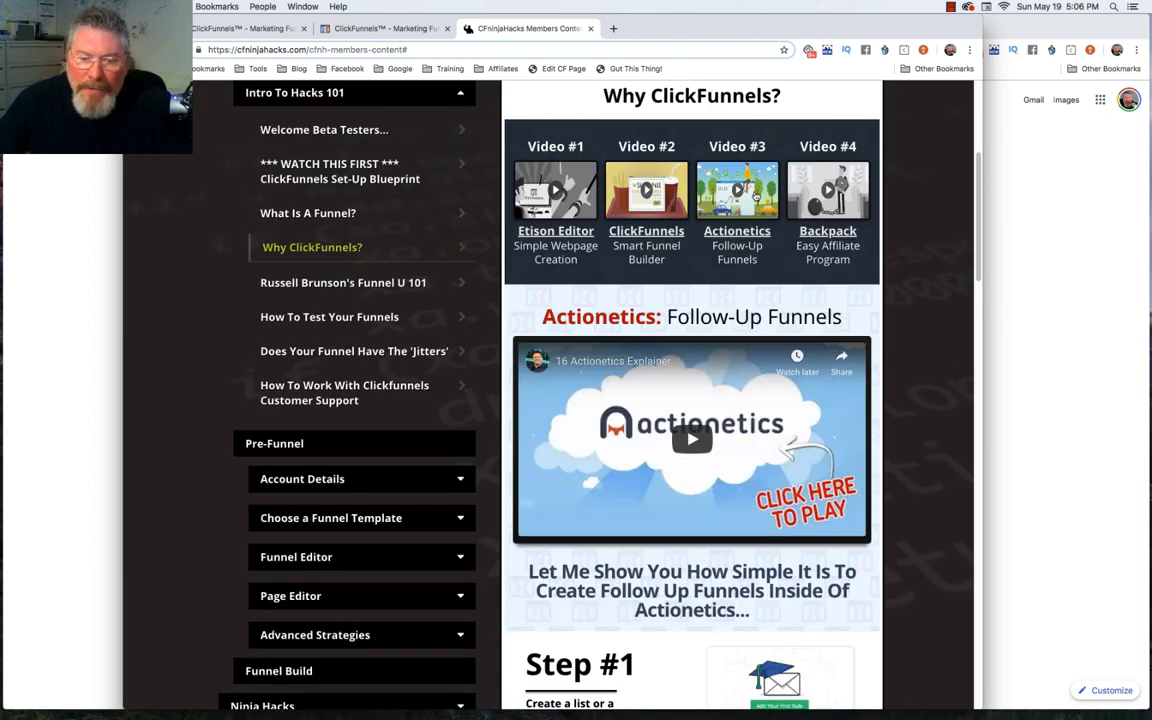
scroll("down", 3)
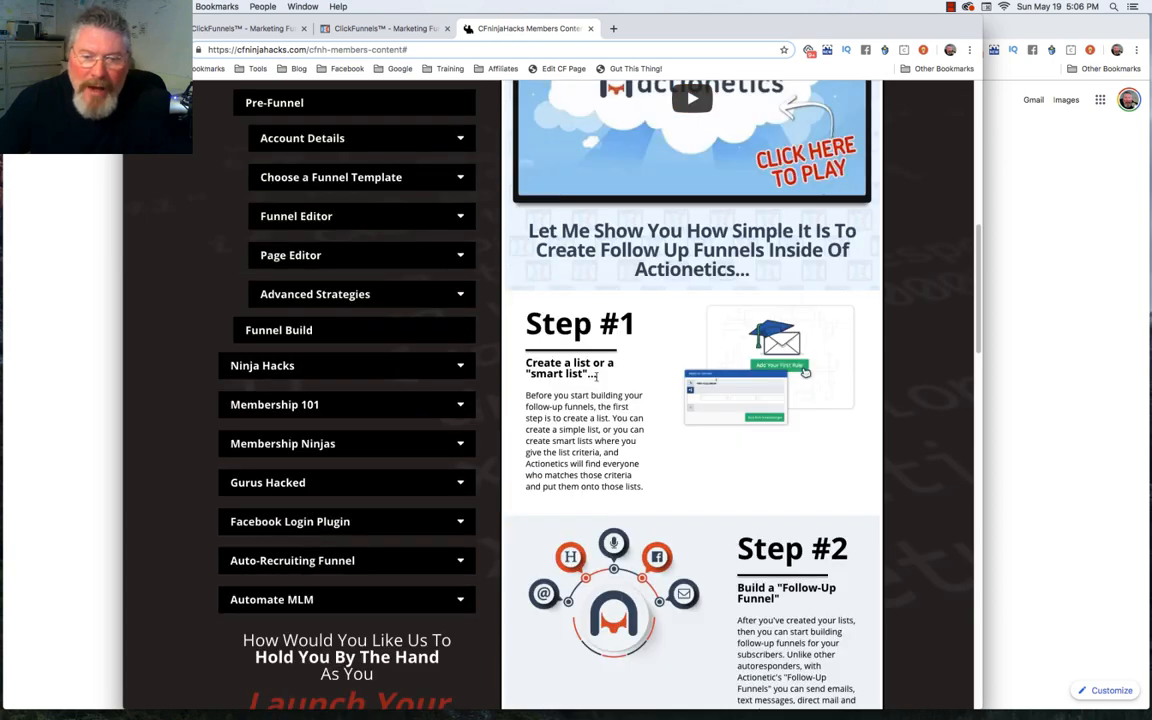
scroll("down", 3)
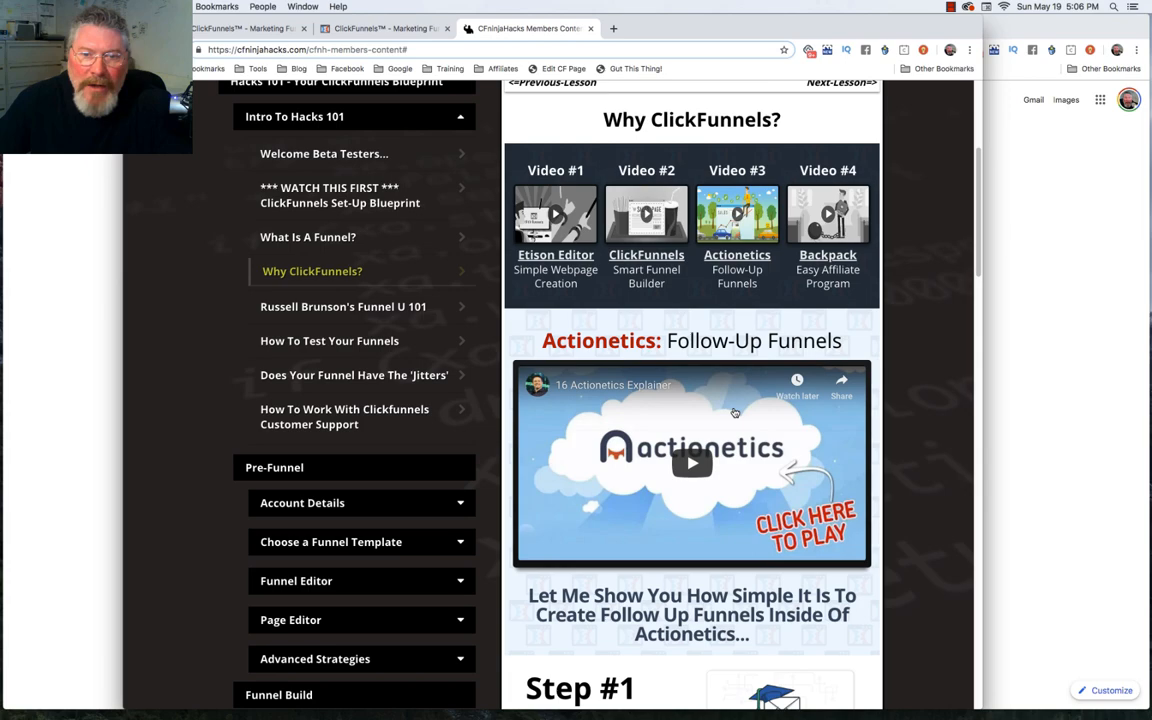
left_click(646, 216)
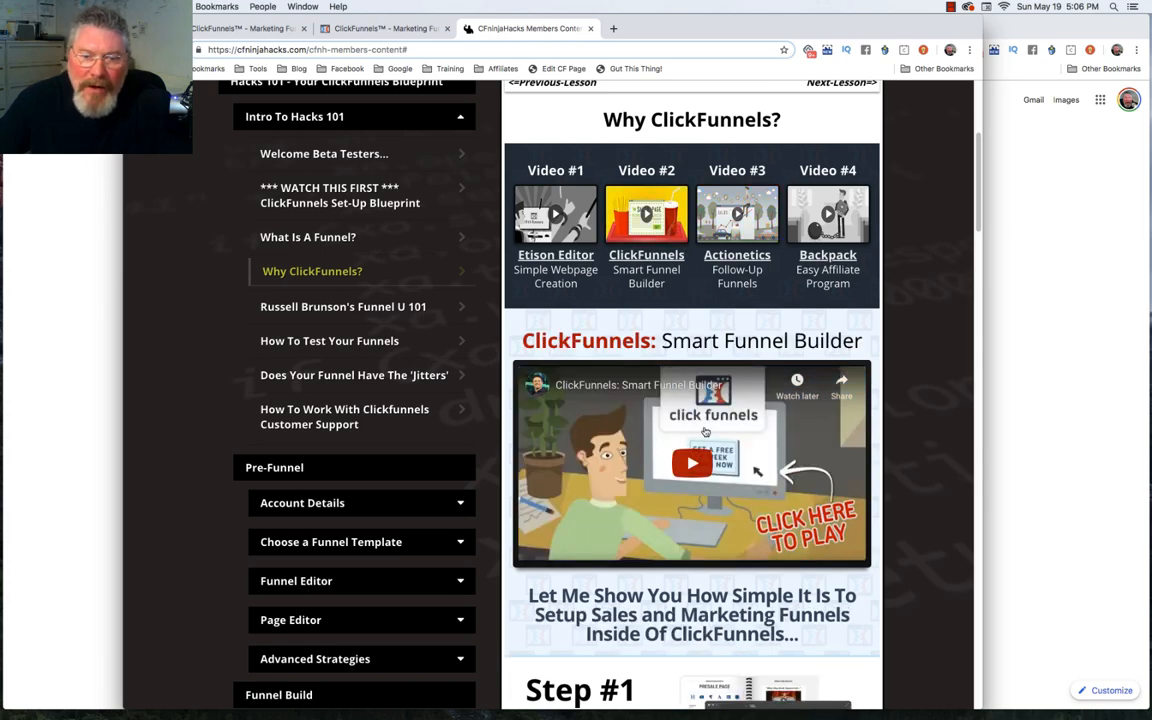
scroll("down", 3)
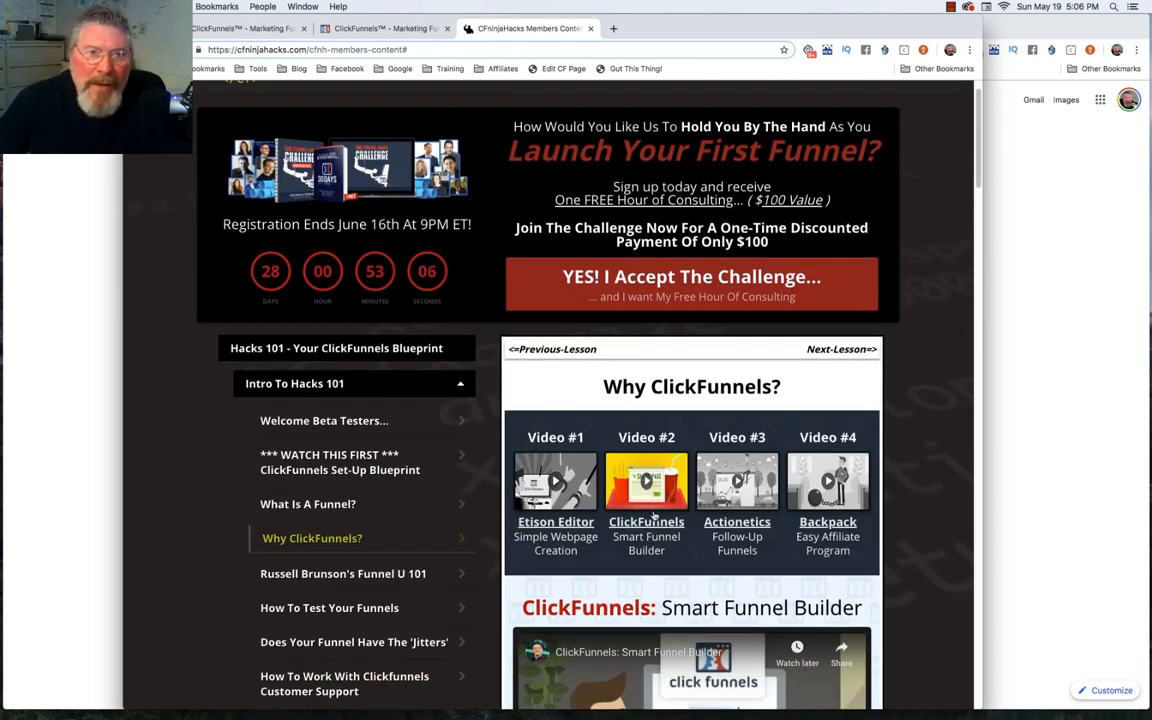
scroll("down", 3)
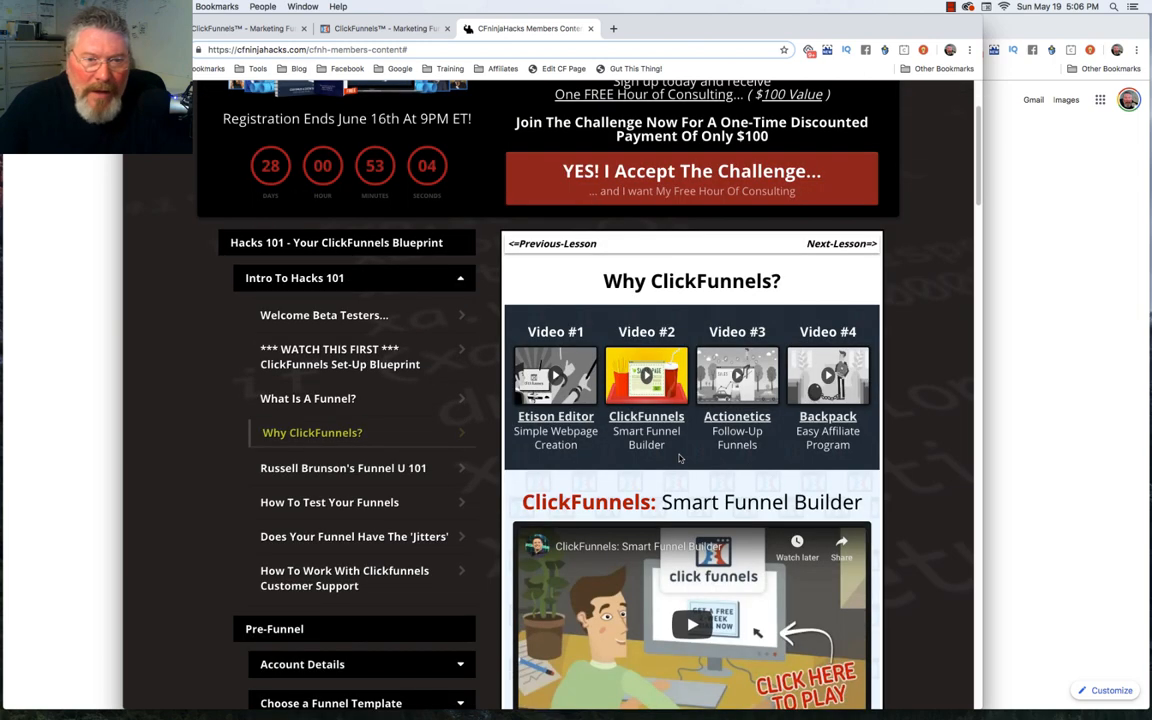
mouse_move(740, 408)
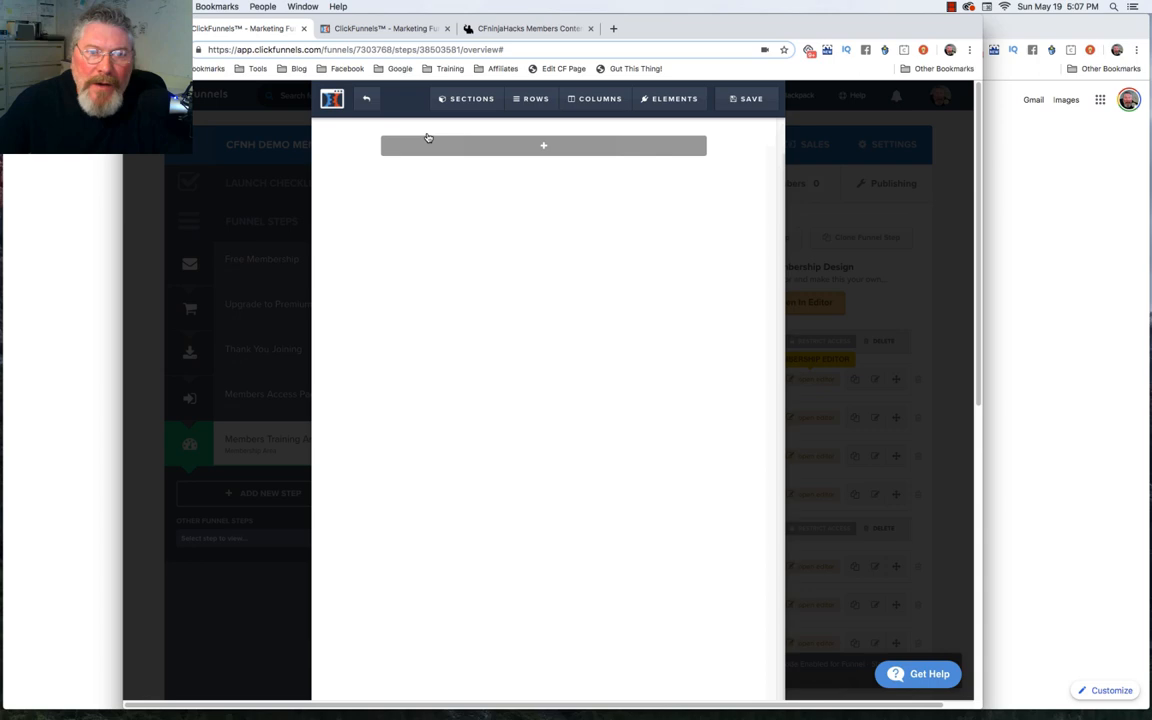
mouse_move(544, 146)
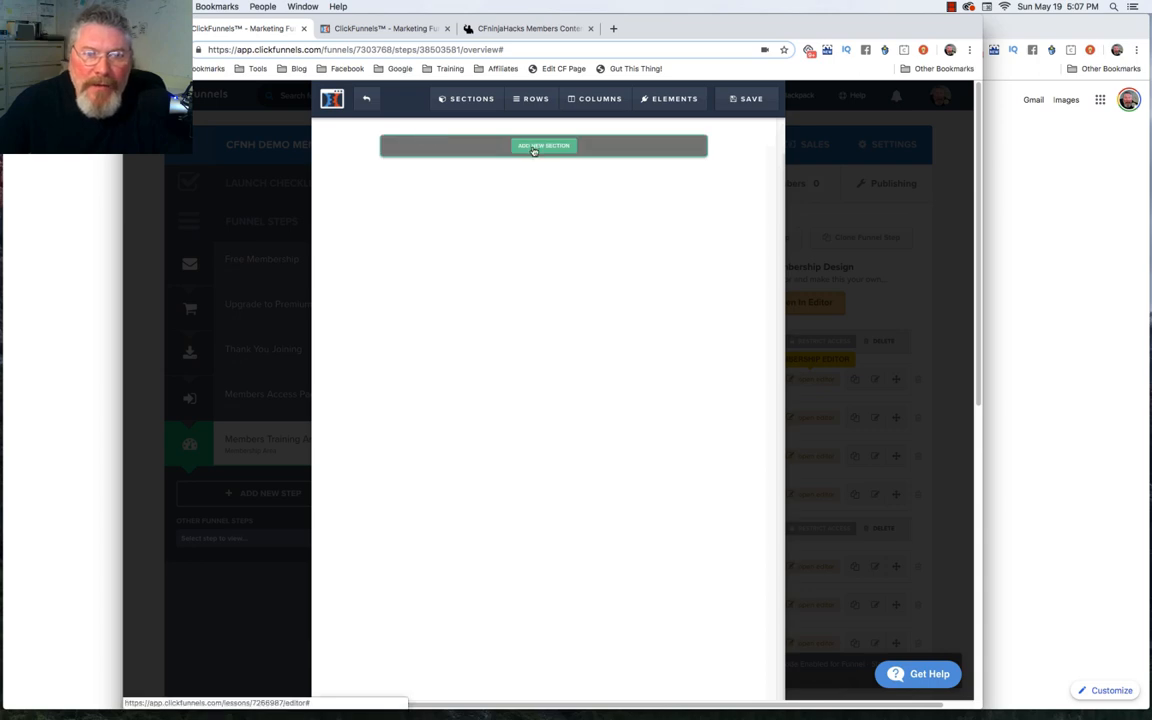
Step: Add a new section to the blank lesson page with one new row inside it
left_click(544, 144)
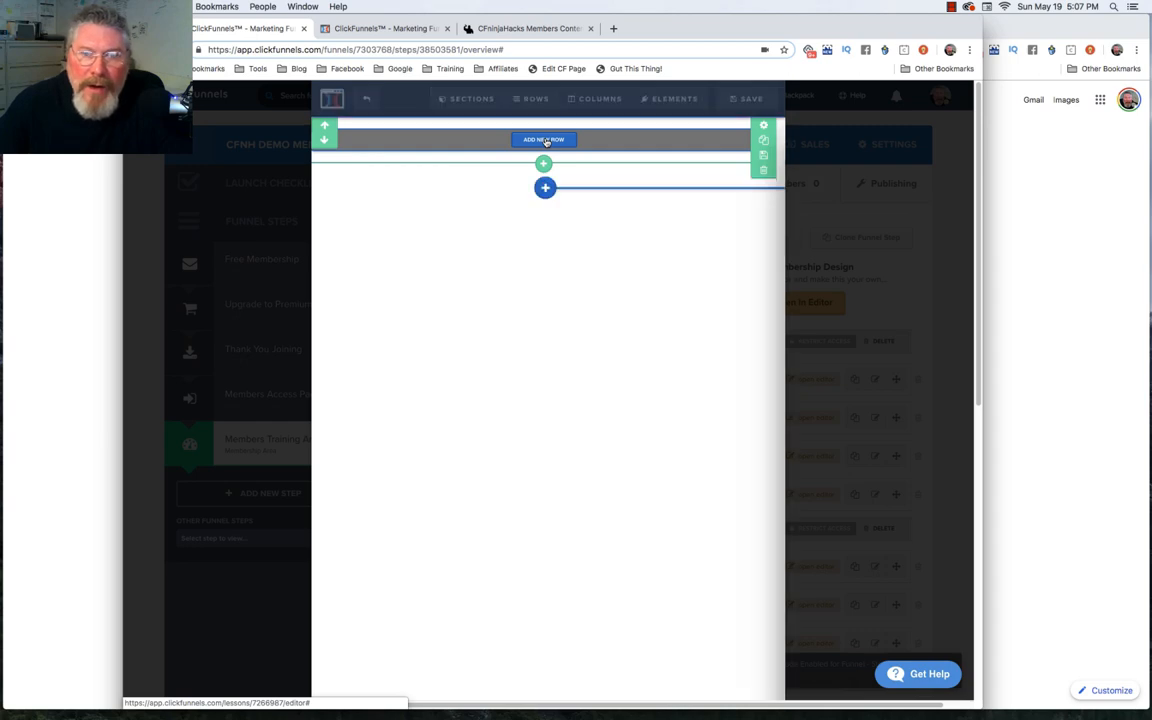
left_click(544, 140)
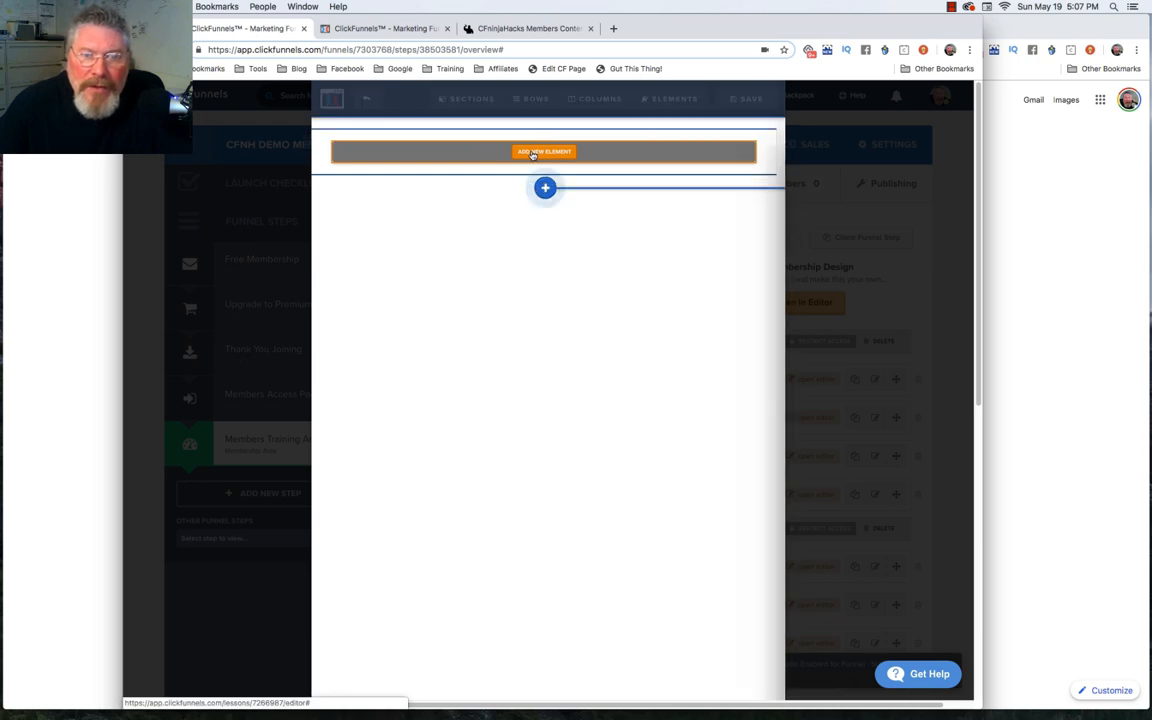
Step: Place a large headline and a video element in the row, then start adding an element beneath the video
left_click(544, 152)
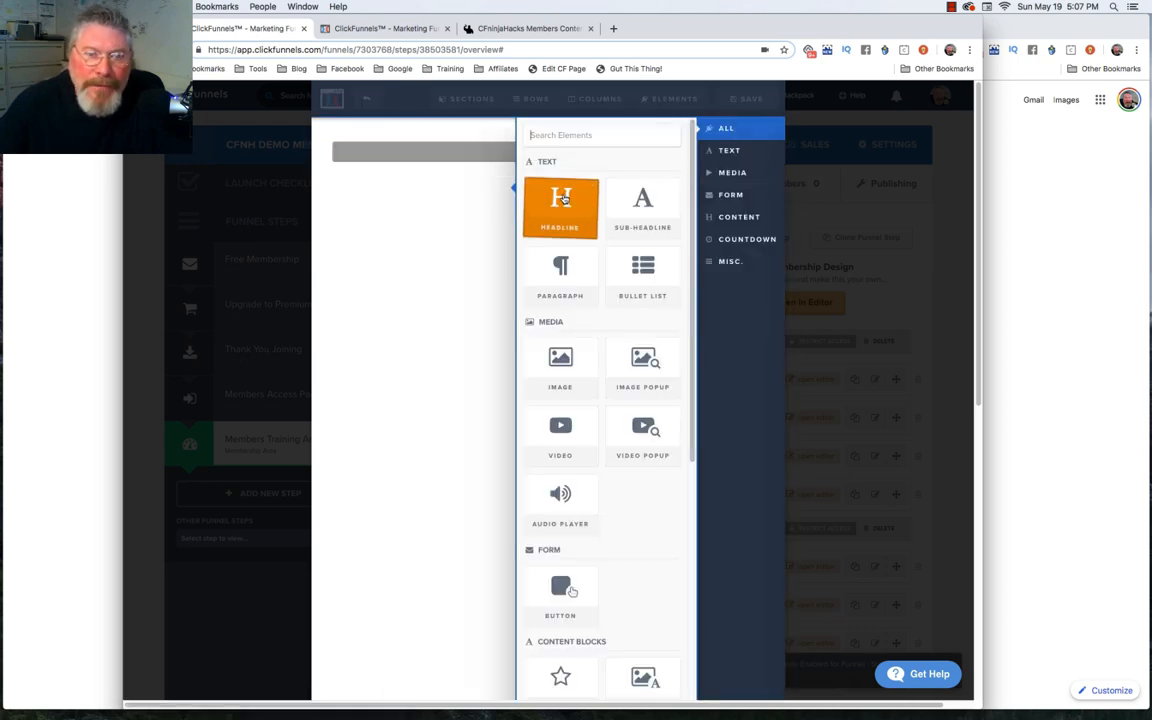
left_click(560, 206)
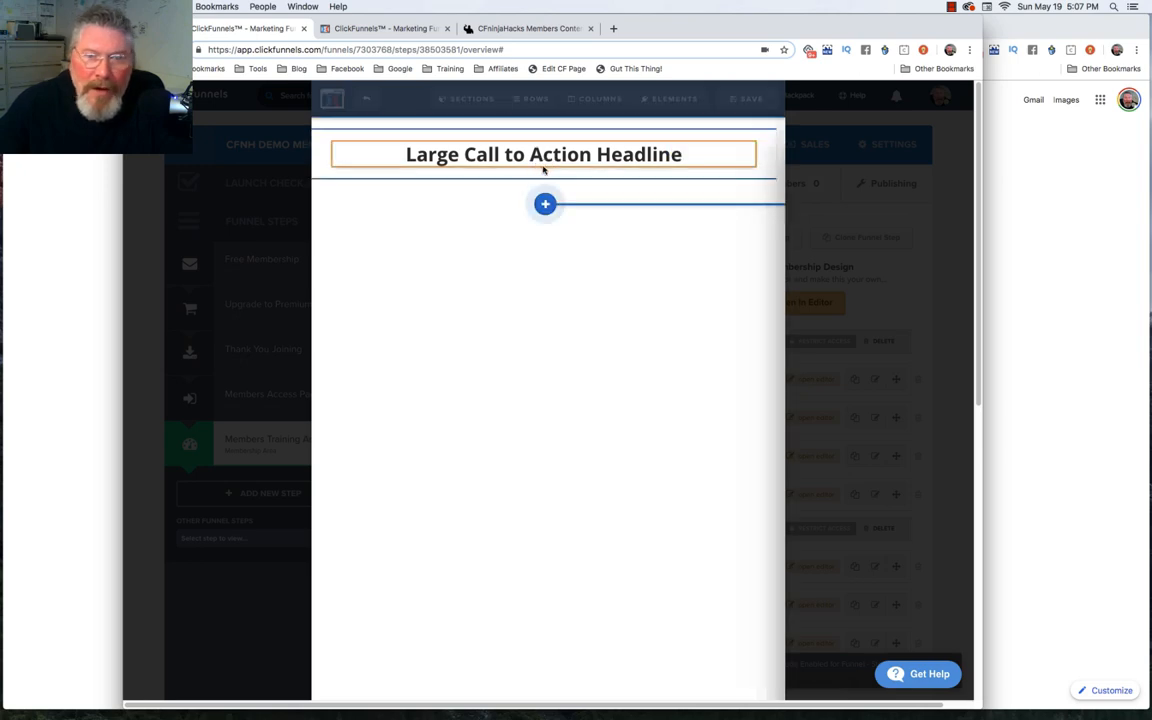
left_click(544, 204)
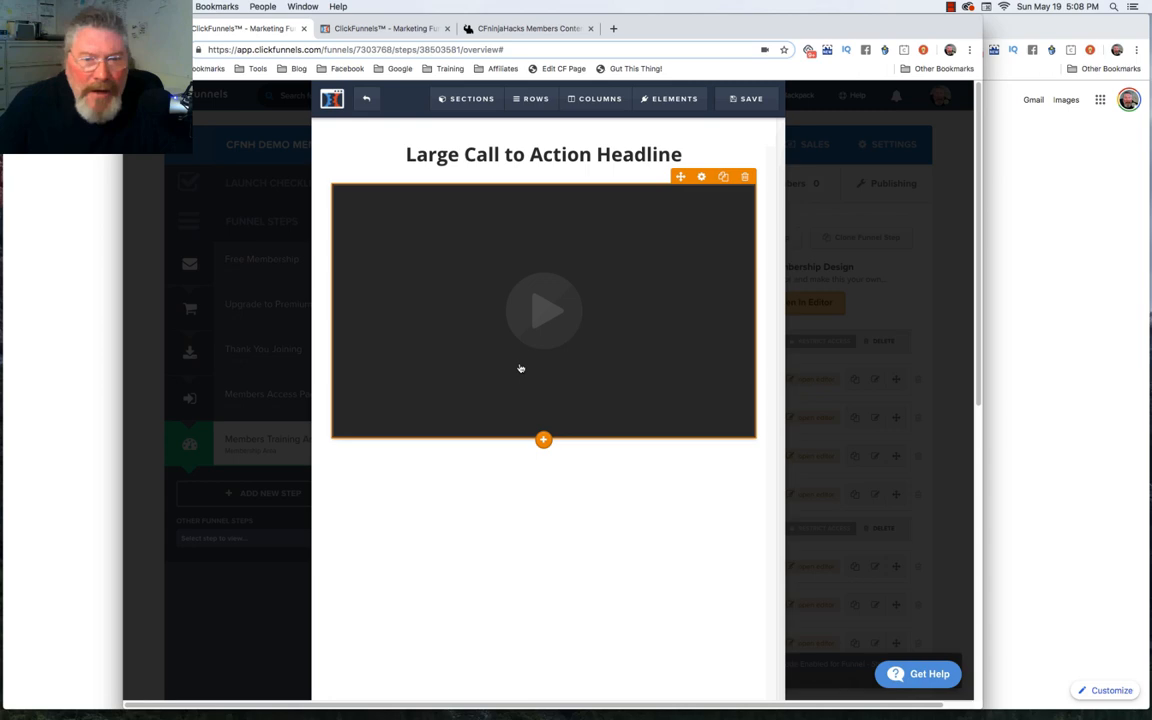
mouse_move(600, 224)
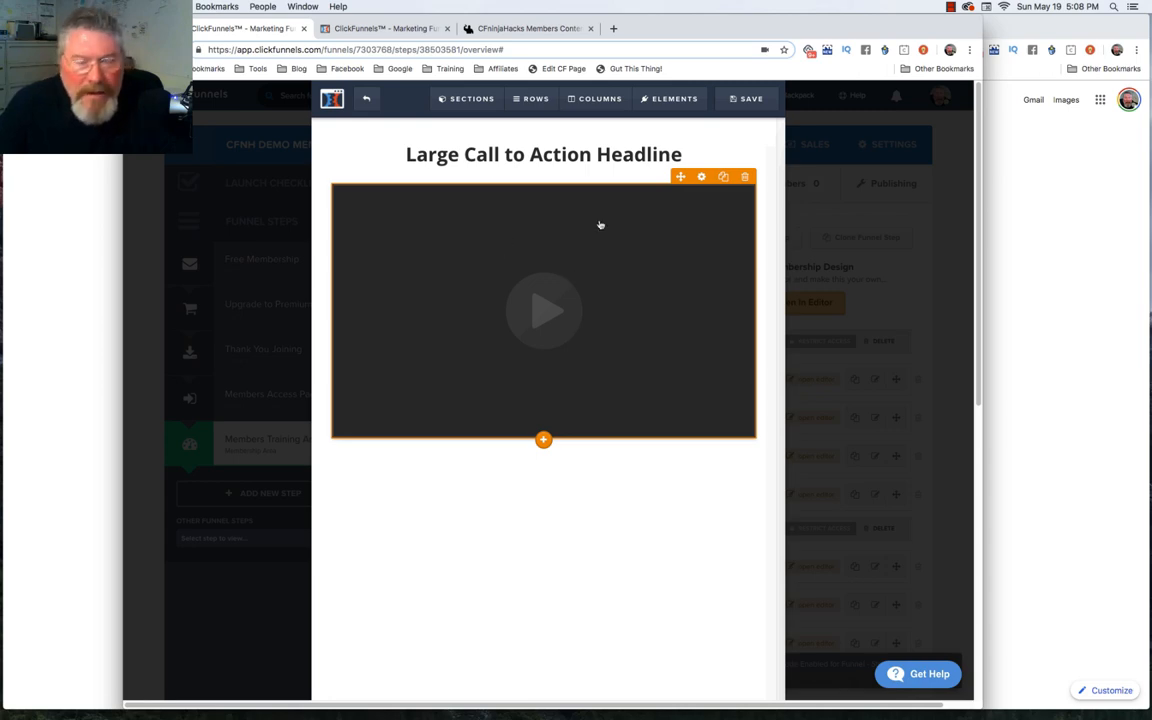
mouse_move(460, 246)
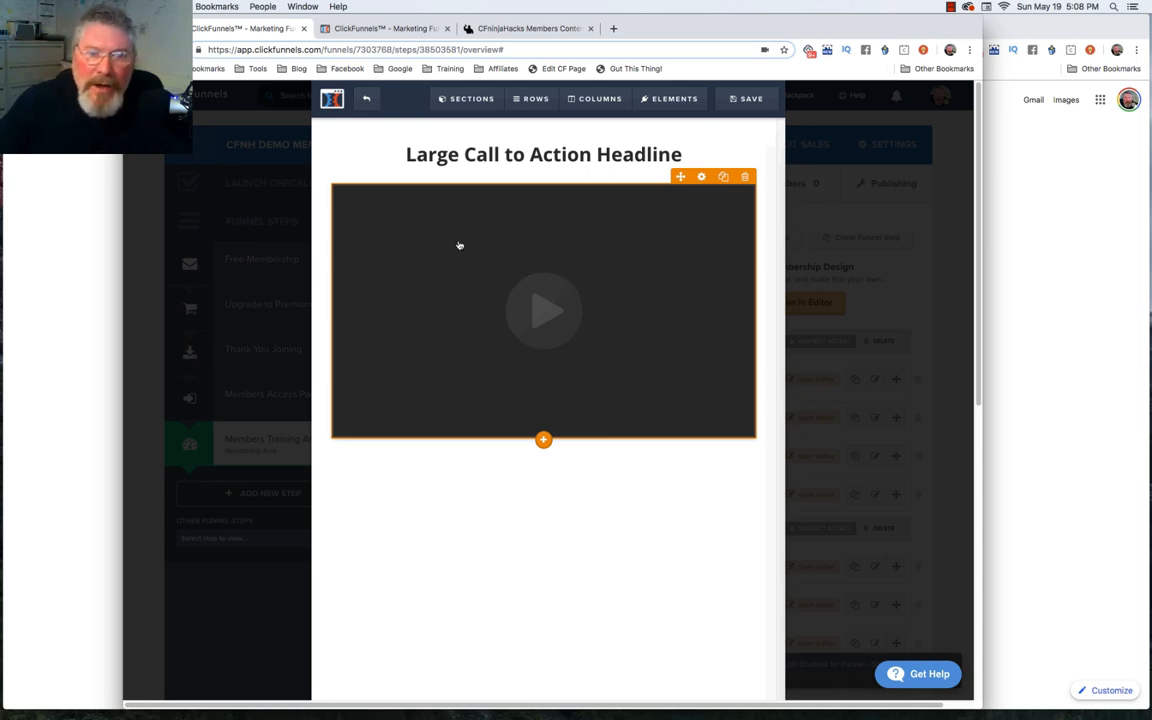
mouse_move(576, 344)
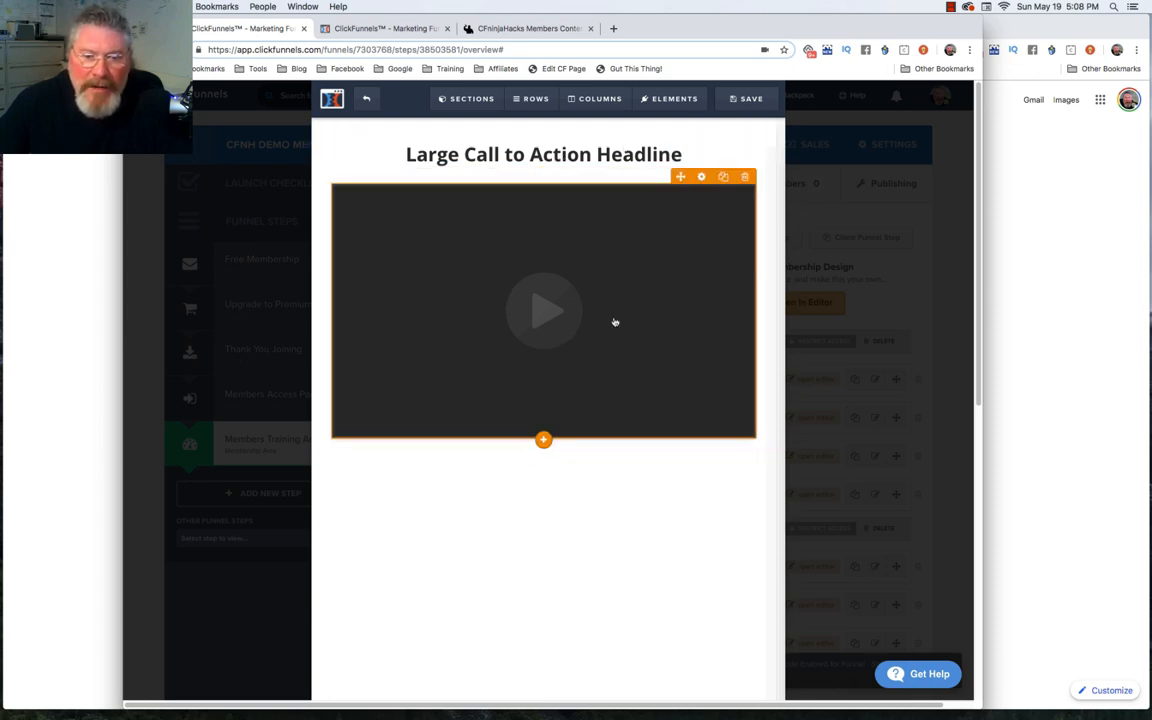
mouse_move(616, 492)
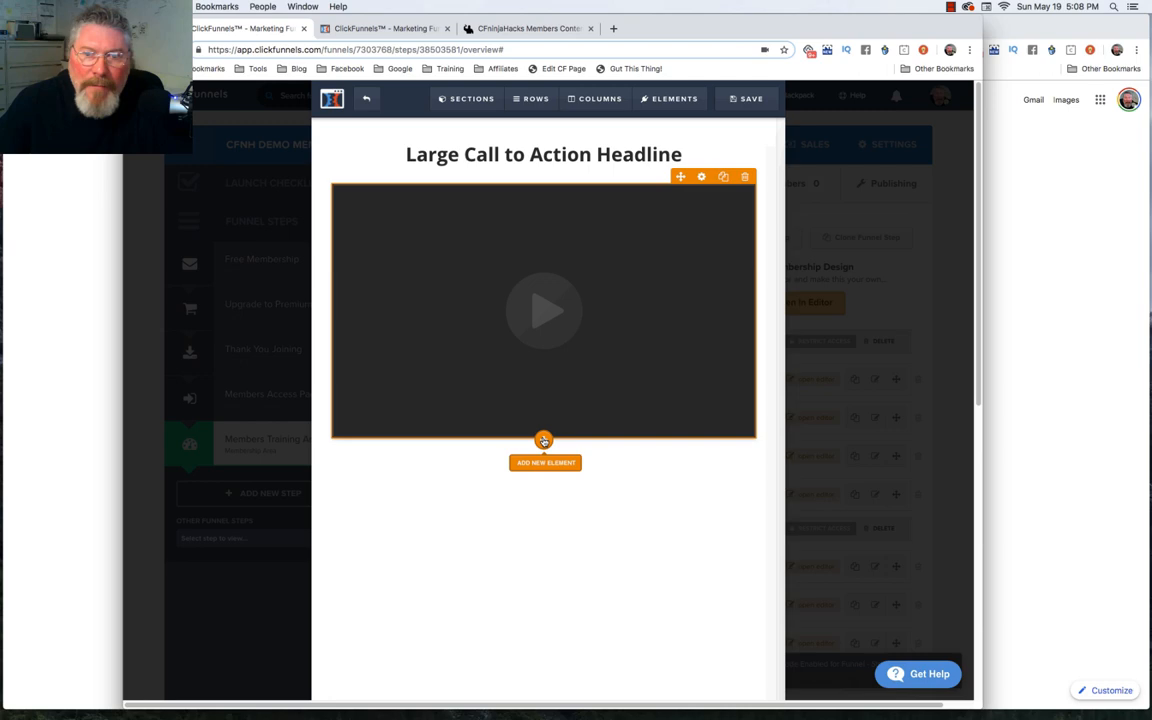
left_click(544, 462)
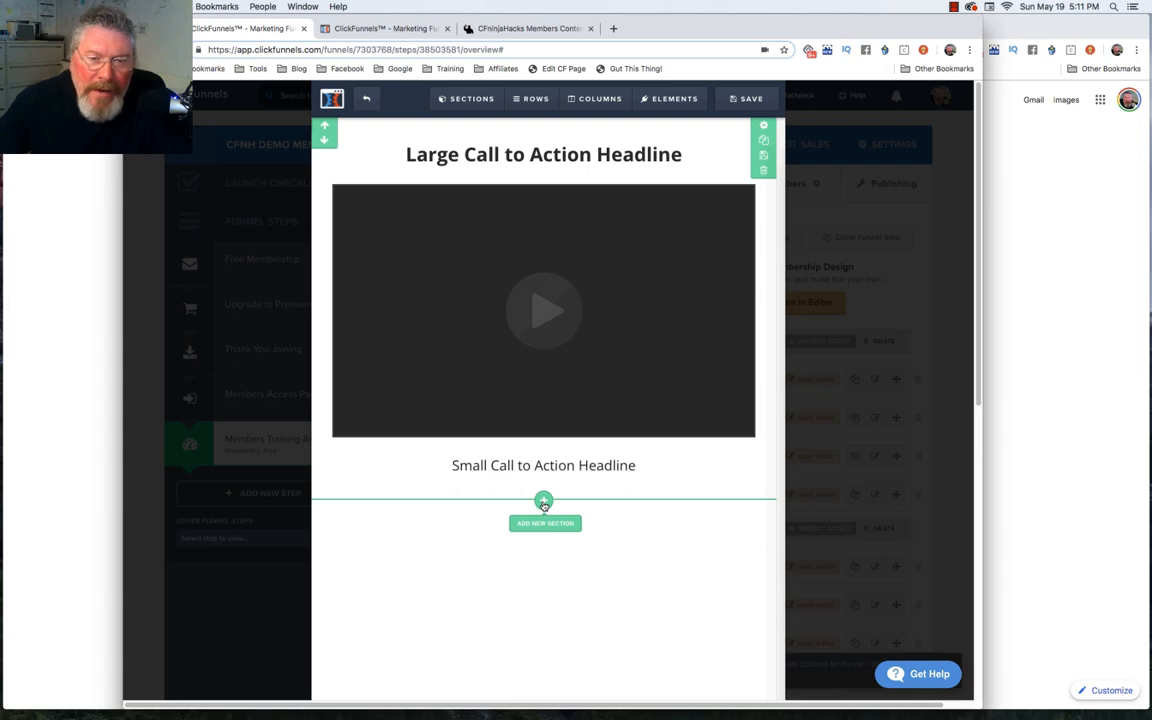
Step: Add a section below the video area and set its background colour to grey
left_click(544, 524)
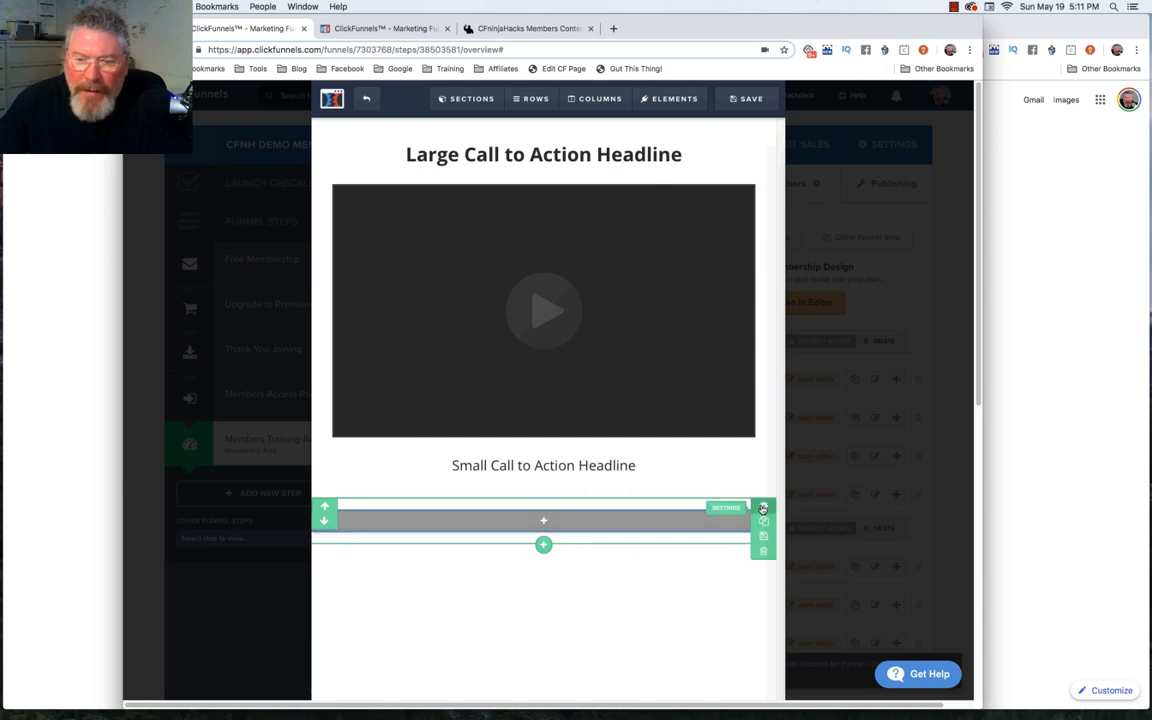
left_click(764, 508)
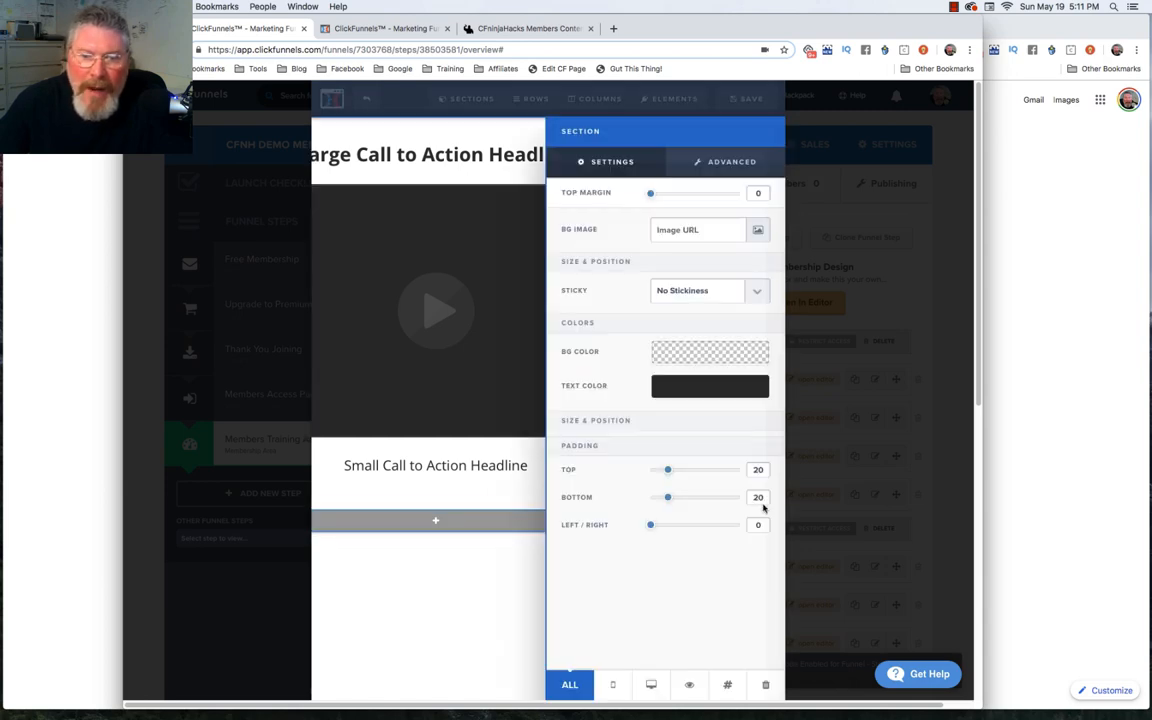
left_click(710, 352)
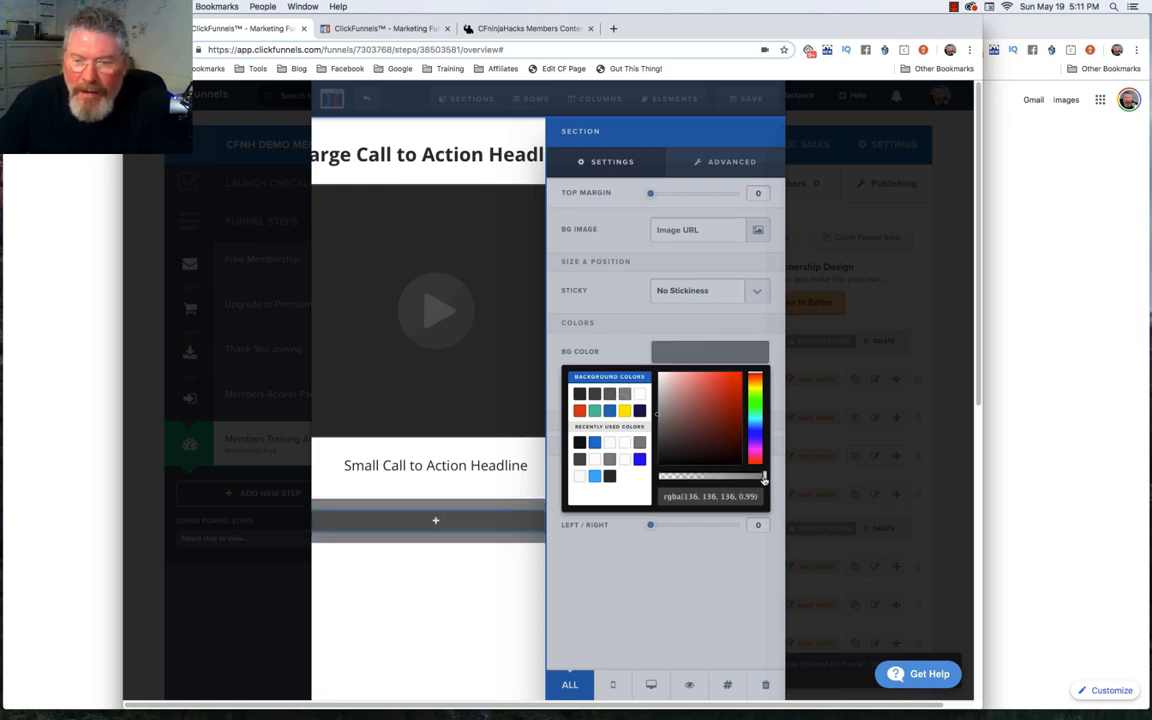
left_click_drag(764, 476, 676, 476)
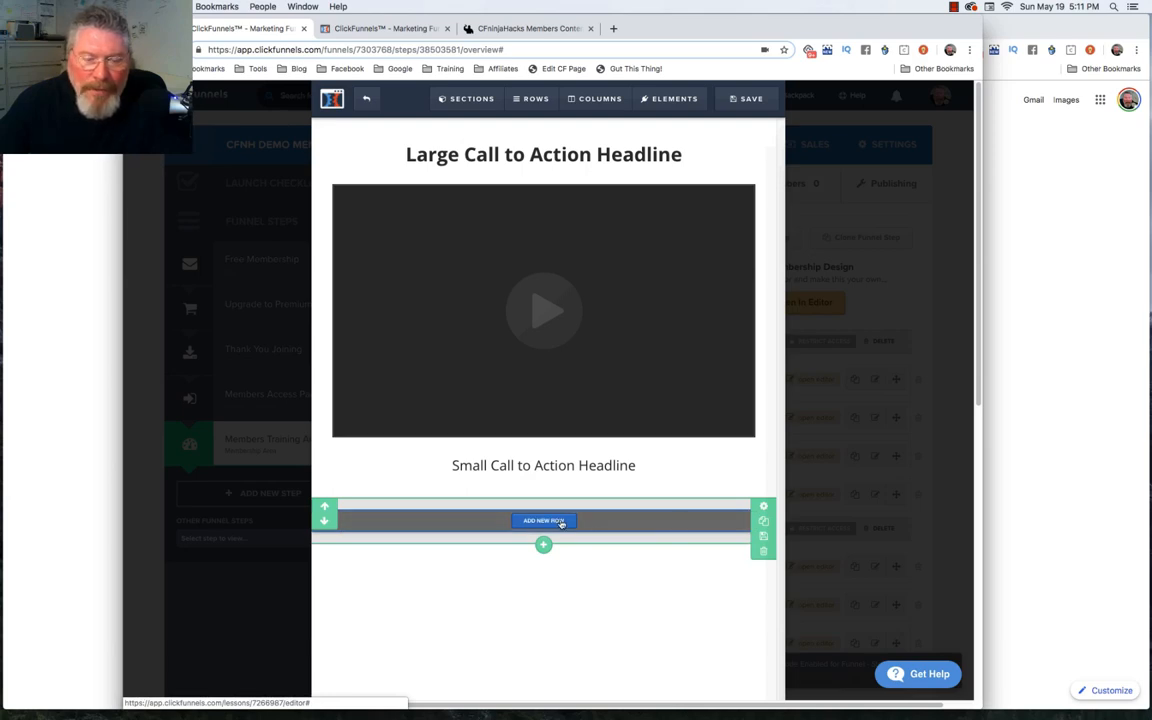
Step: Add a 1 Column row inside the grey section and give it a white background
left_click(544, 520)
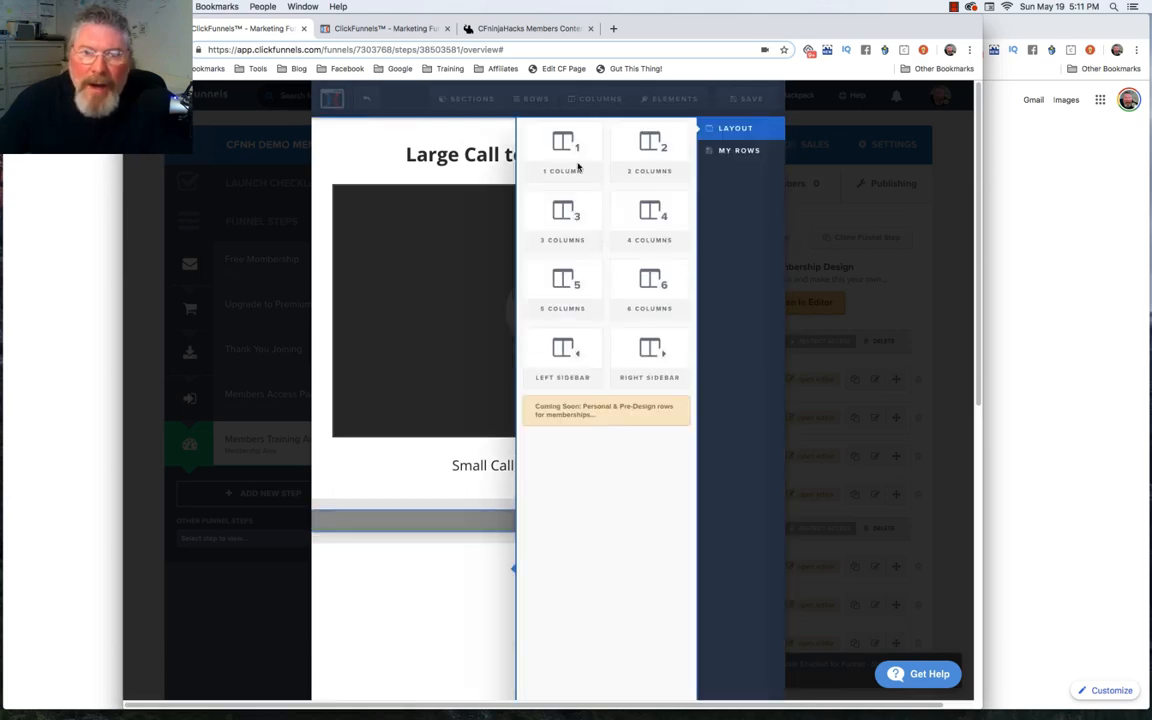
left_click(562, 144)
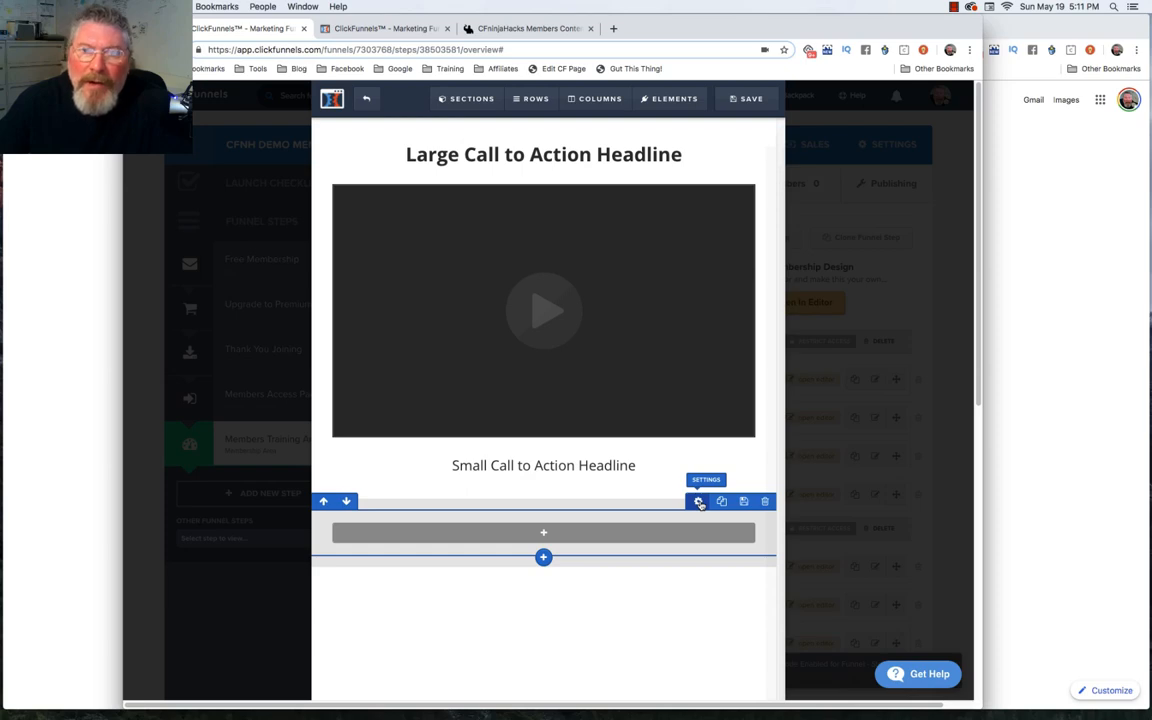
left_click(700, 500)
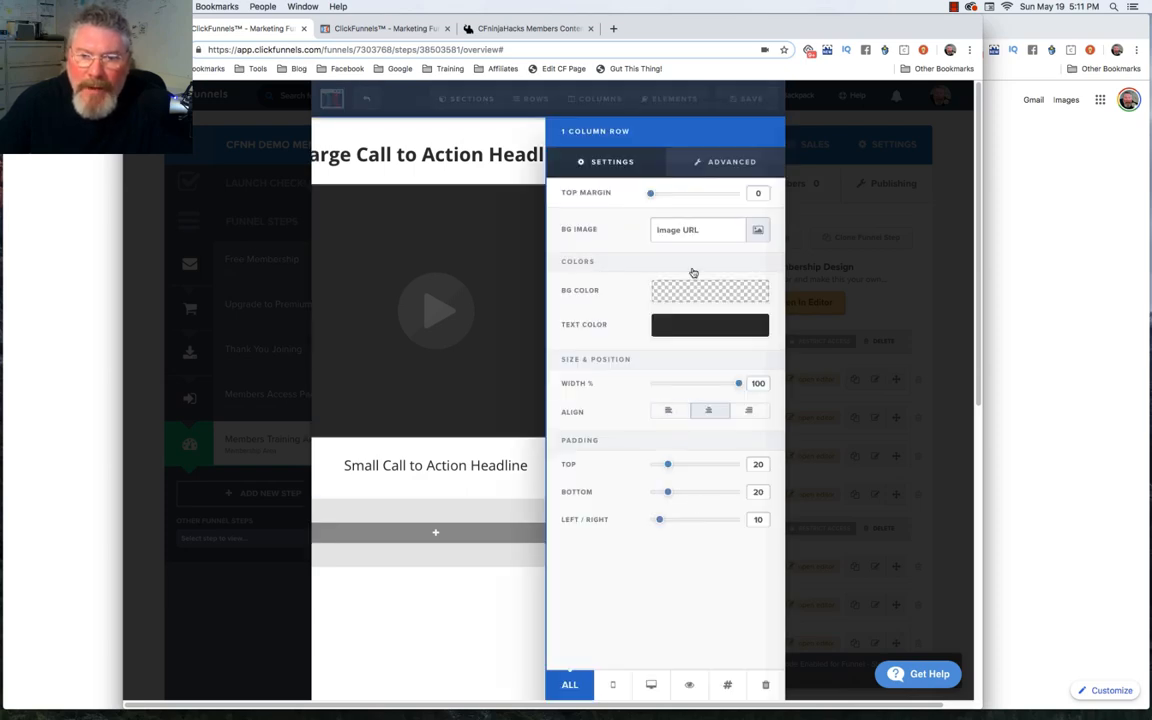
left_click(710, 290)
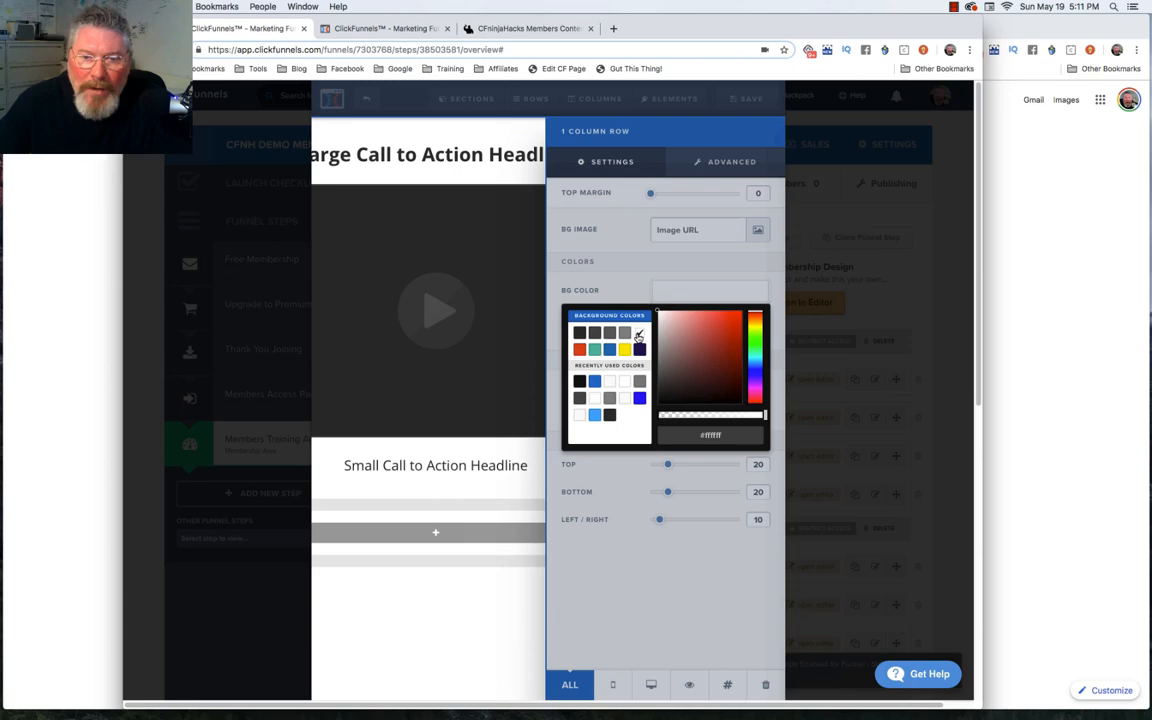
left_click(638, 332)
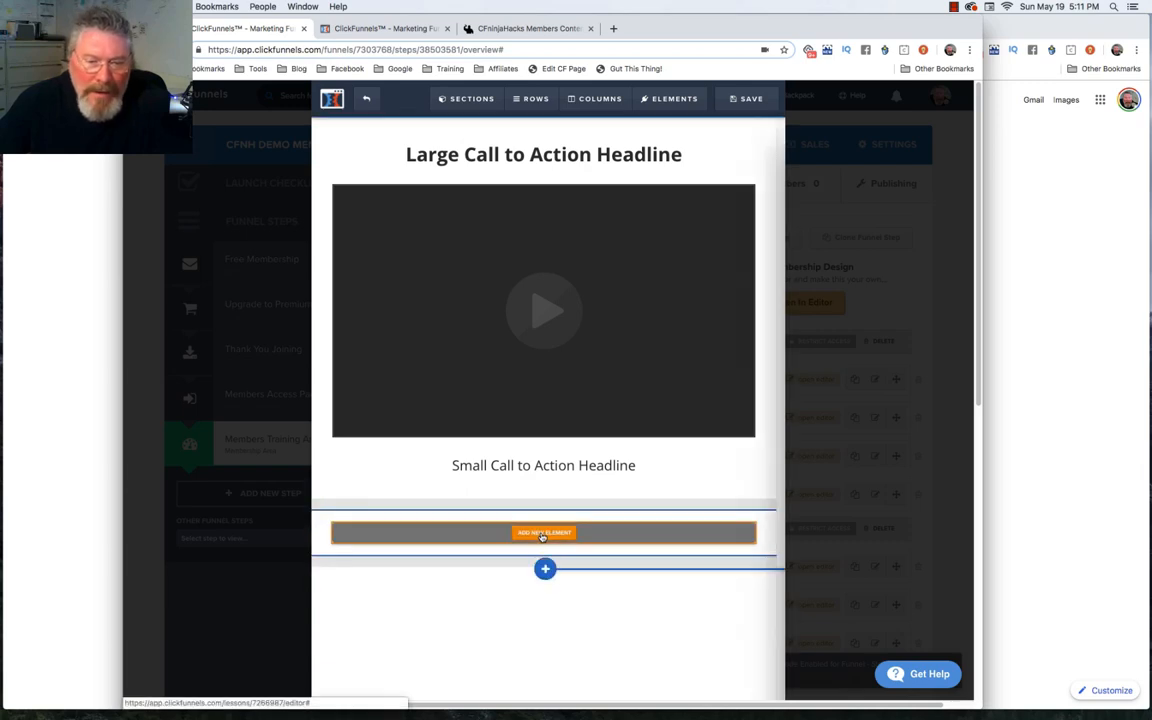
Step: Add a small headline and an icon bullet list in the white row and enlarge the list's font size
left_click(544, 532)
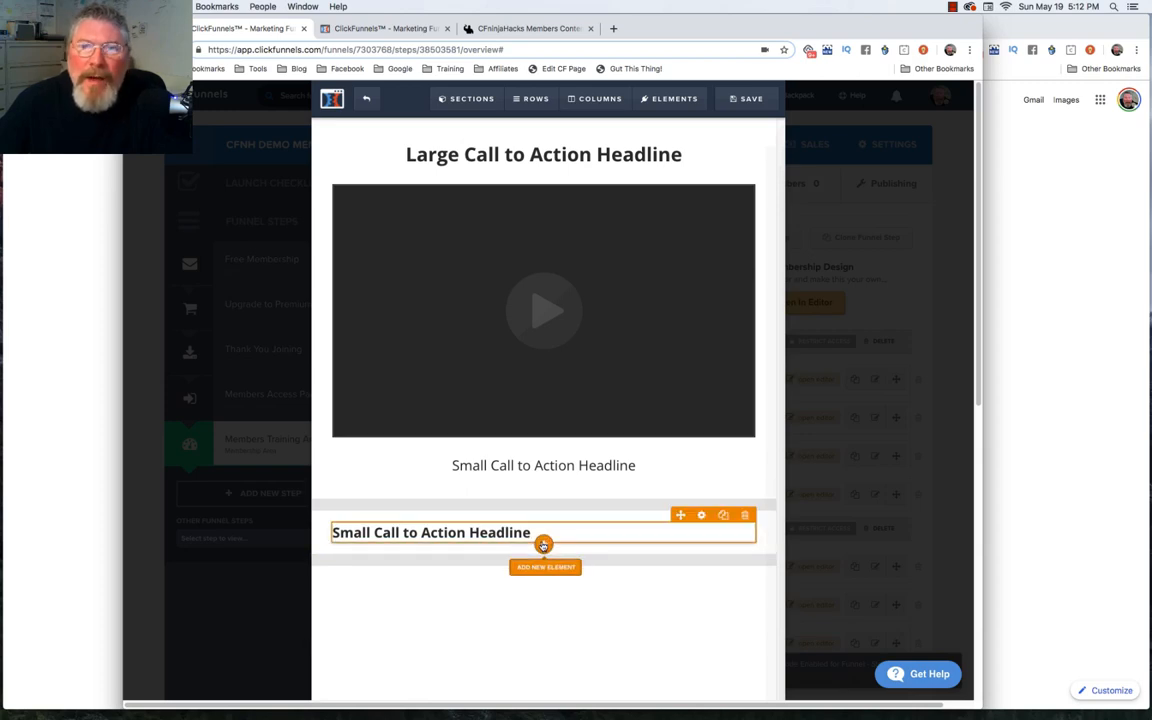
left_click(544, 568)
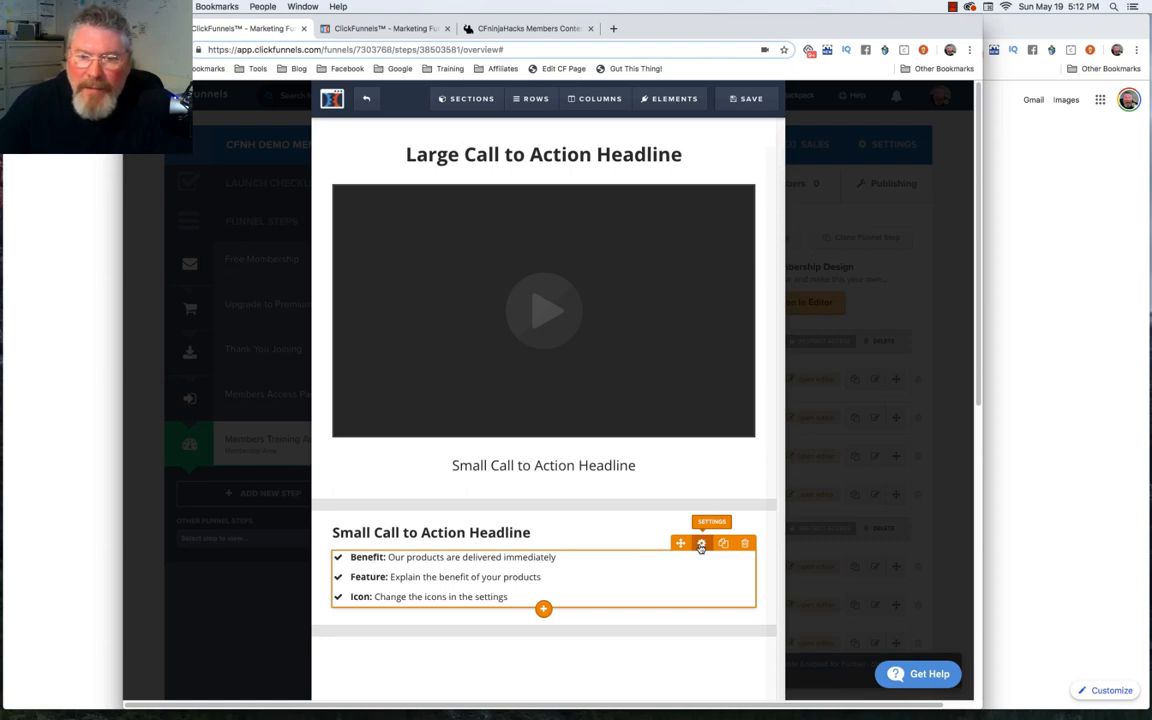
mouse_move(716, 472)
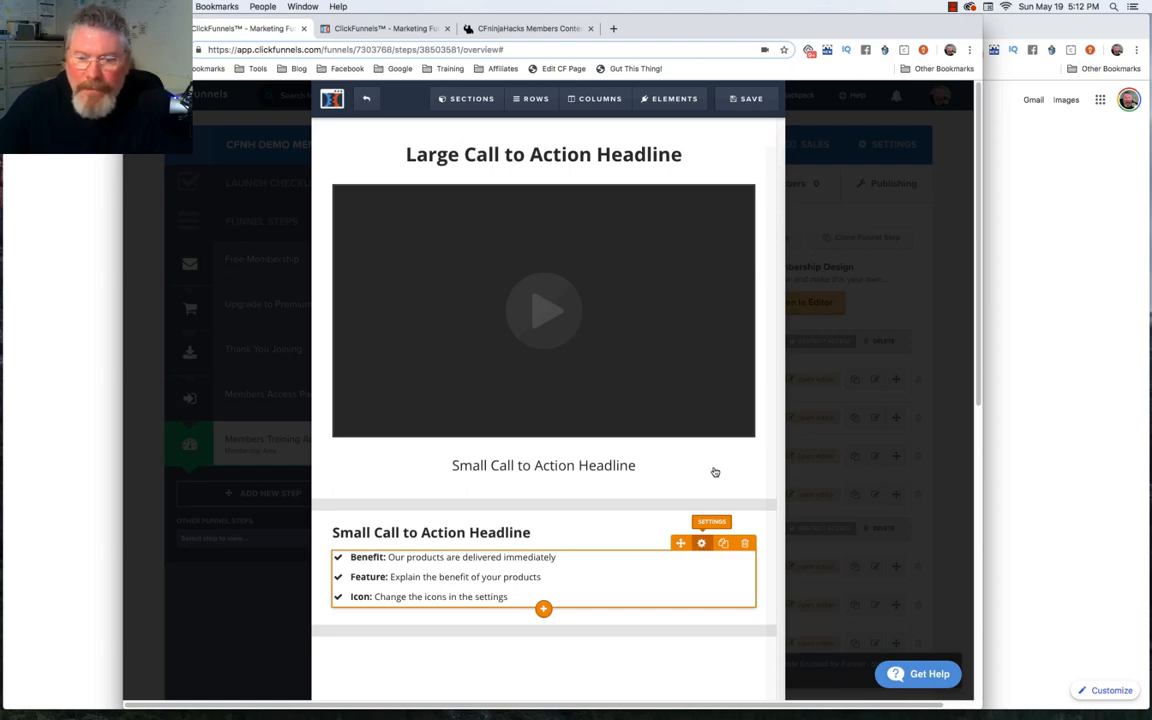
left_click(700, 542)
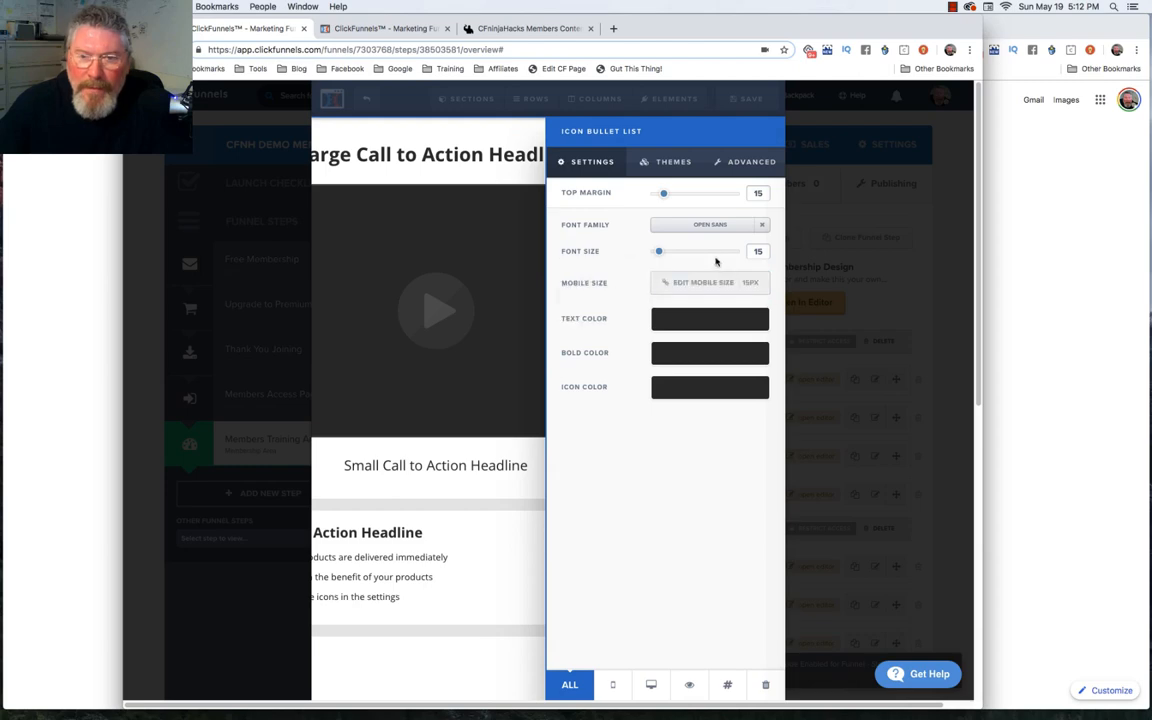
left_click_drag(658, 252, 672, 252)
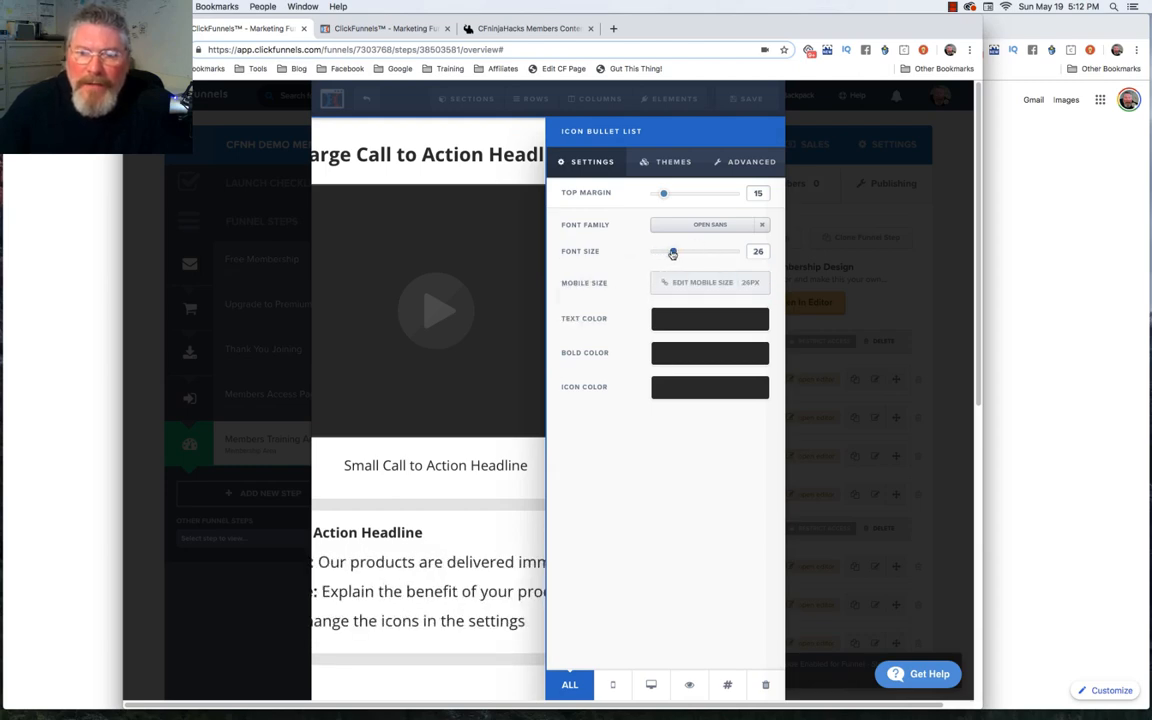
left_click_drag(672, 252, 660, 252)
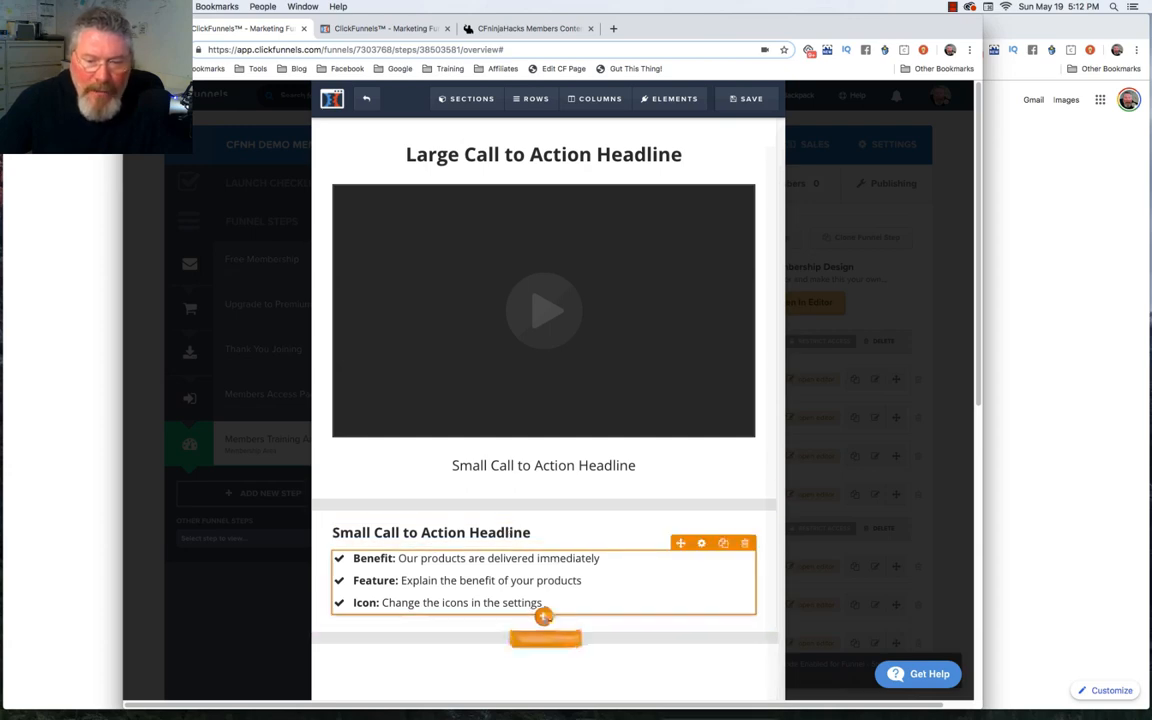
left_click(668, 98)
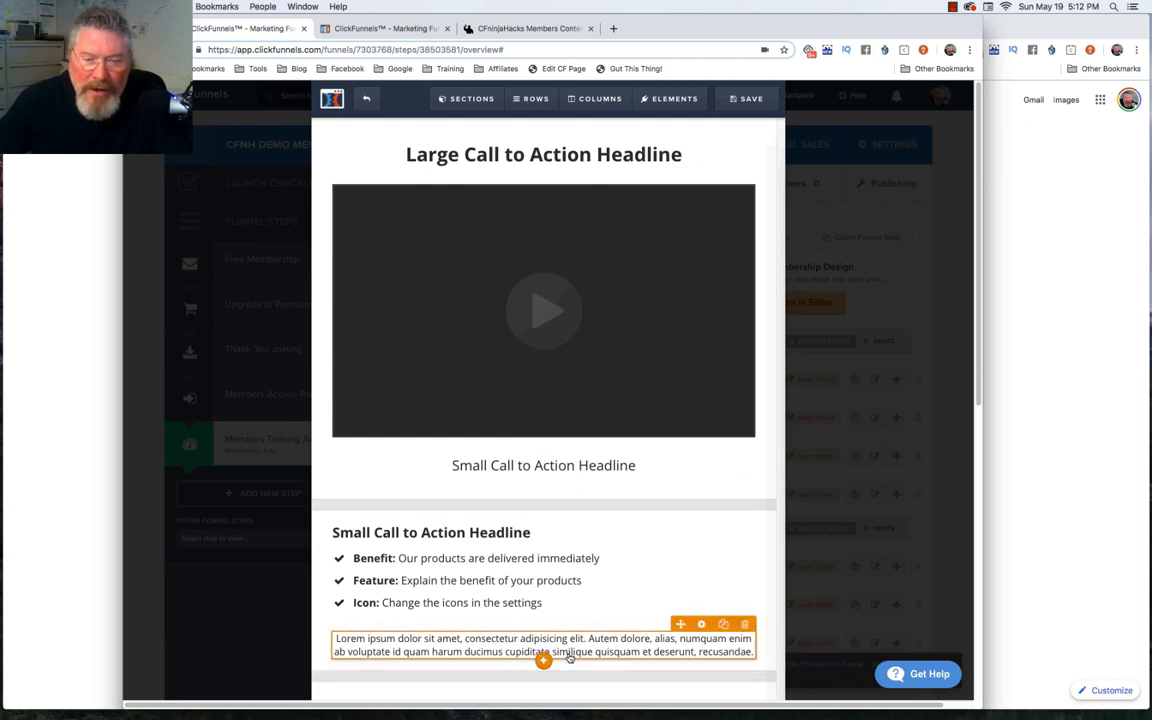
Step: Switch to the Ninja Hacks members site lesson page in the browser
left_click(528, 28)
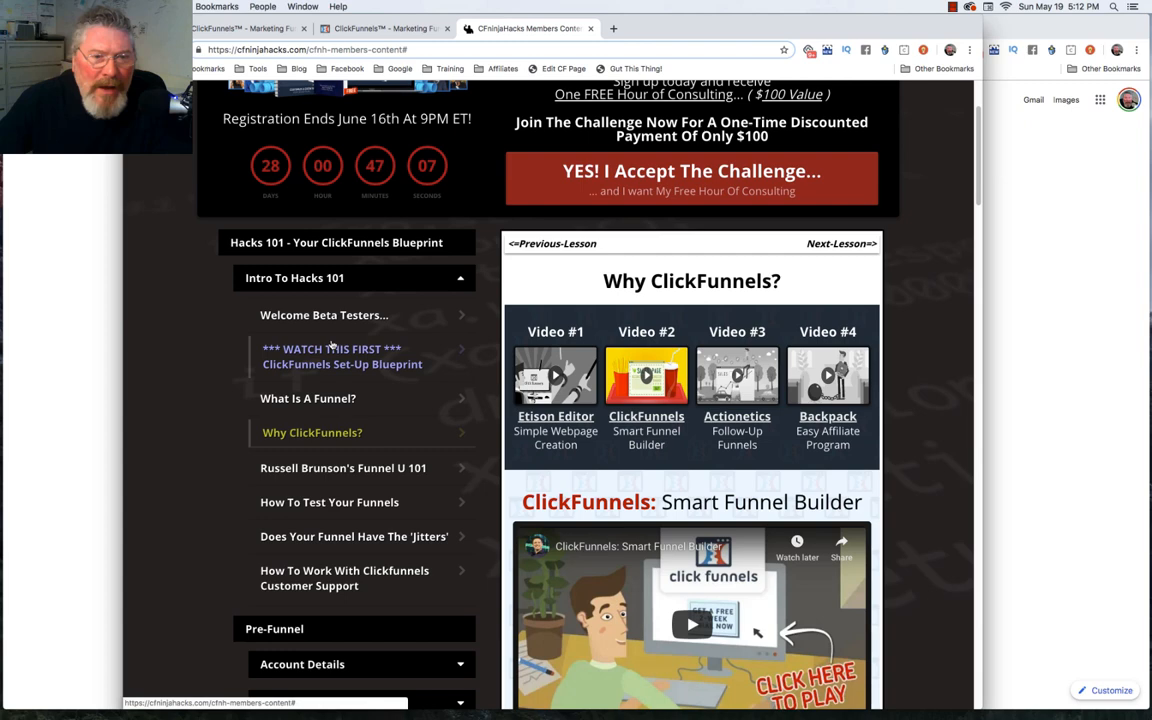
left_click(342, 356)
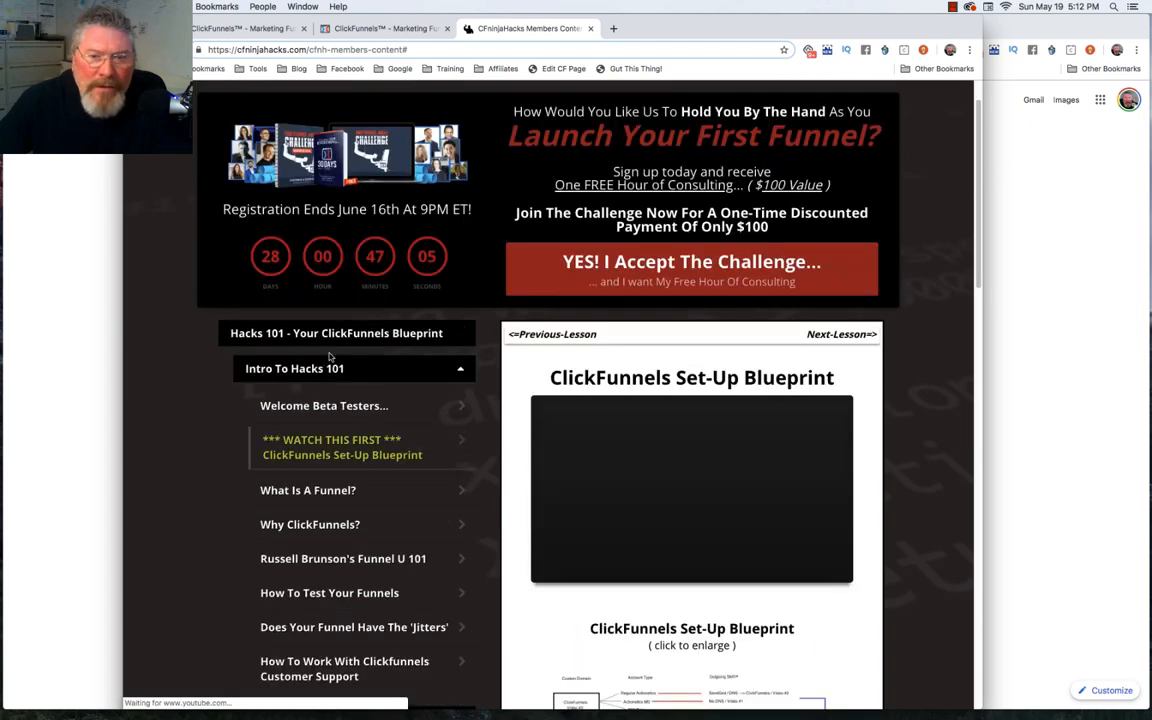
scroll("down", 3)
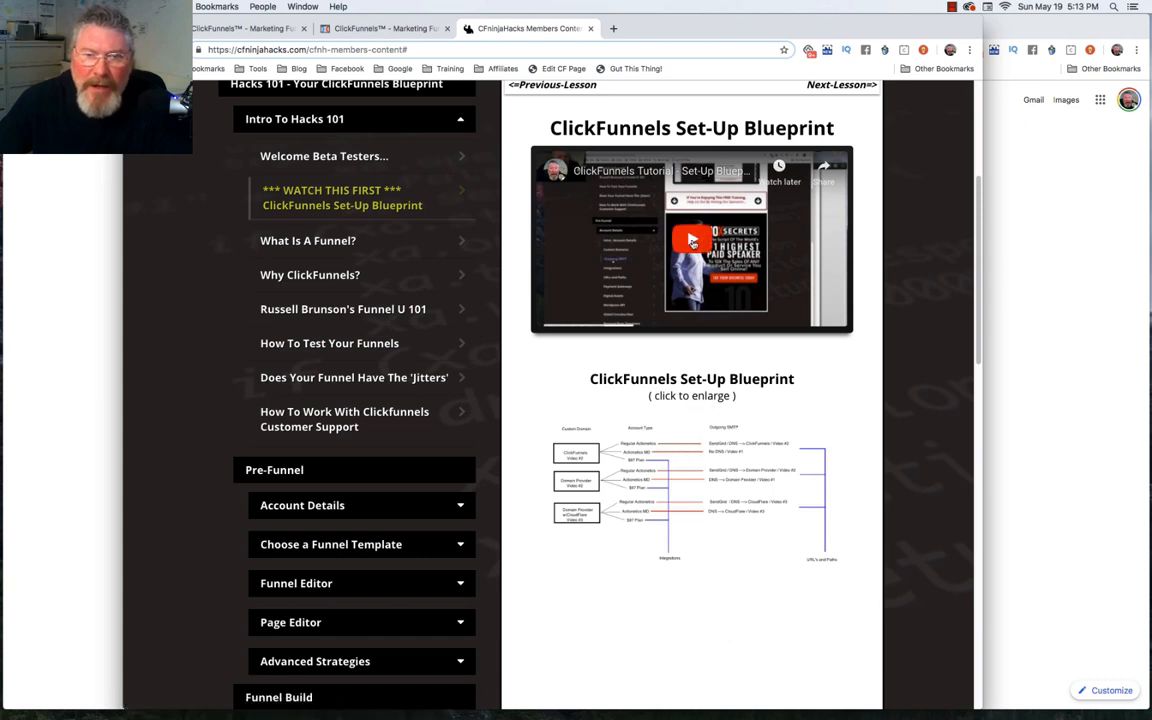
left_click(302, 504)
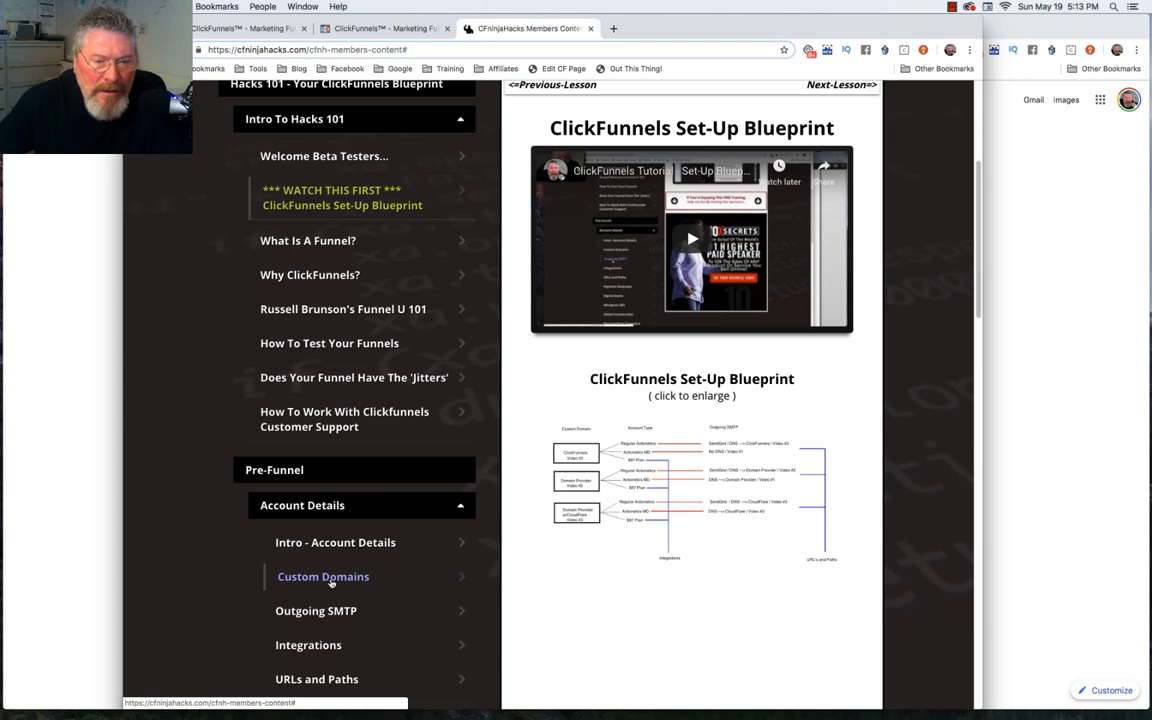
left_click(324, 576)
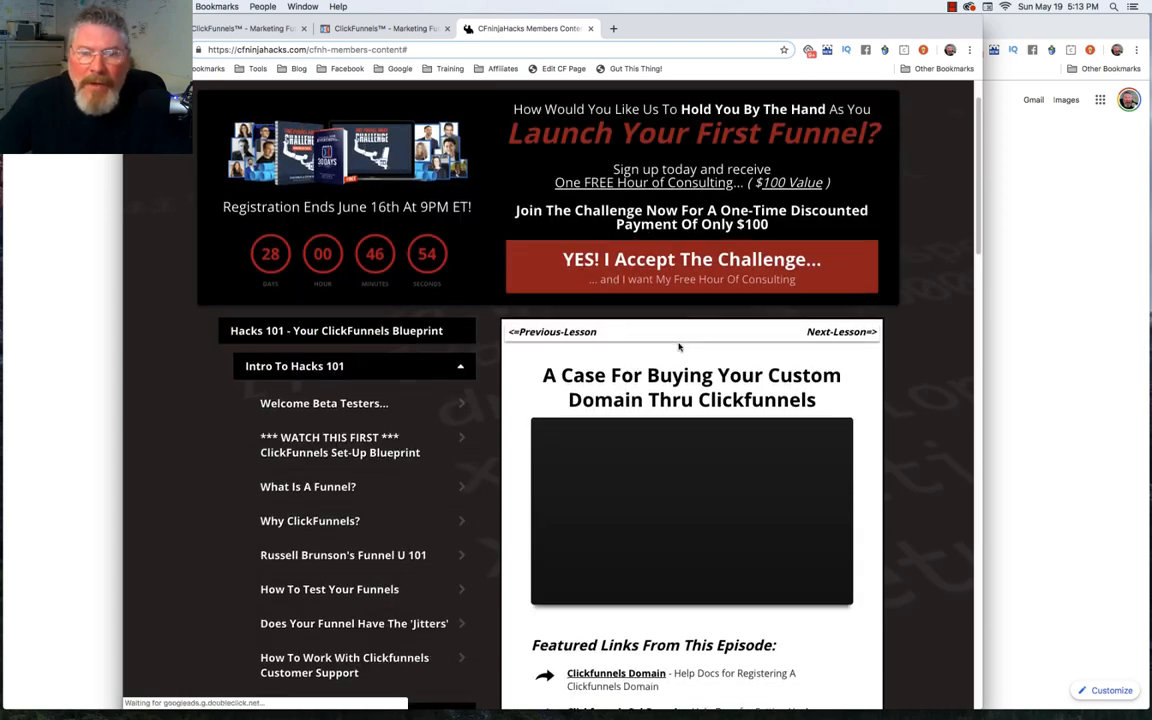
scroll("down", 3)
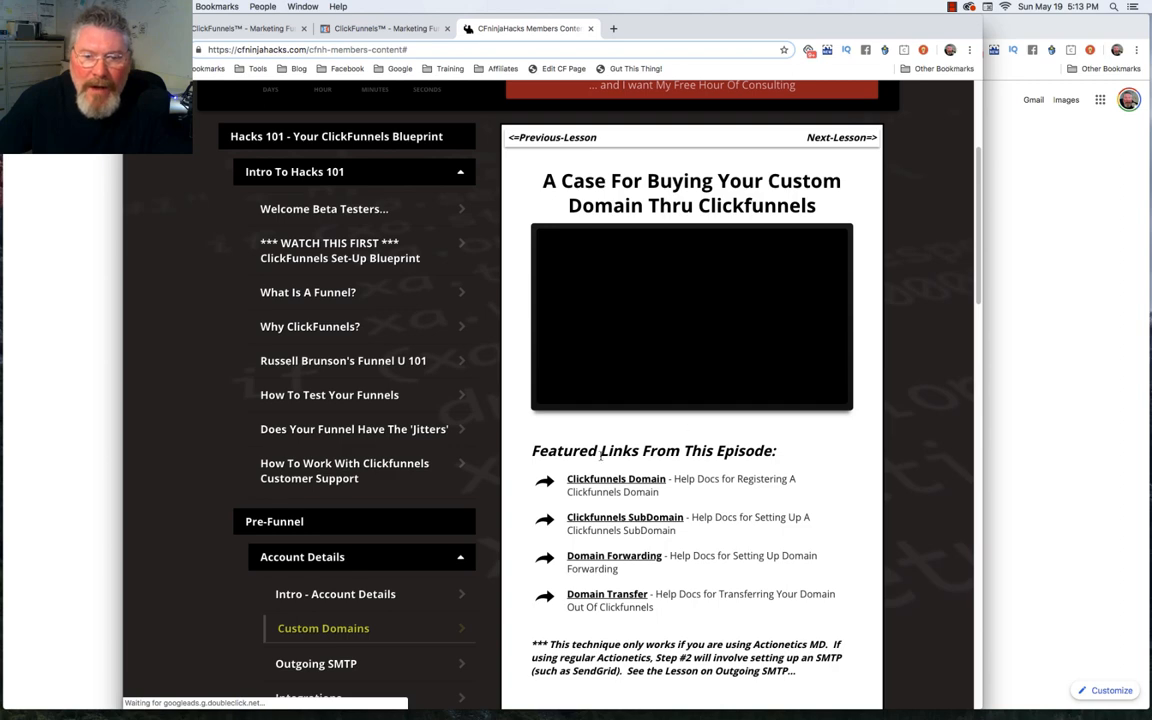
scroll("down", 3)
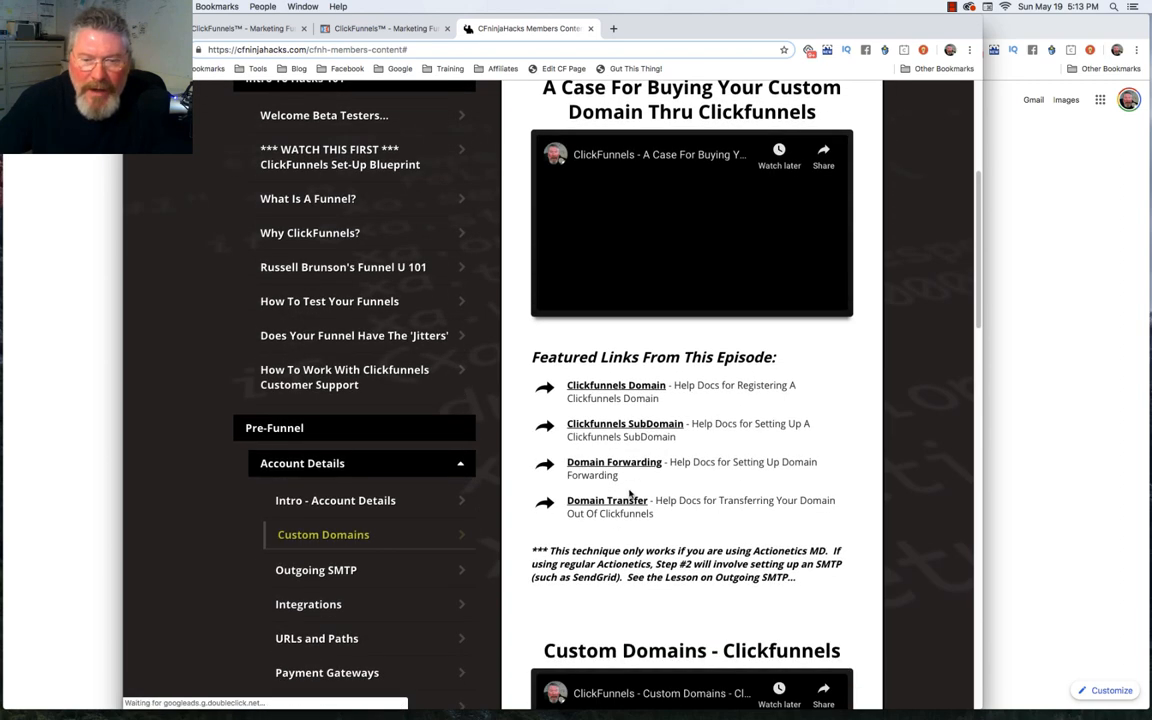
scroll("down", 3)
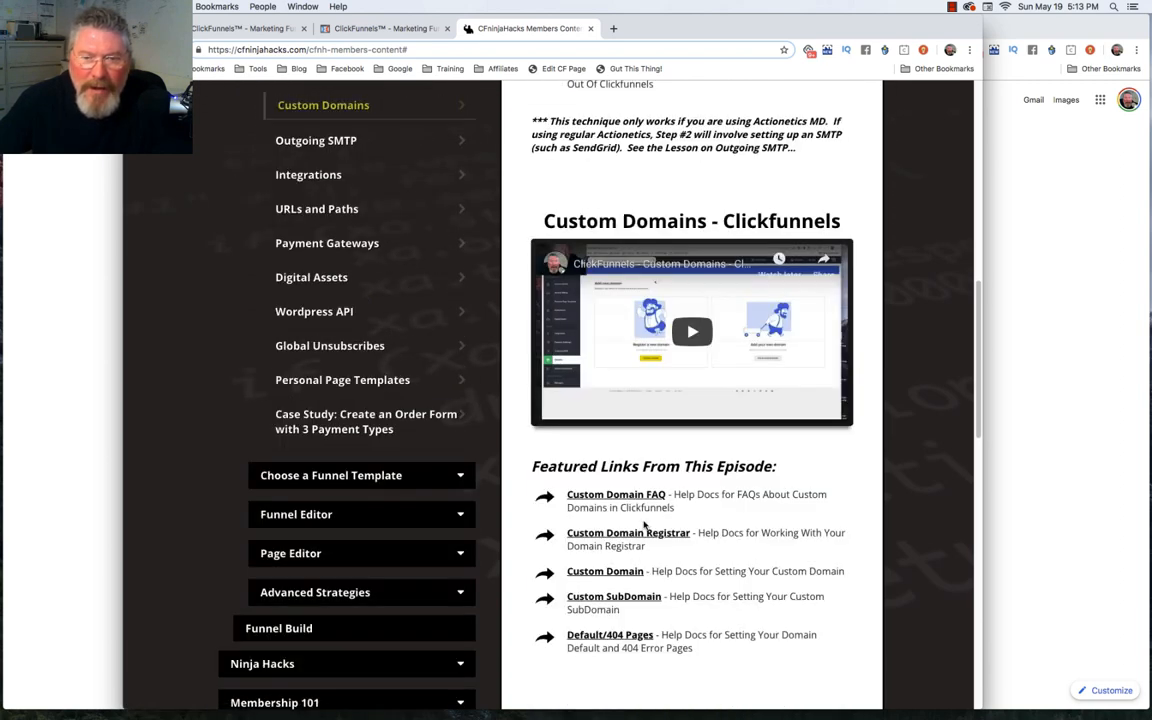
scroll("down", 3)
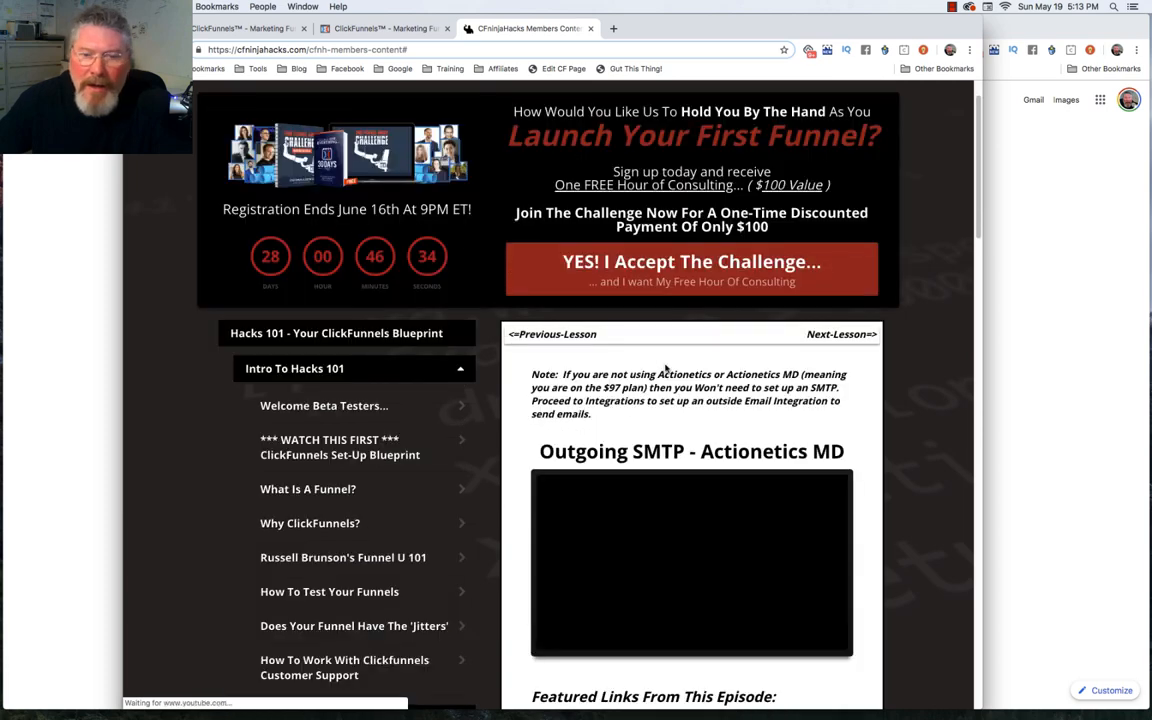
scroll("down", 3)
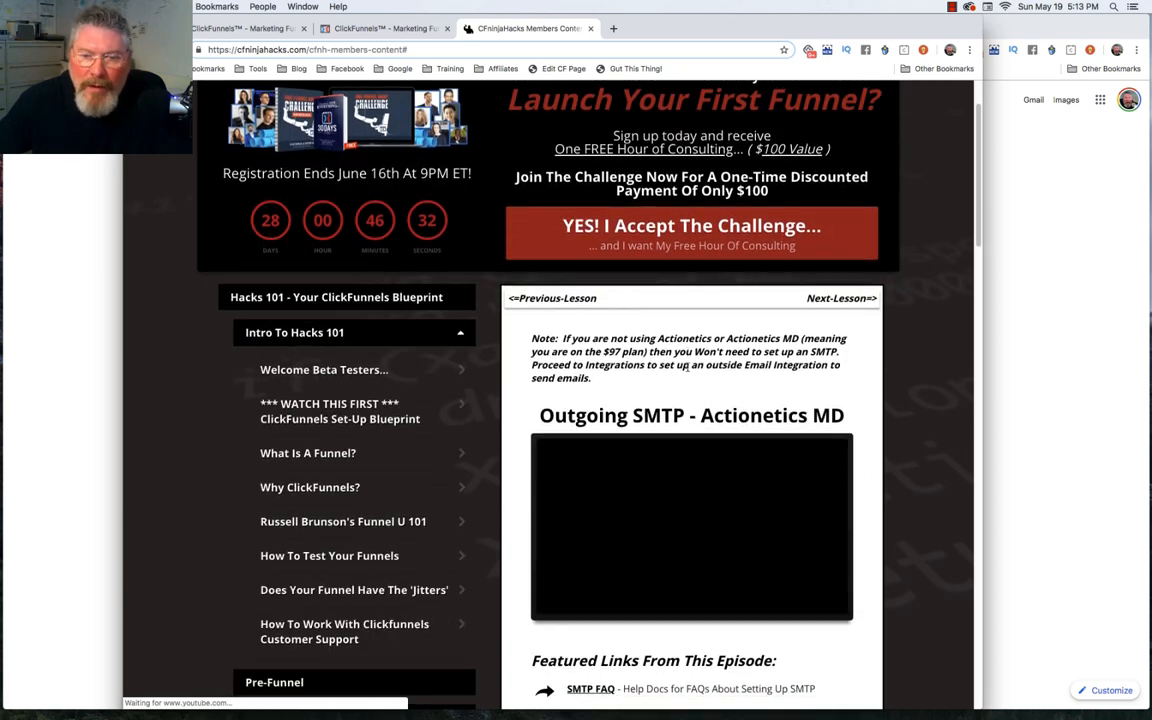
scroll("down", 3)
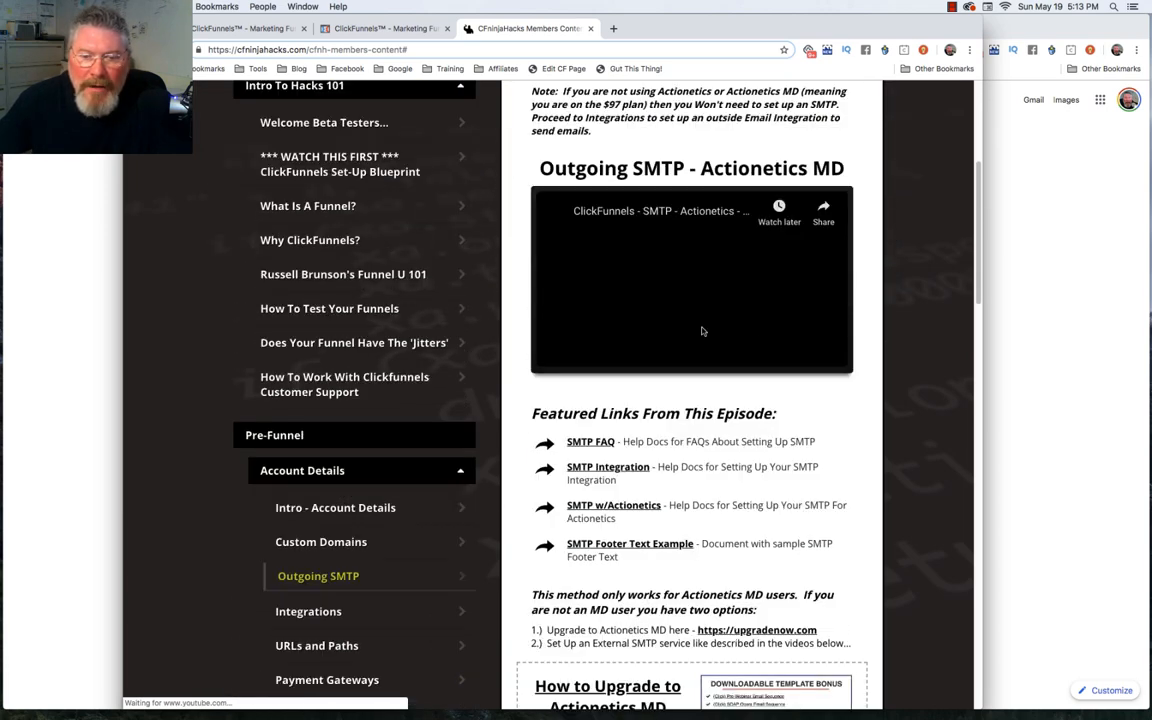
scroll("down", 3)
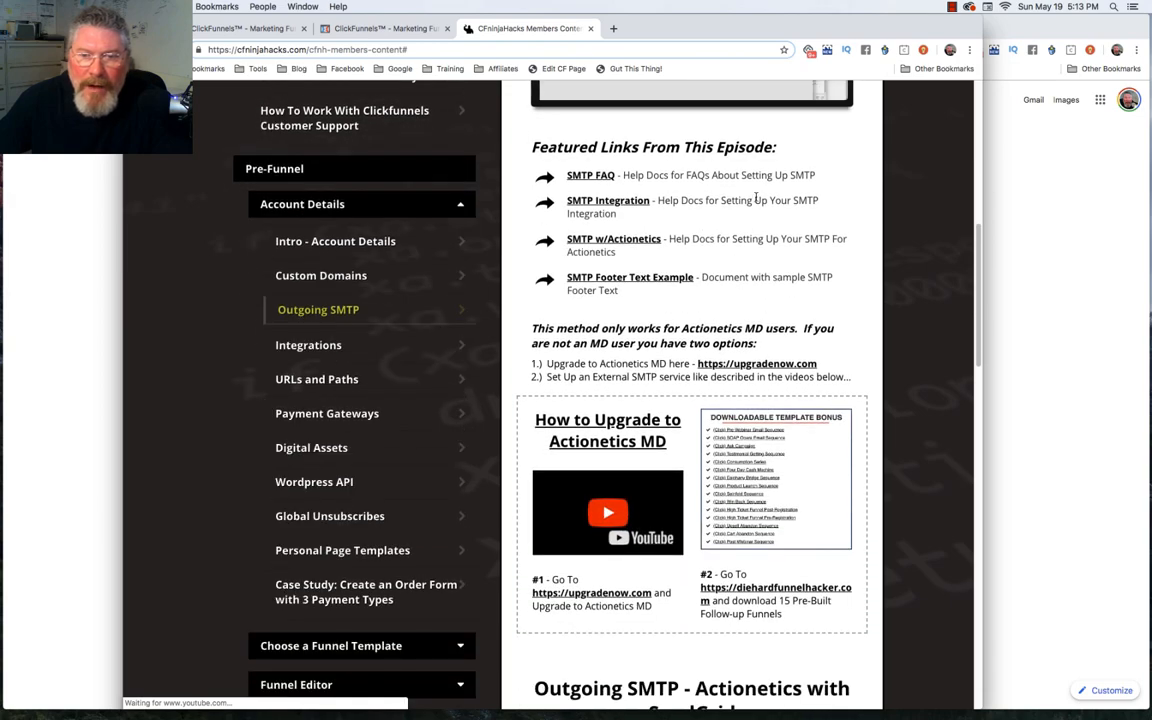
scroll("down", 3)
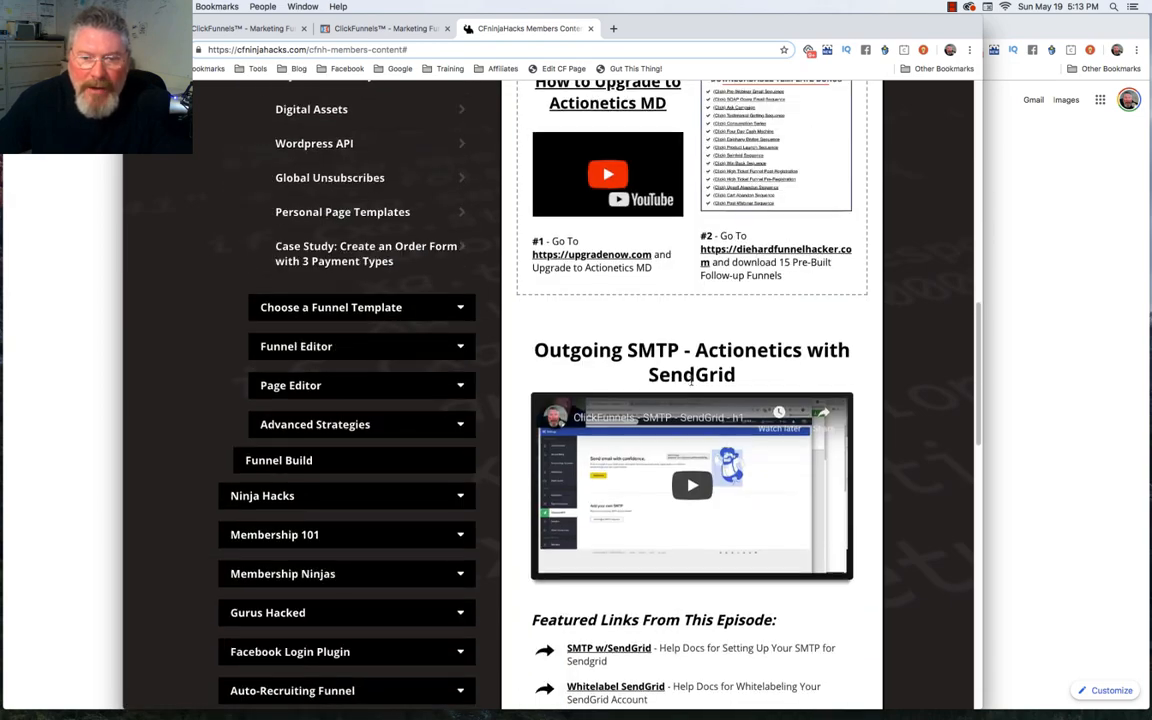
scroll("down", 3)
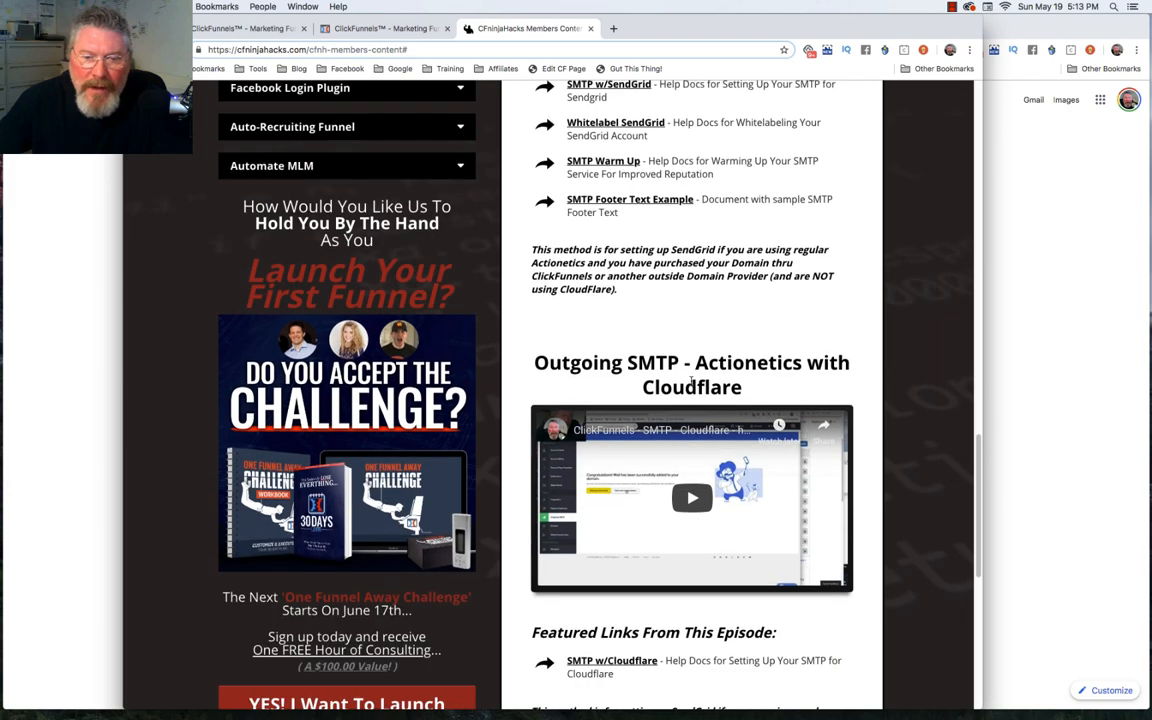
scroll("down", 3)
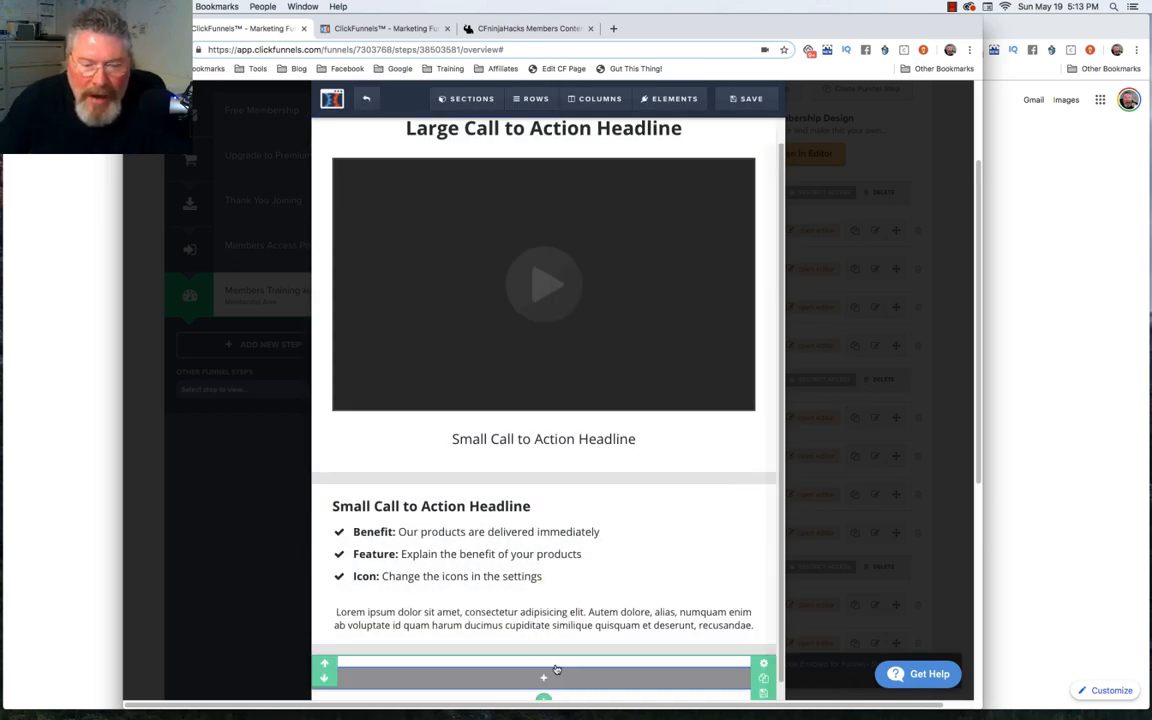
Step: Select the empty row beneath the paragraph to add an element there
left_click(596, 98)
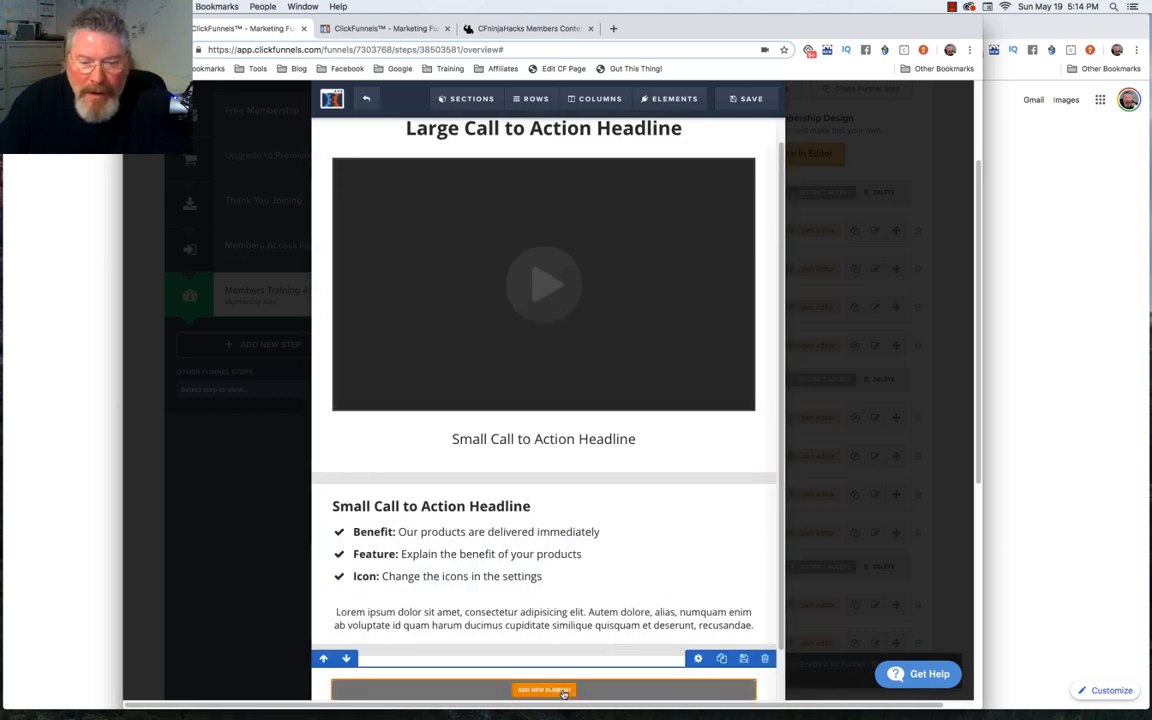
scroll("down", 3)
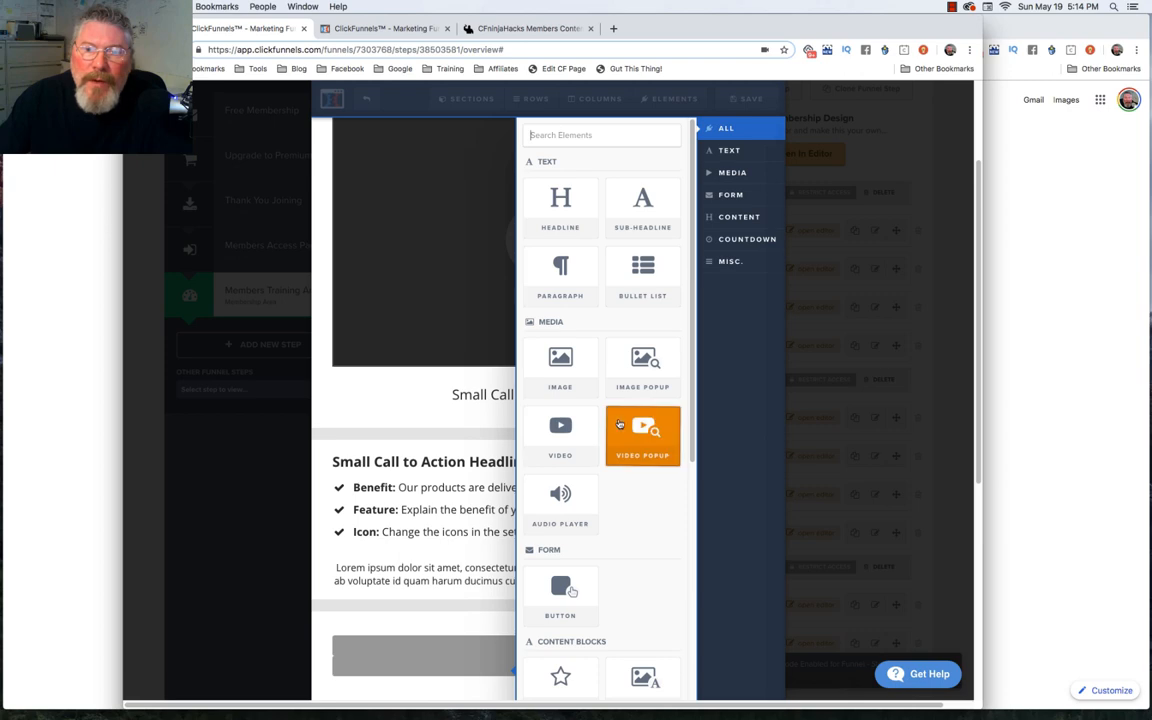
mouse_move(642, 276)
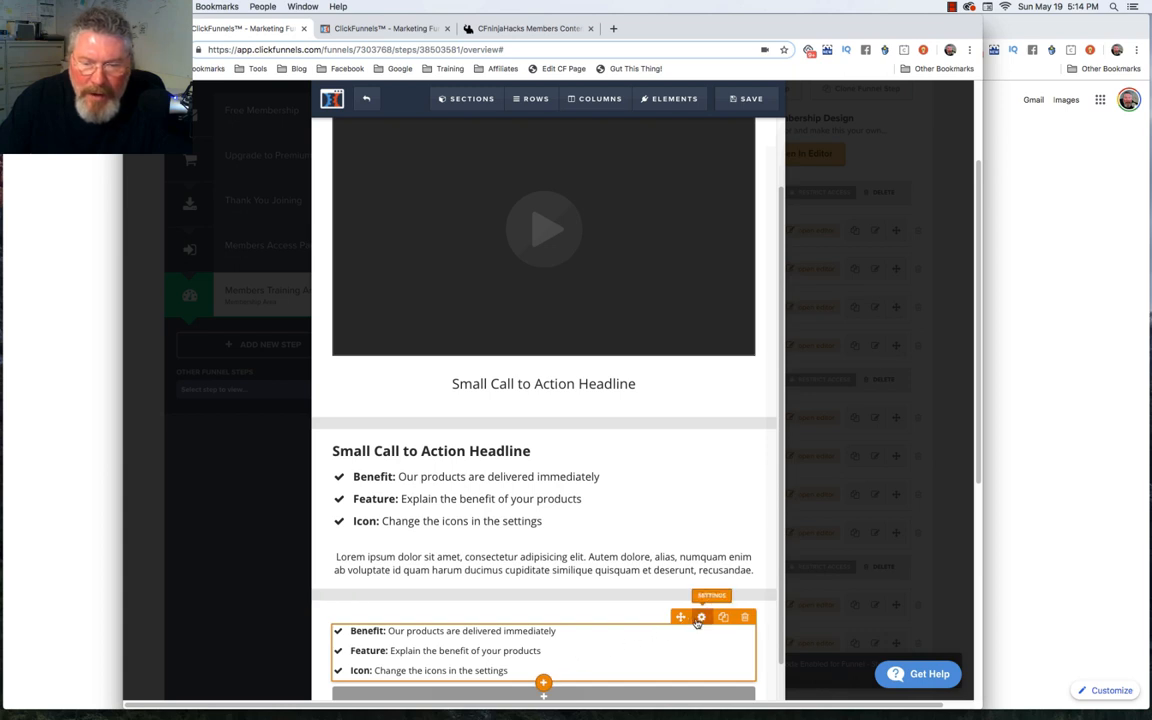
Step: Reduce the new bullet list's font size to 12 in its settings
left_click(700, 616)
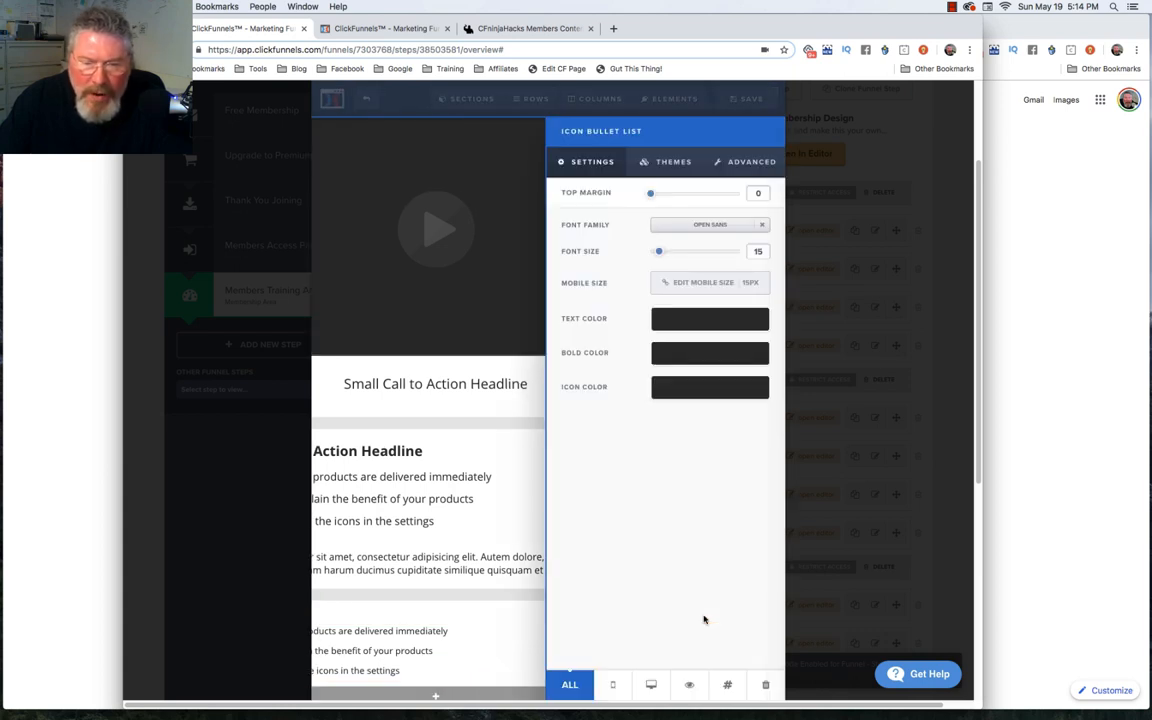
left_click_drag(658, 252, 652, 252)
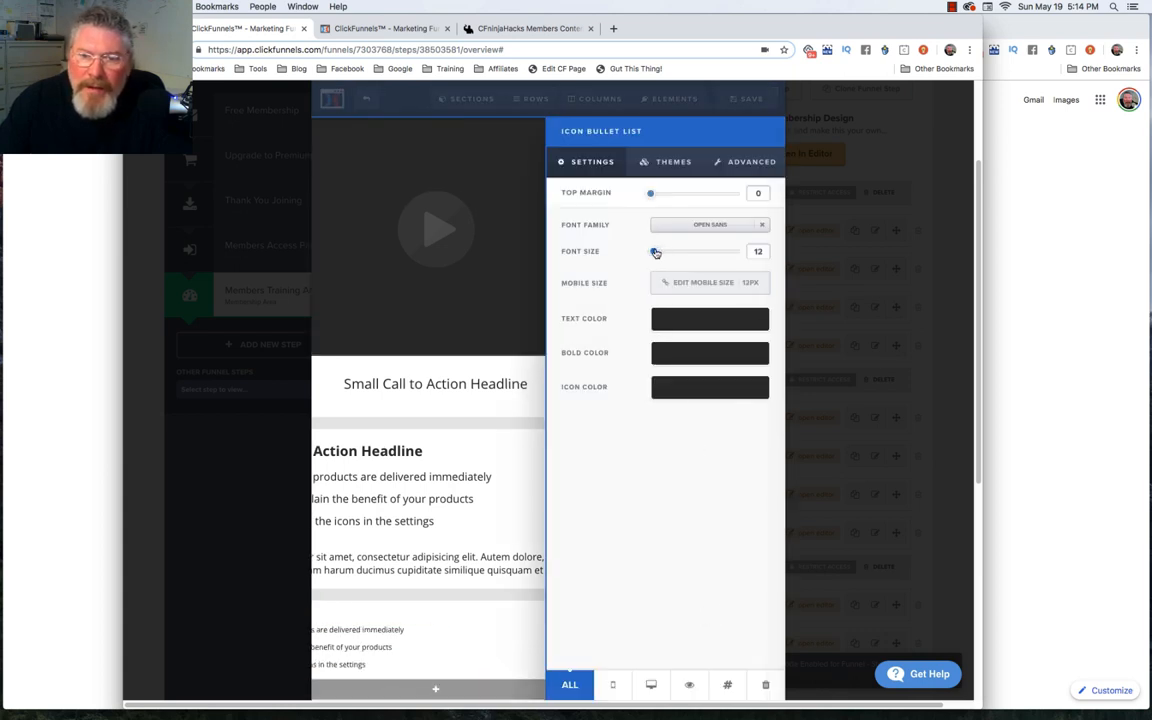
left_click_drag(652, 252, 656, 252)
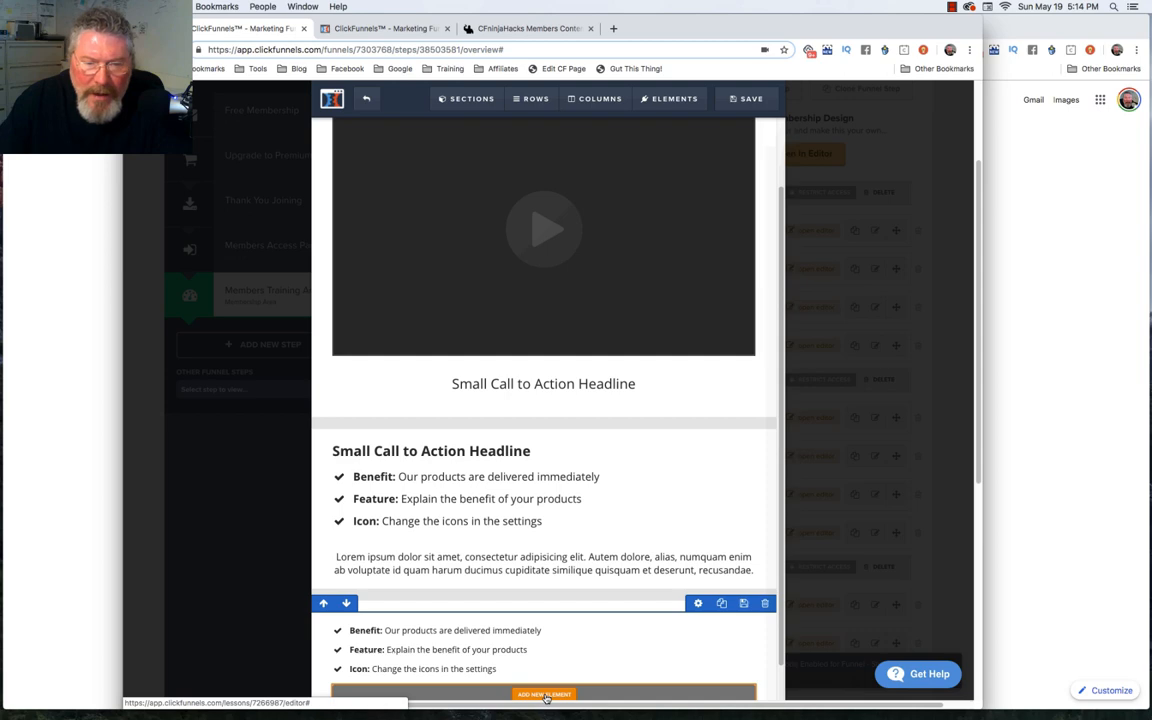
Step: Duplicate the bullet list so two small lists stack in the row
left_click(544, 694)
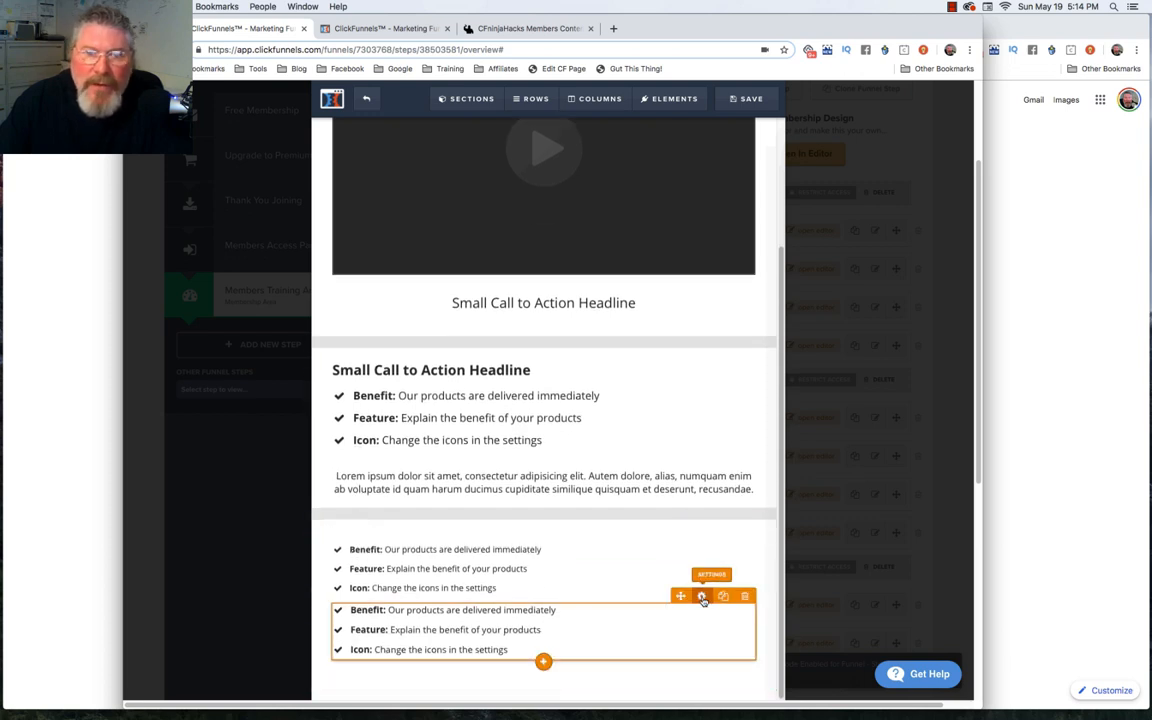
left_click(700, 596)
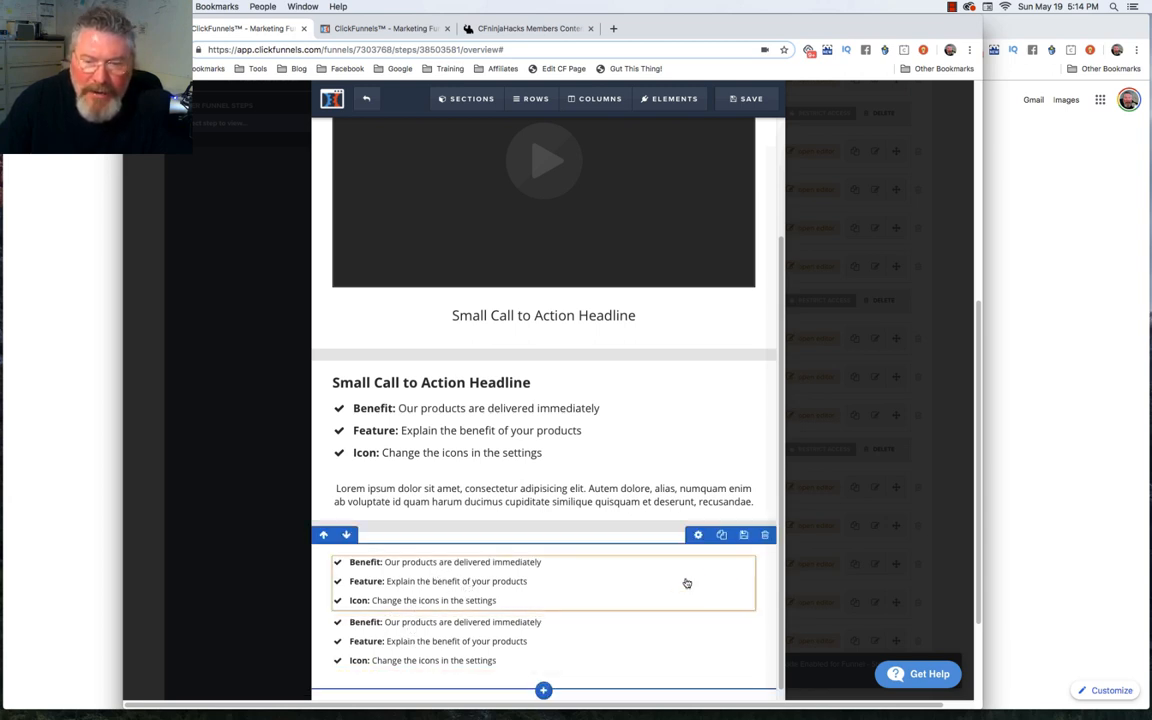
mouse_move(680, 572)
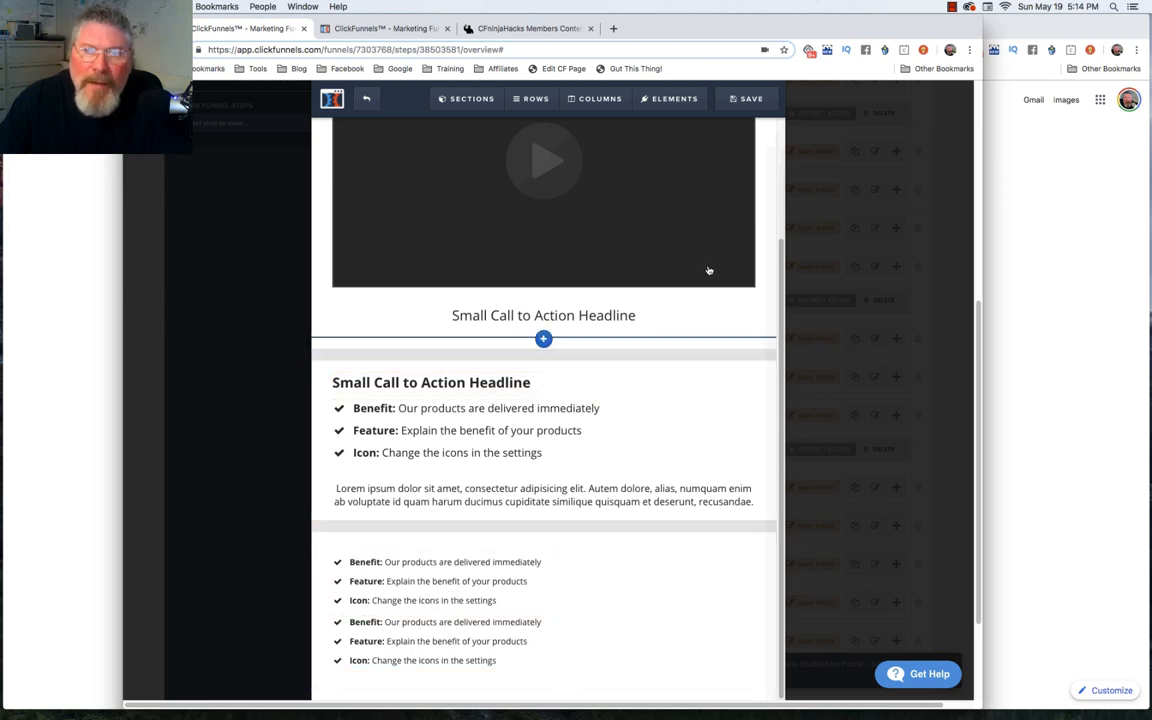
Step: Save the lesson page from the editor toolbar
left_click(748, 98)
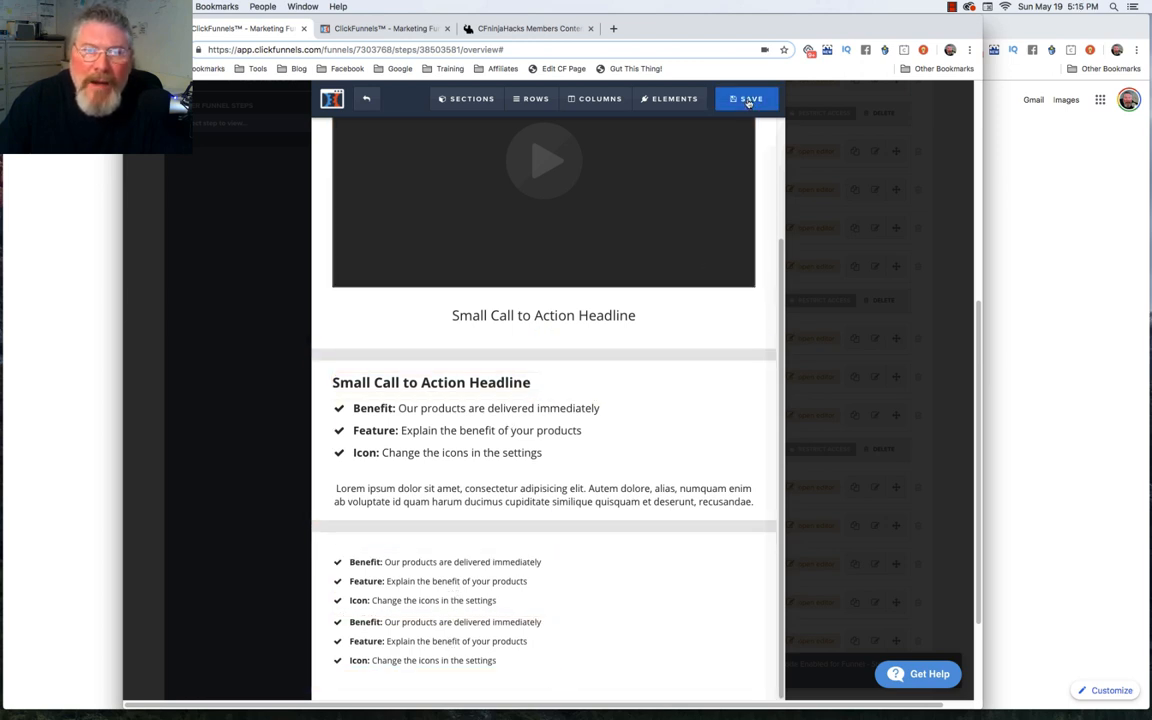
left_click(746, 98)
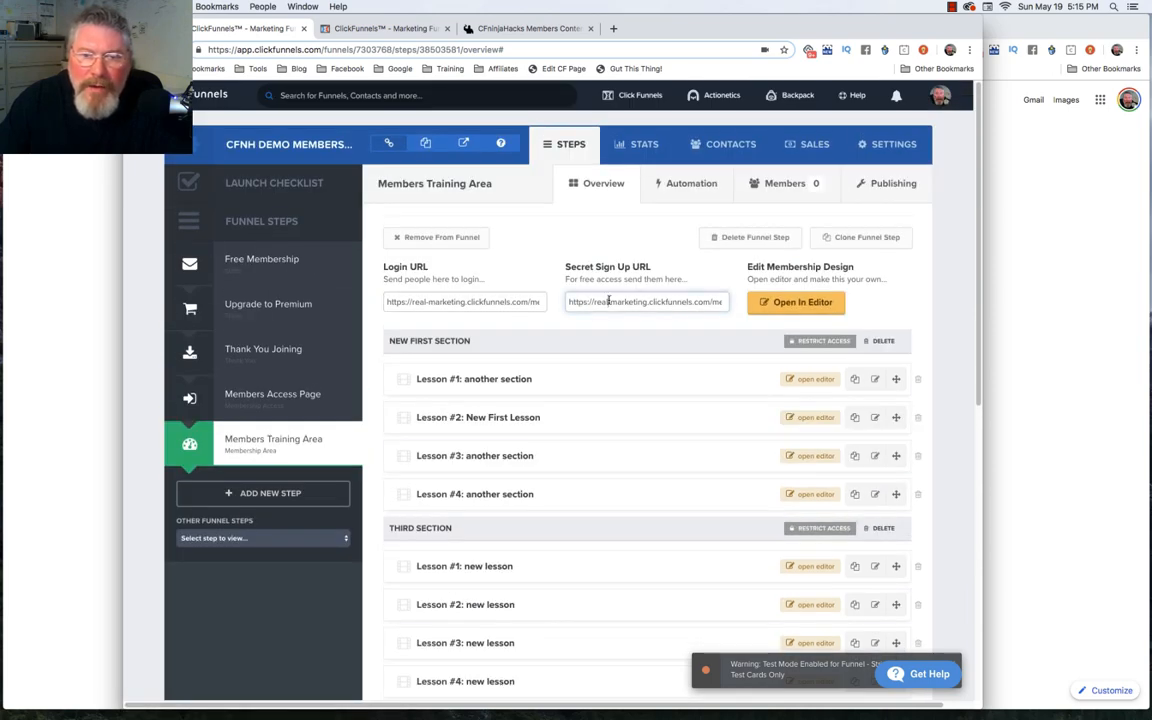
Step: Select the Secret Sign Up URL and start a new browser tab for it
triple_click(644, 300)
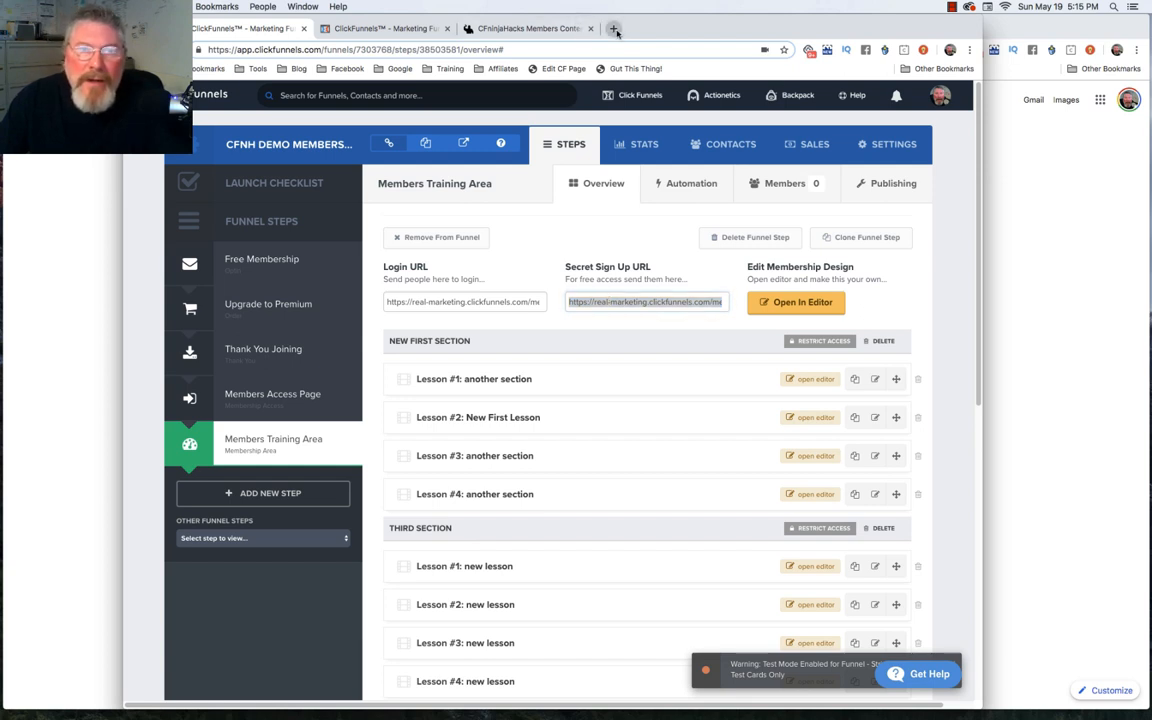
left_click(614, 28)
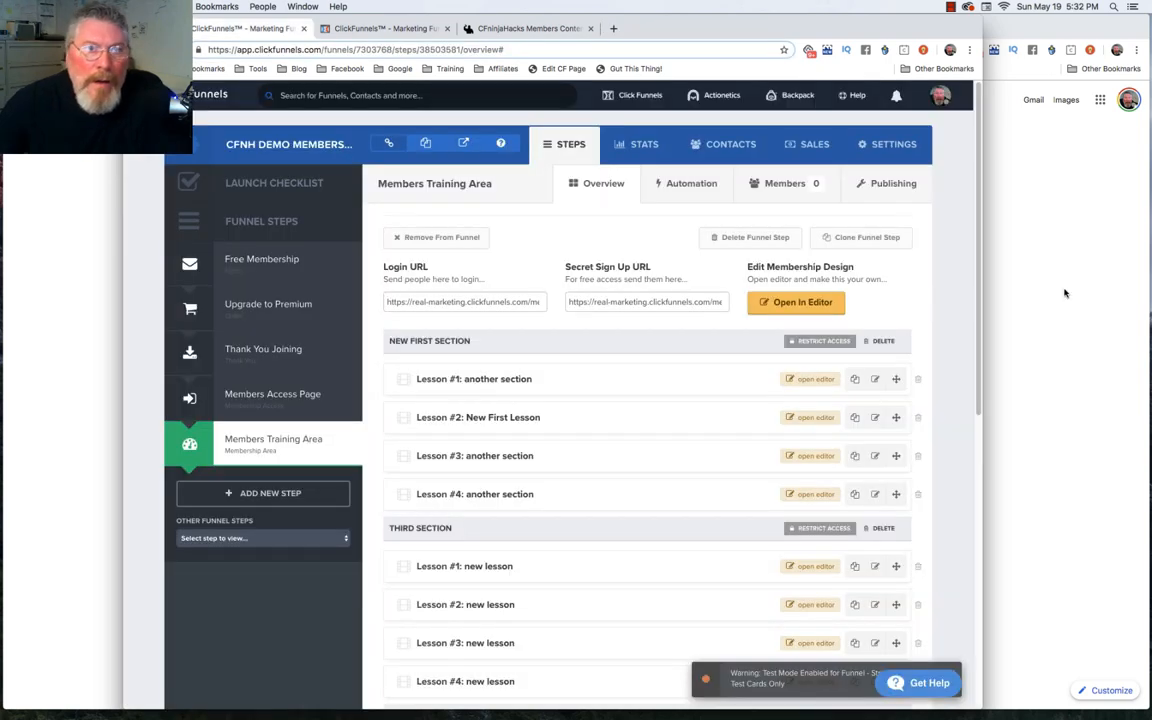
mouse_move(980, 292)
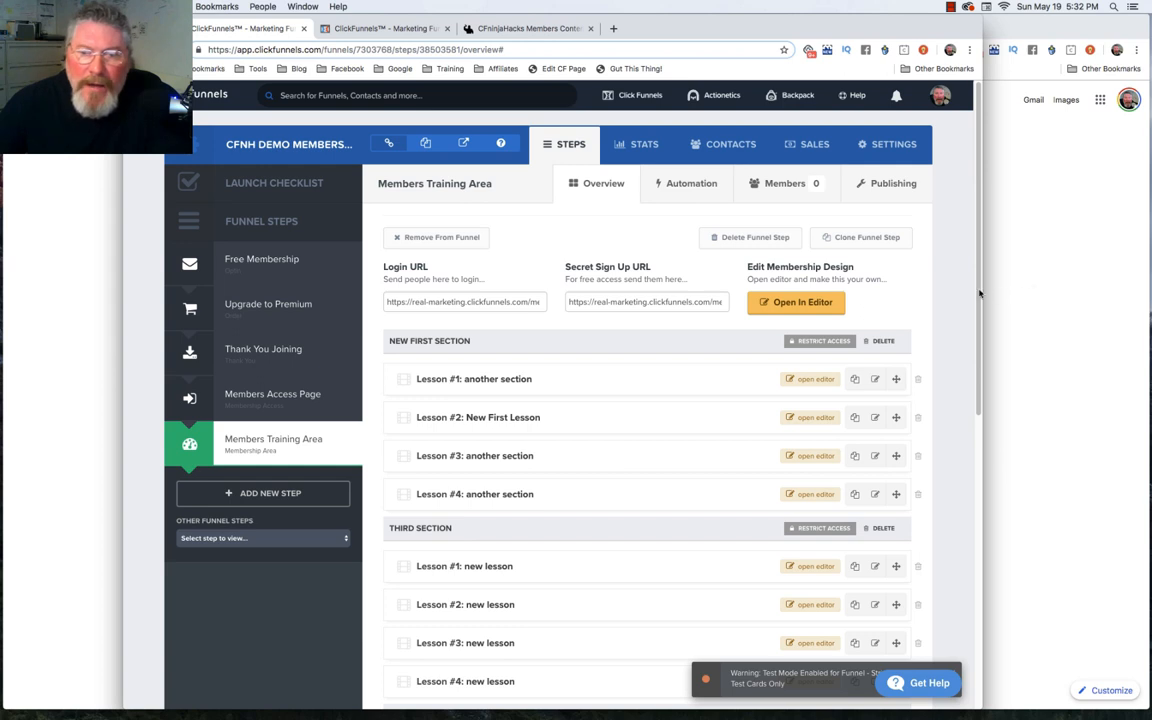
mouse_move(620, 348)
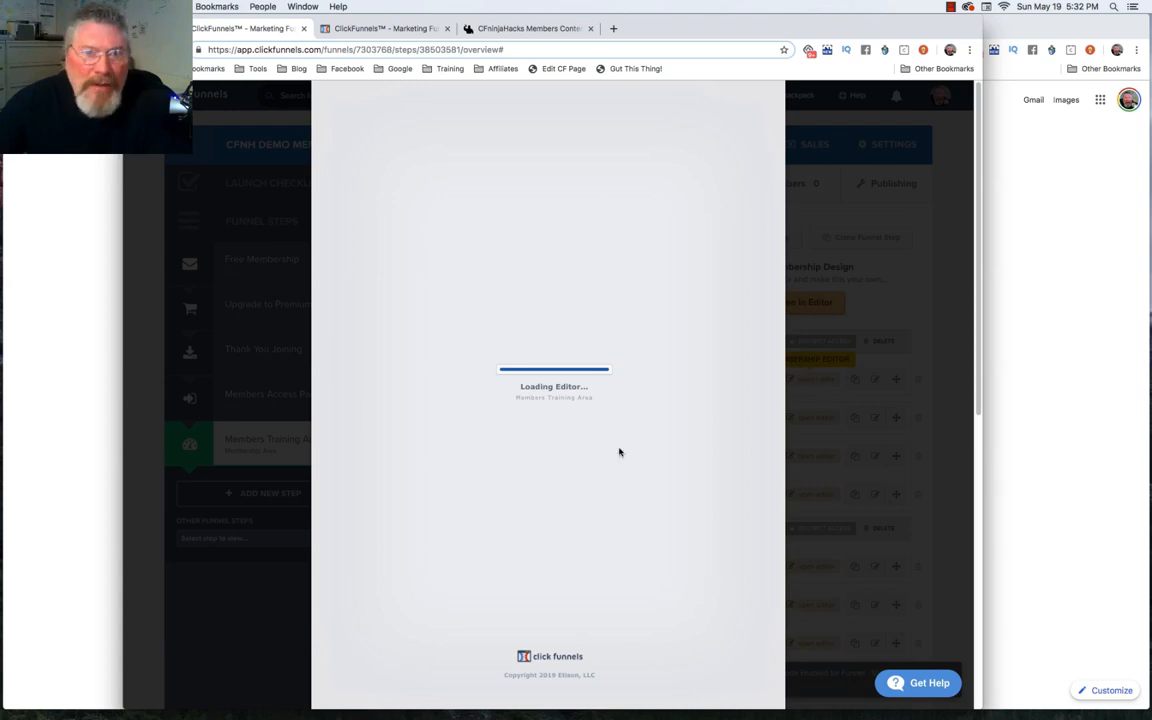
mouse_move(452, 470)
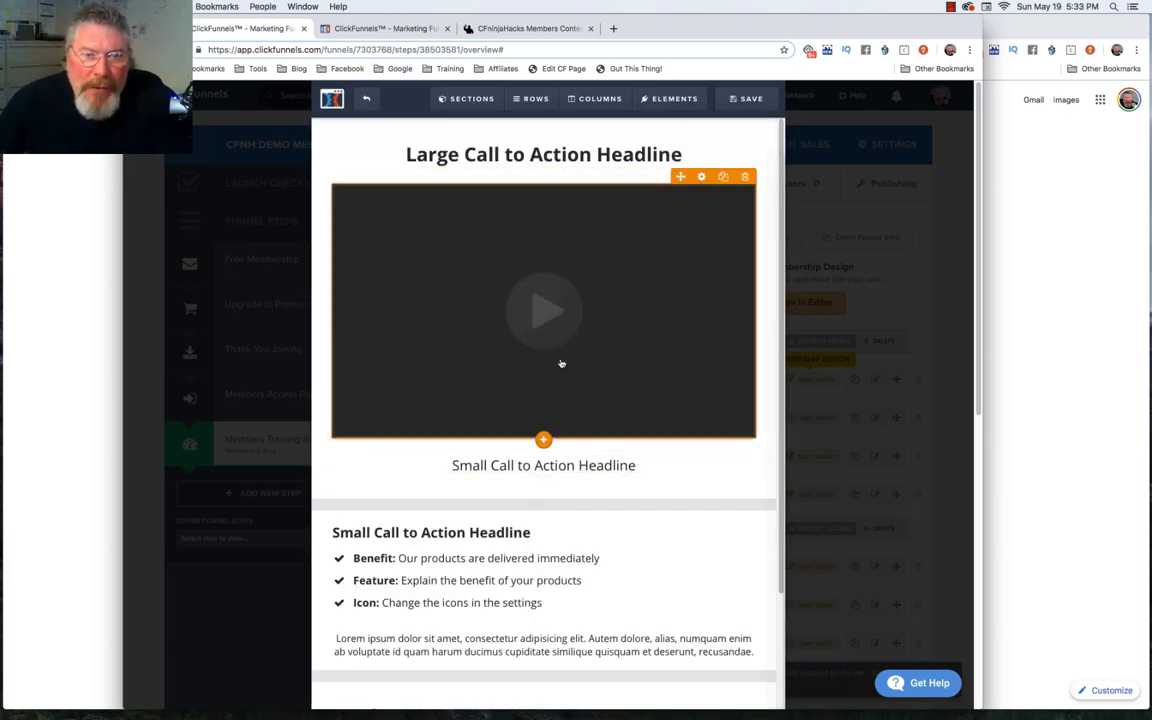
Step: Scroll down the members site SMTP lesson page
scroll("down", 3)
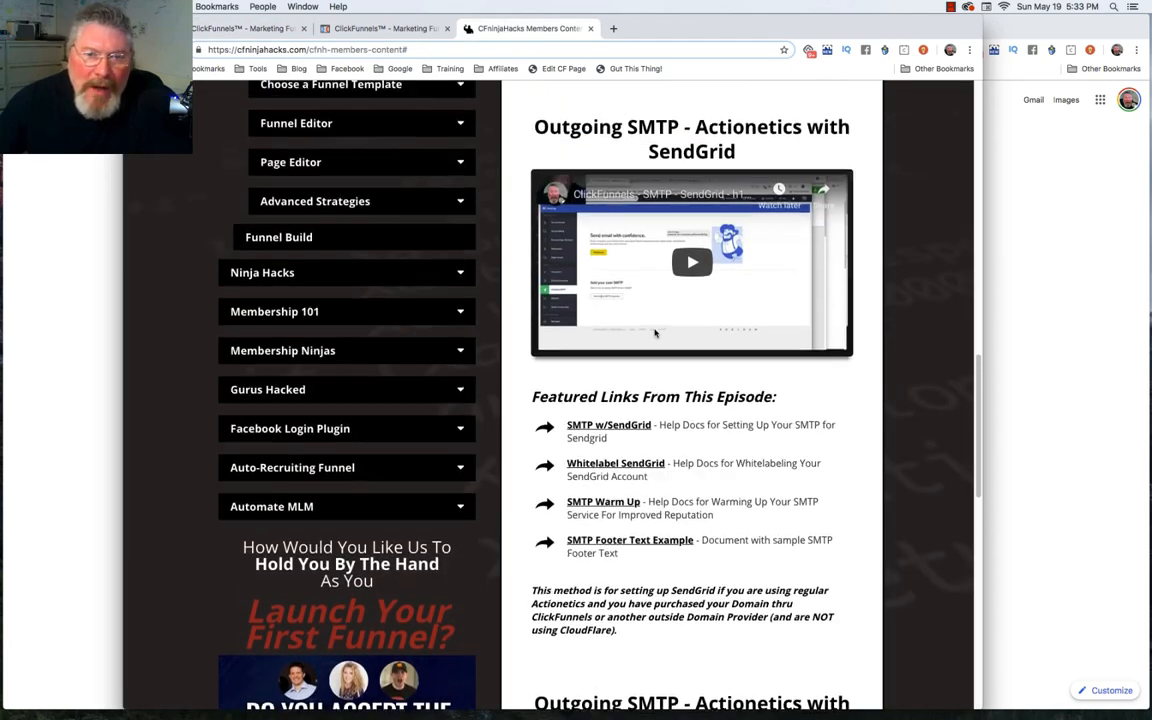
Step: Scroll through the members site to reach the Why ClickFunnels? lesson
scroll("up", 3)
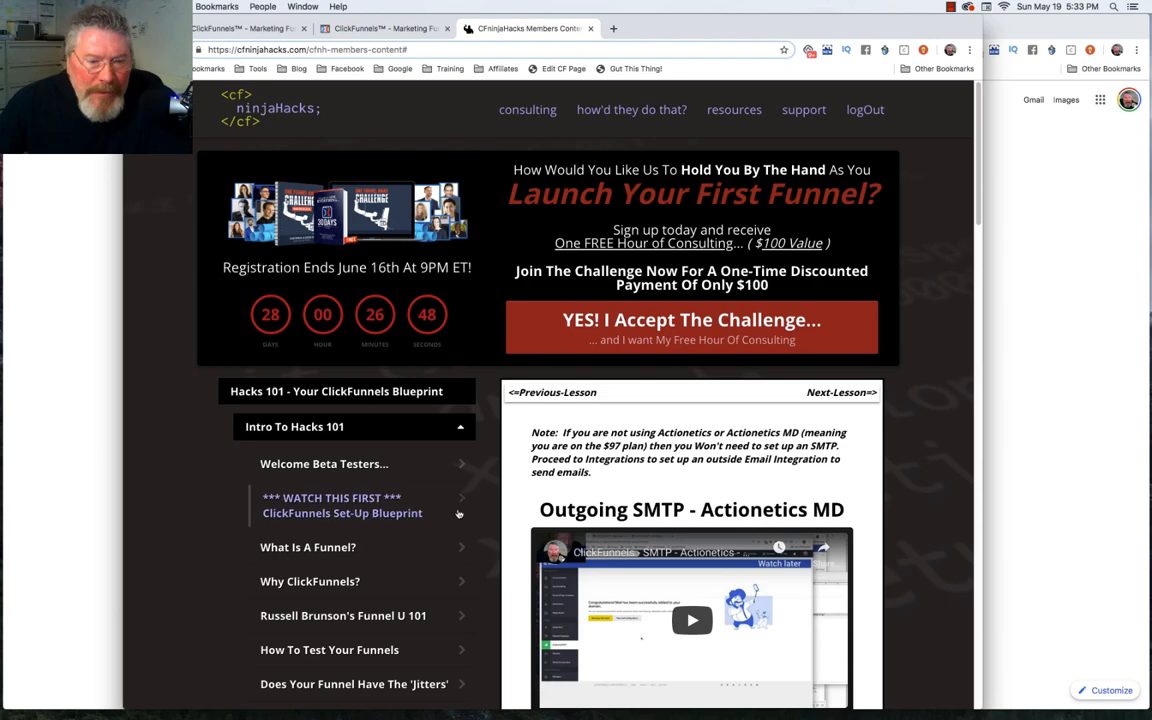
scroll("down", 3)
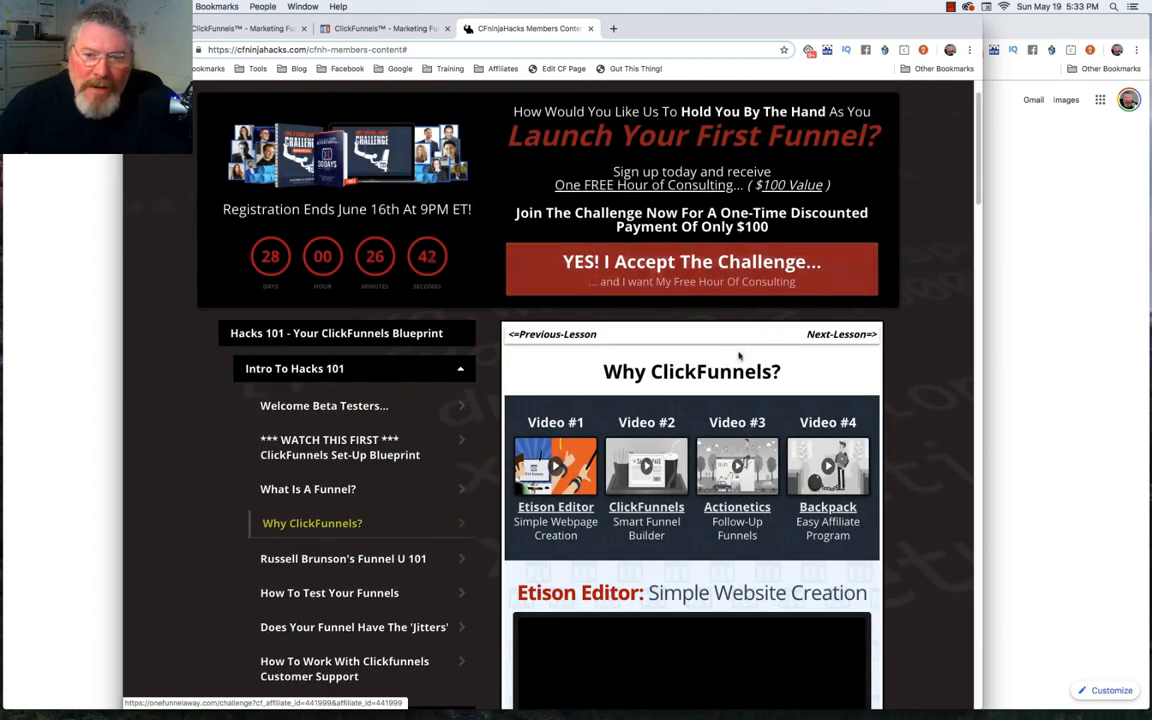
scroll("down", 3)
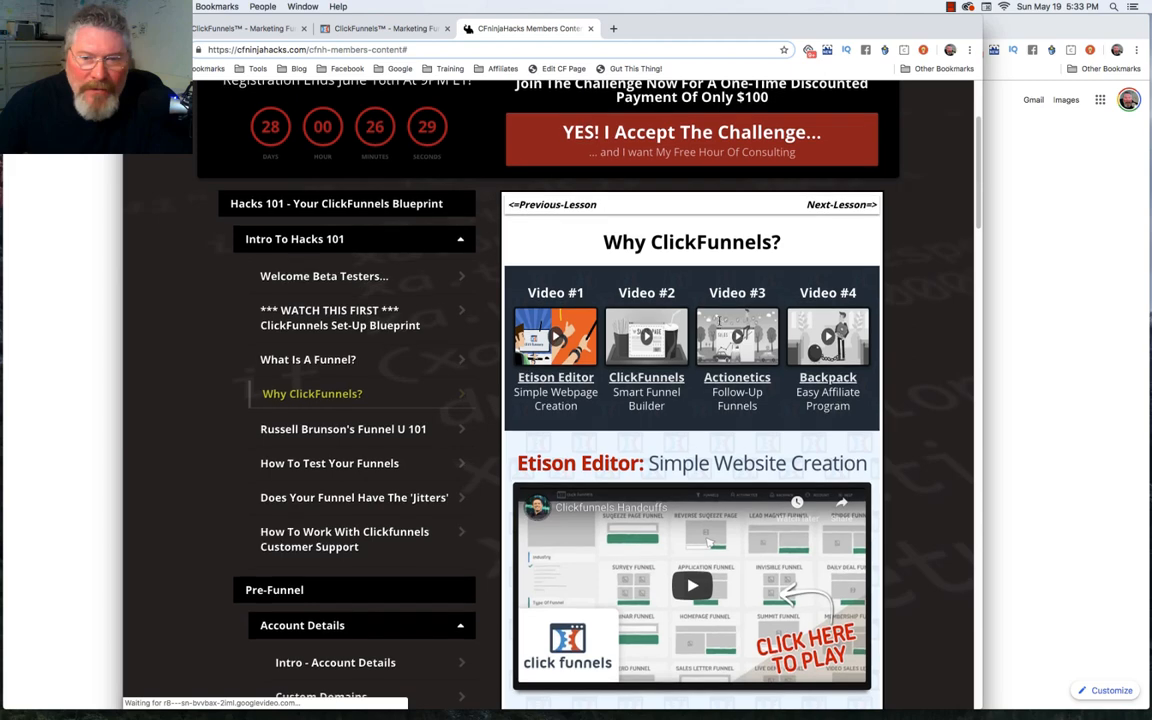
scroll("down", 3)
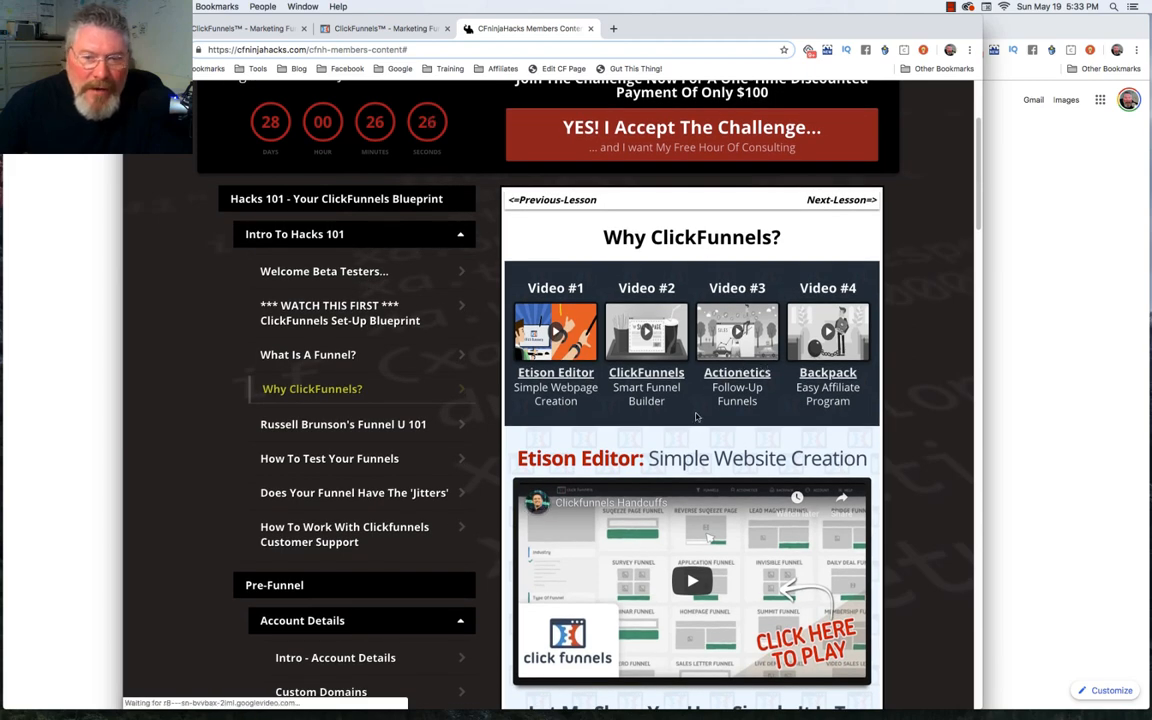
scroll("down", 3)
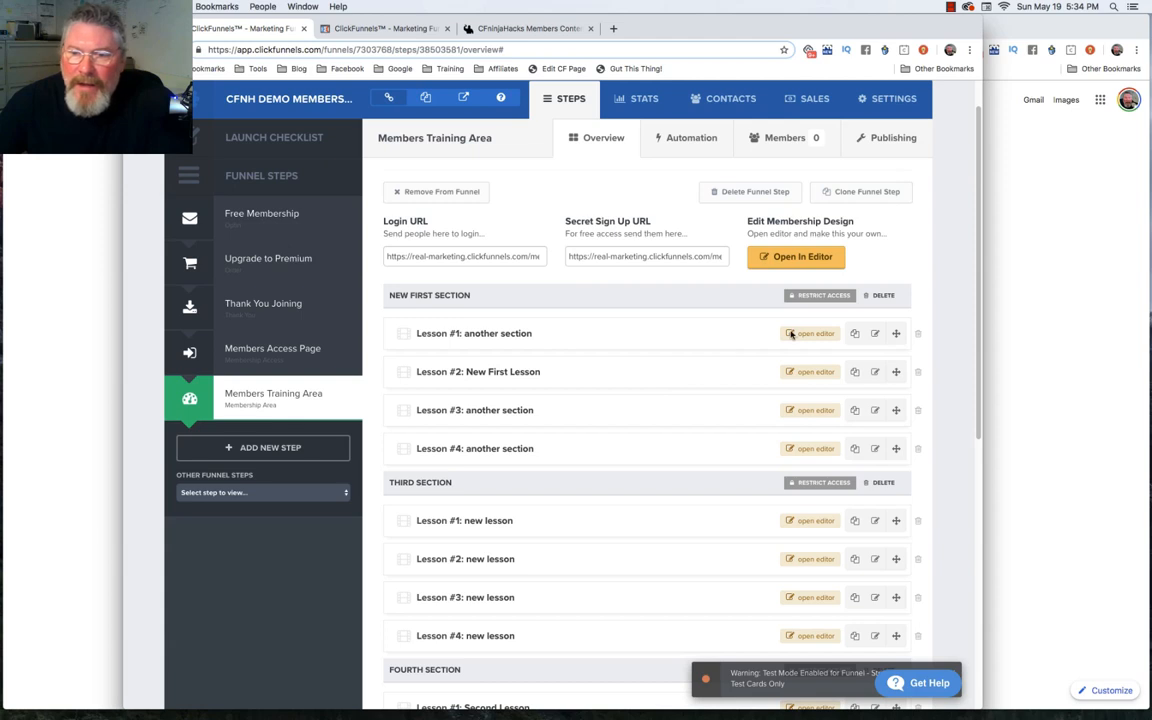
mouse_move(810, 332)
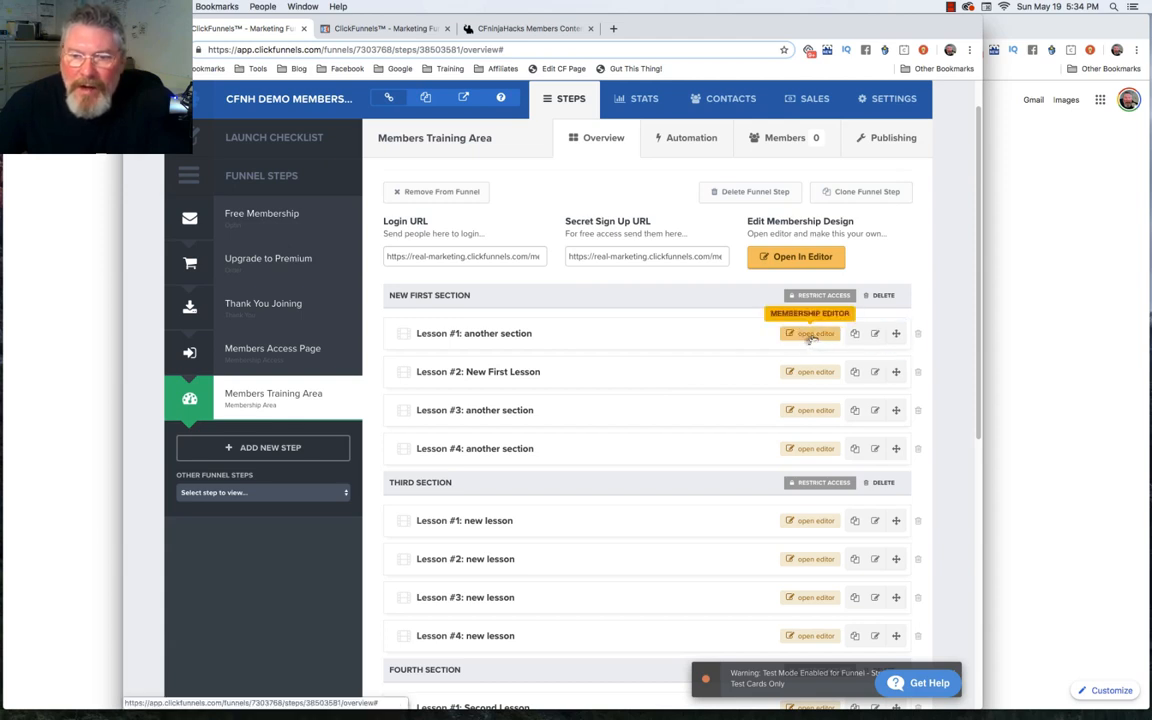
mouse_move(694, 340)
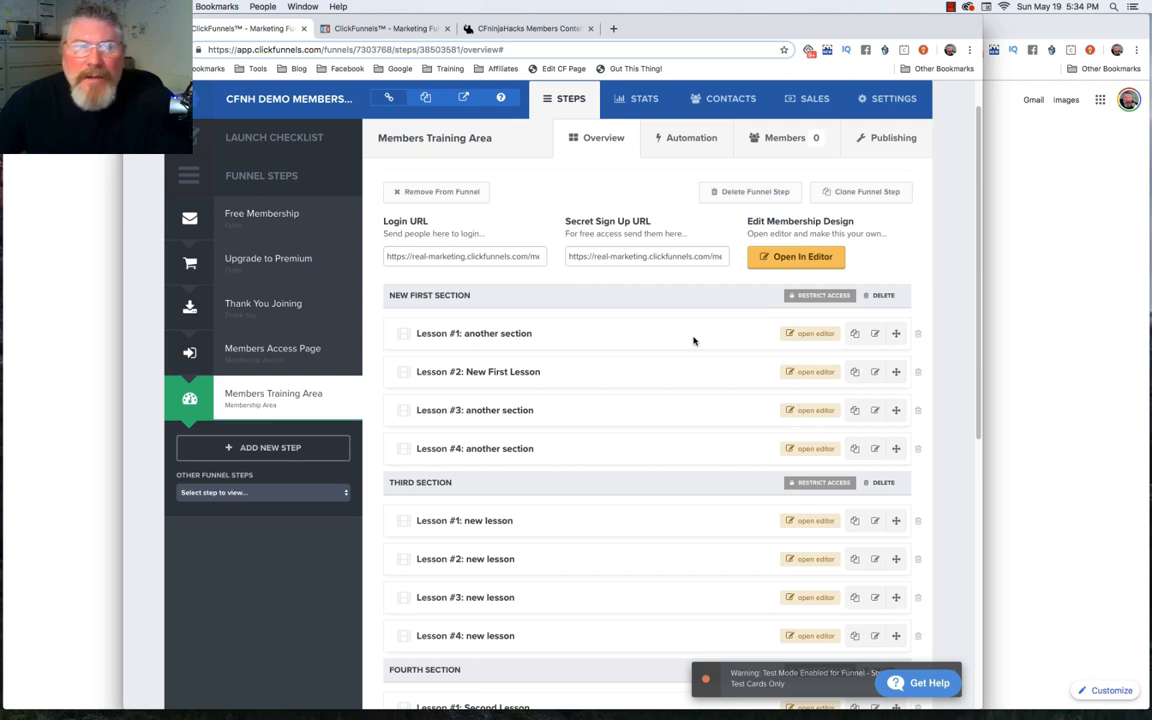
mouse_move(574, 324)
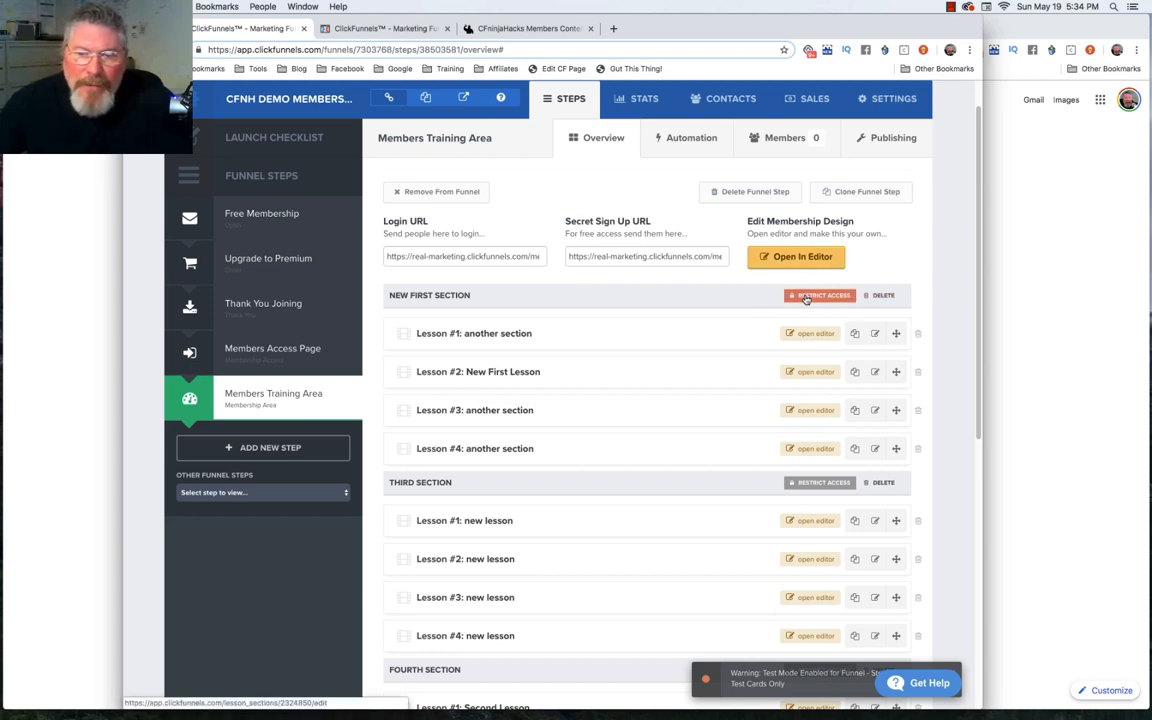
mouse_move(824, 294)
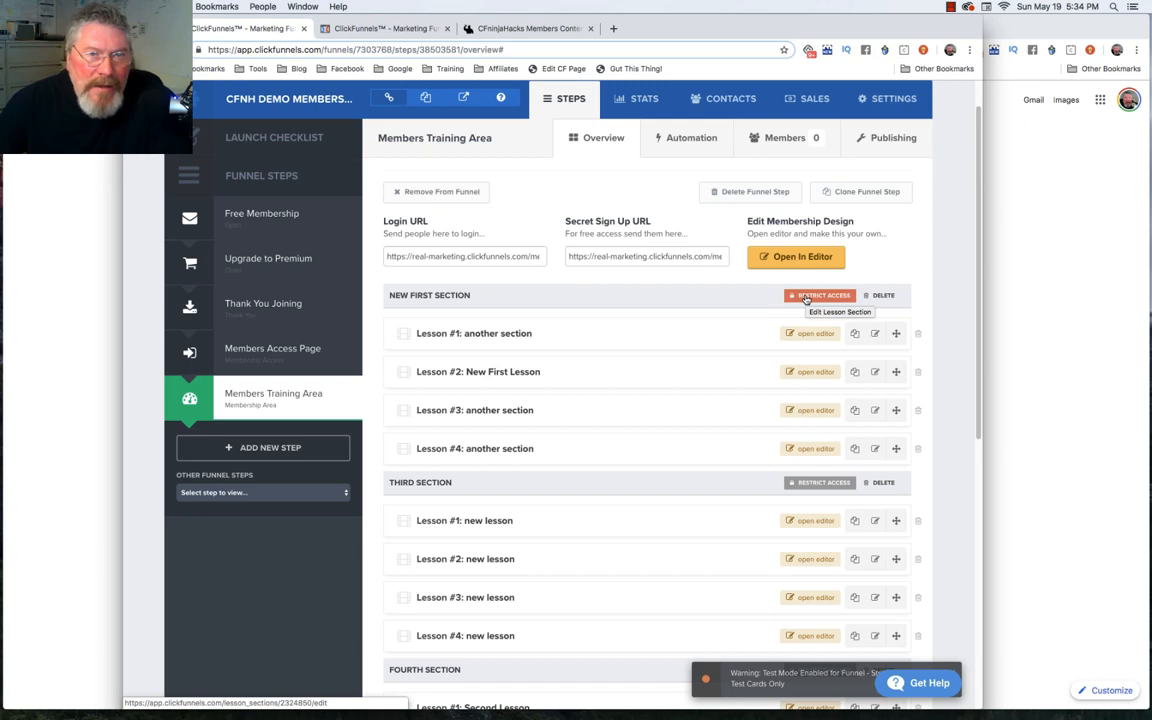